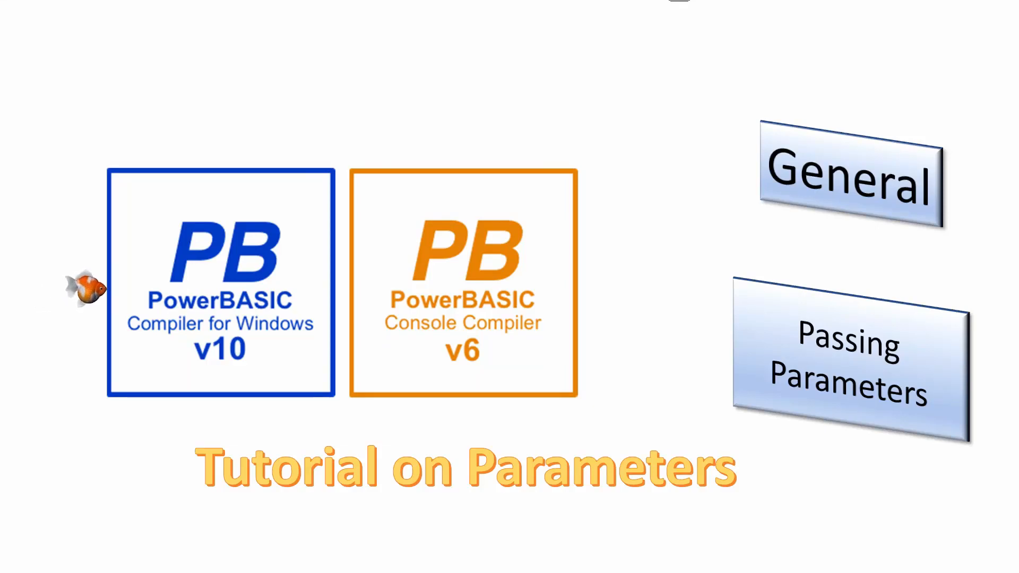
pyautogui.moveTo(140, 290)
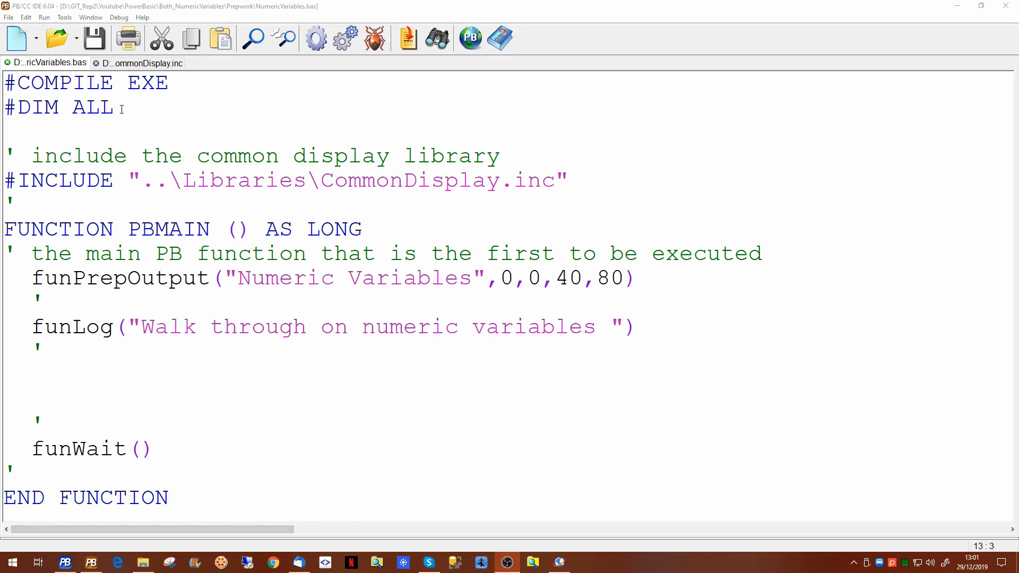
# - Review the funPrepOutput, funLog and funWait calls in the main program's PBMAIN
pyautogui.click(141, 62)
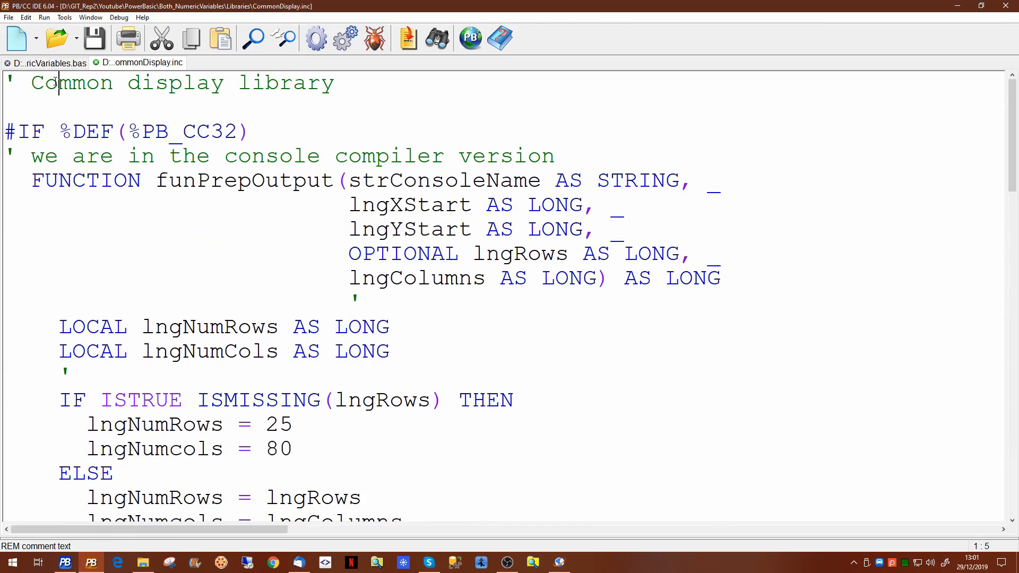
pyautogui.click(44, 62)
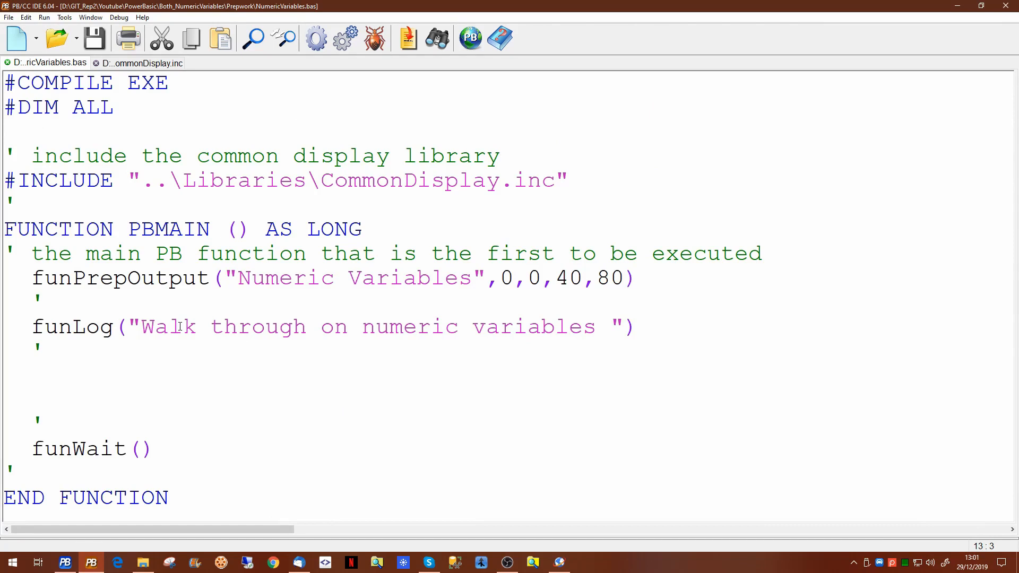
pyautogui.click(32, 376)
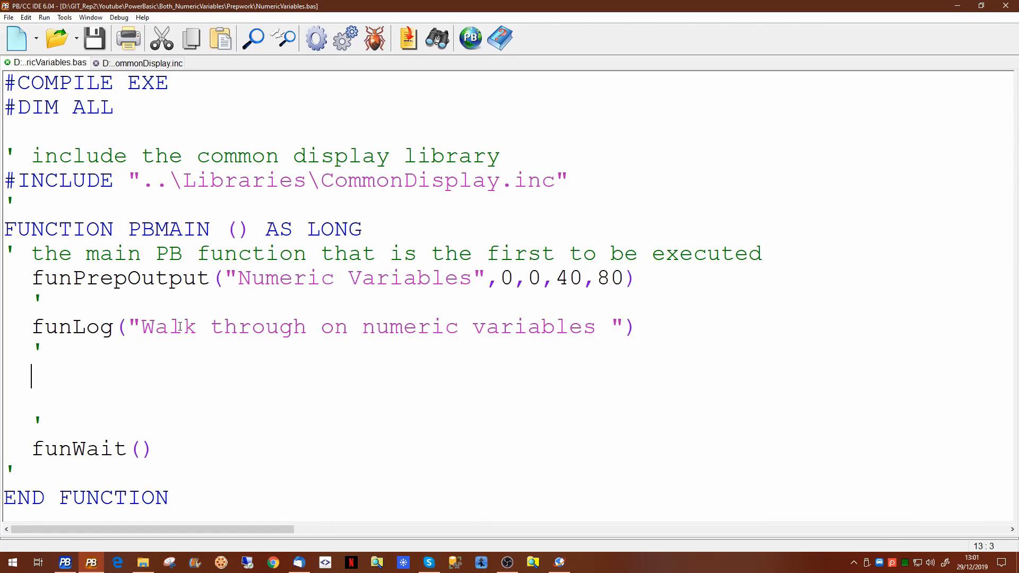
pyautogui.moveTo(252, 238)
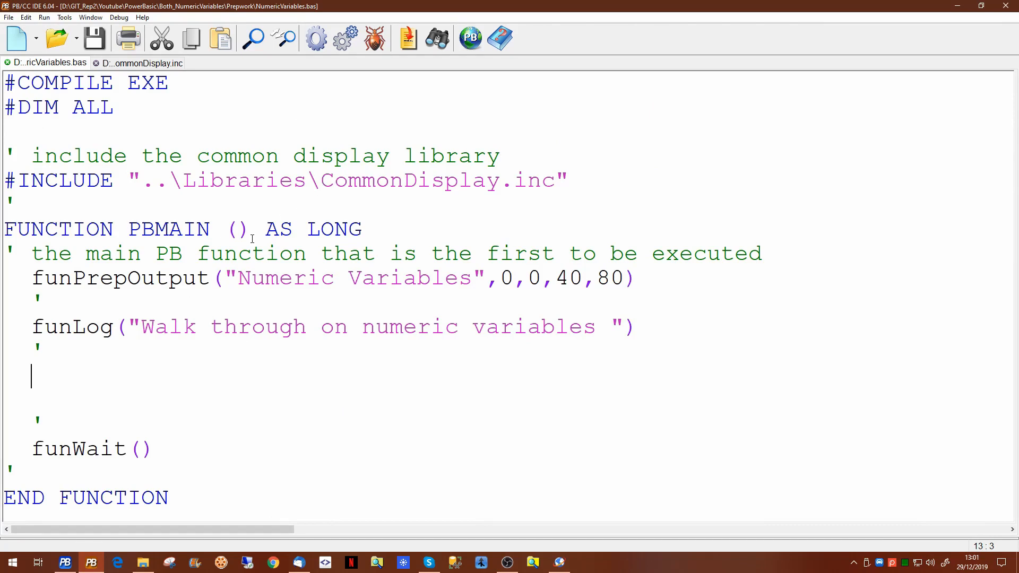
pyautogui.doubleClick(119, 278)
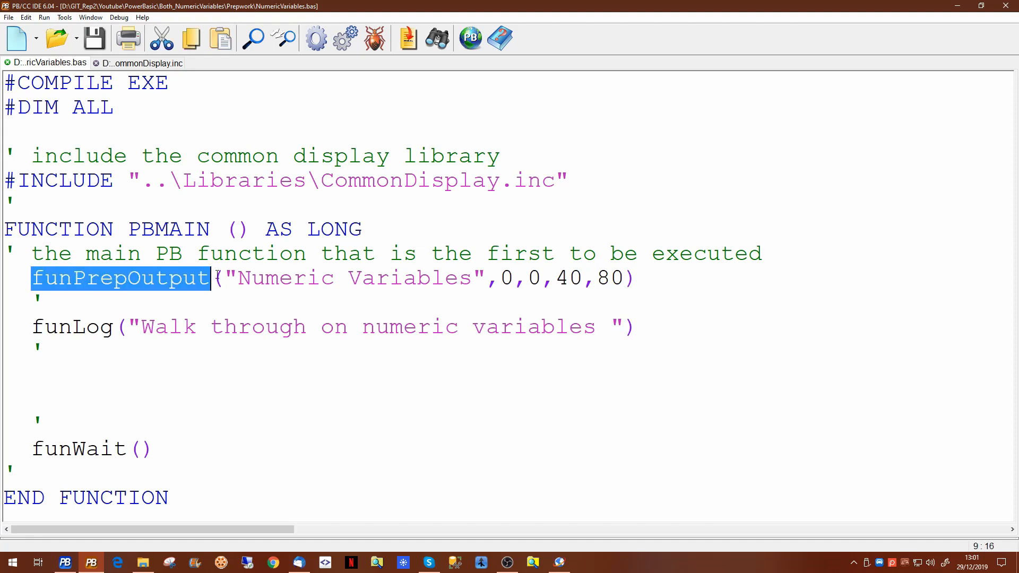
pyautogui.click(39, 326)
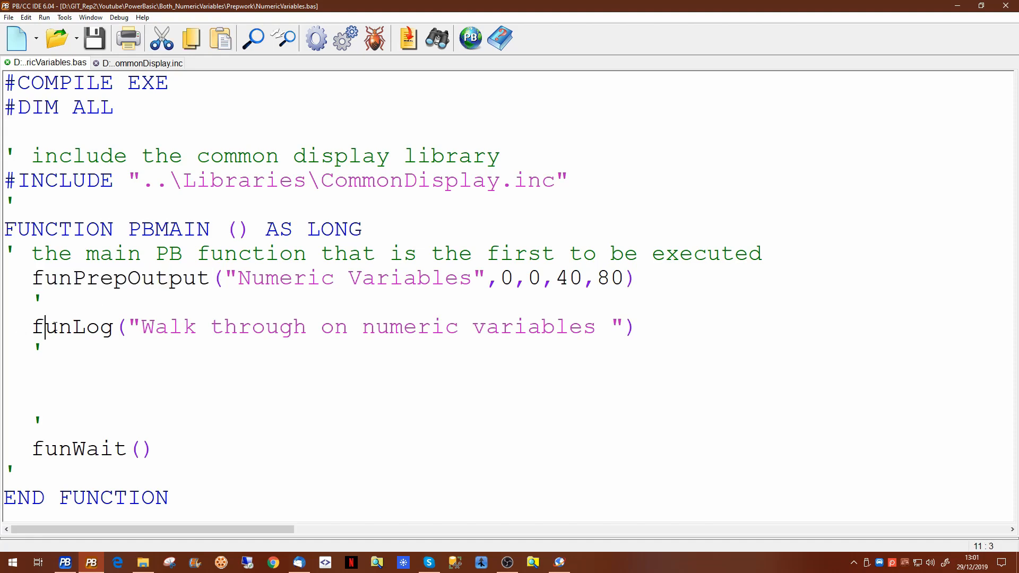
pyautogui.doubleClick(52, 449)
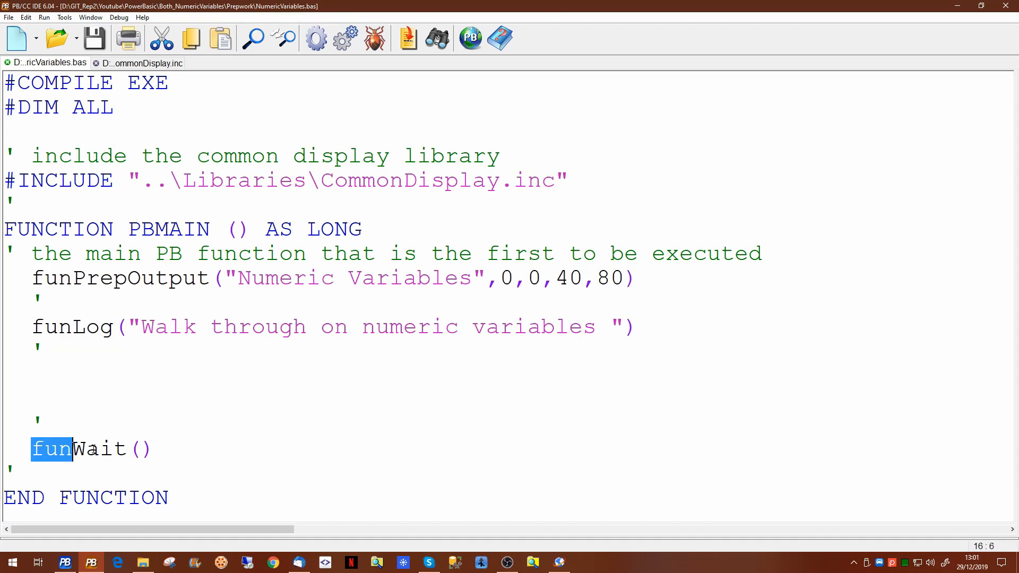
pyautogui.doubleClick(97, 449)
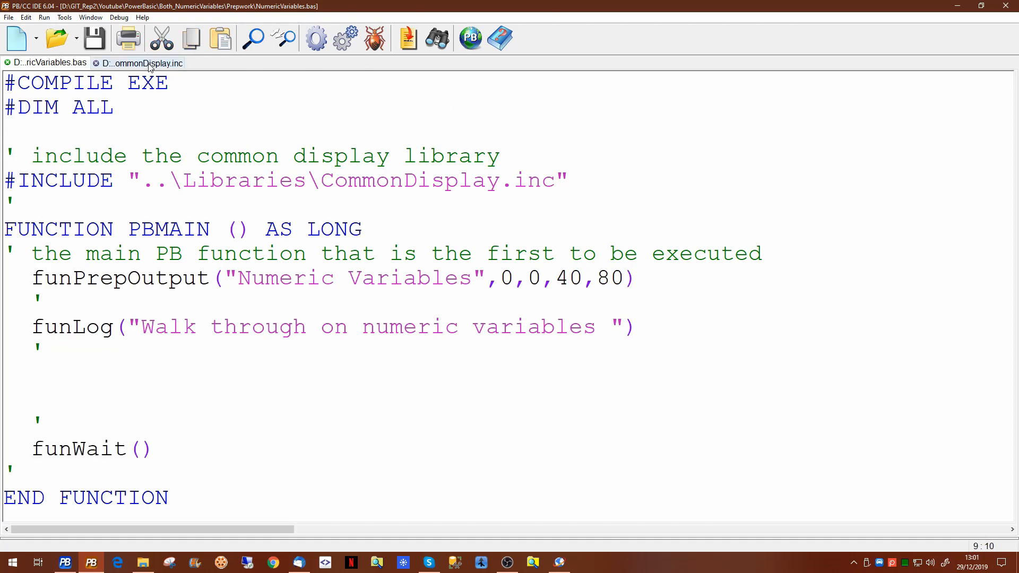
# - Examine funPrepOutput's strConsoleName, start position and rows/columns parameters and the #IF %PB_CC32 conditional in CommonDisplay.inc
pyautogui.click(141, 63)
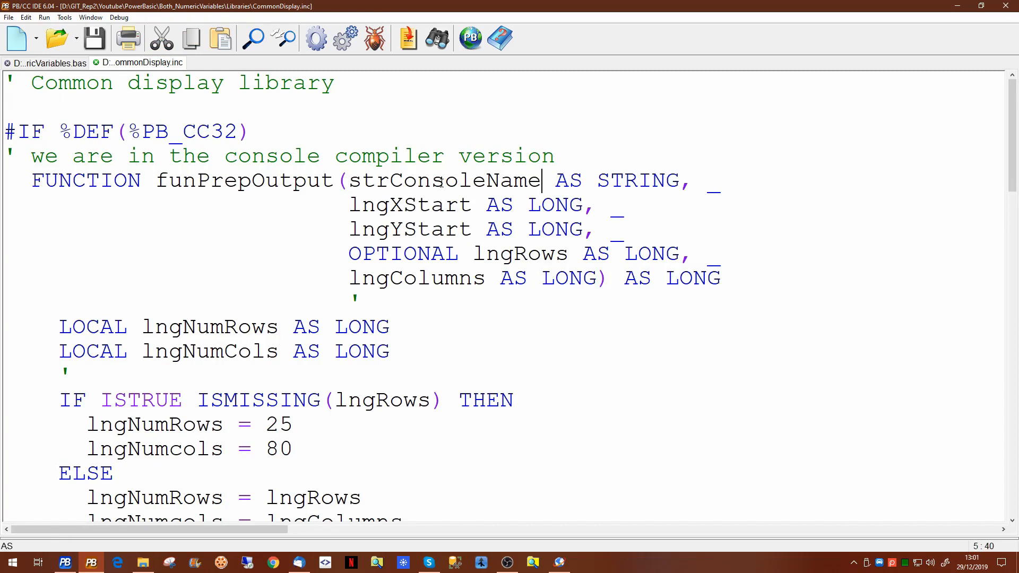
pyautogui.doubleClick(444, 180)
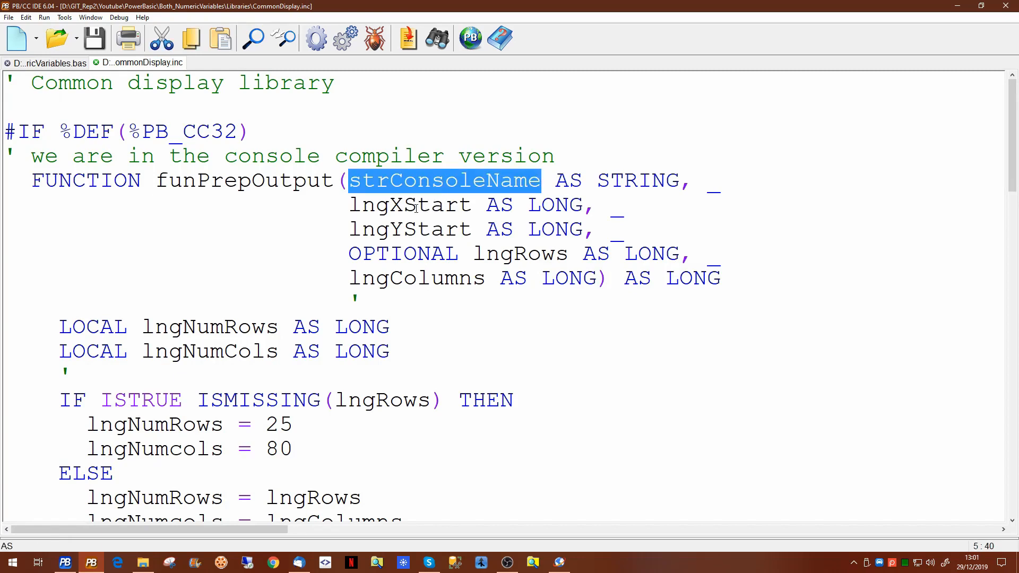
pyautogui.click(416, 229)
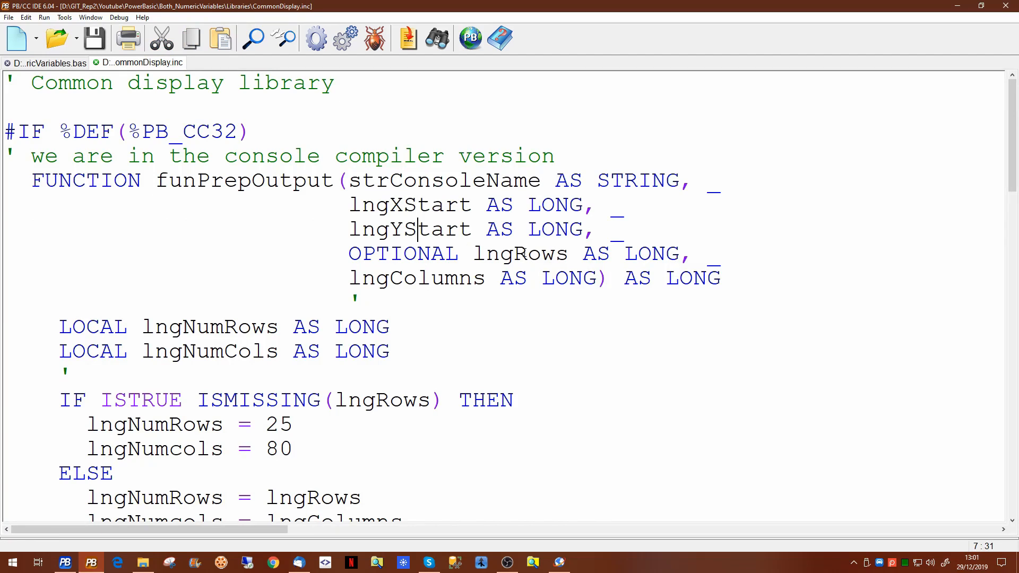
pyautogui.click(419, 278)
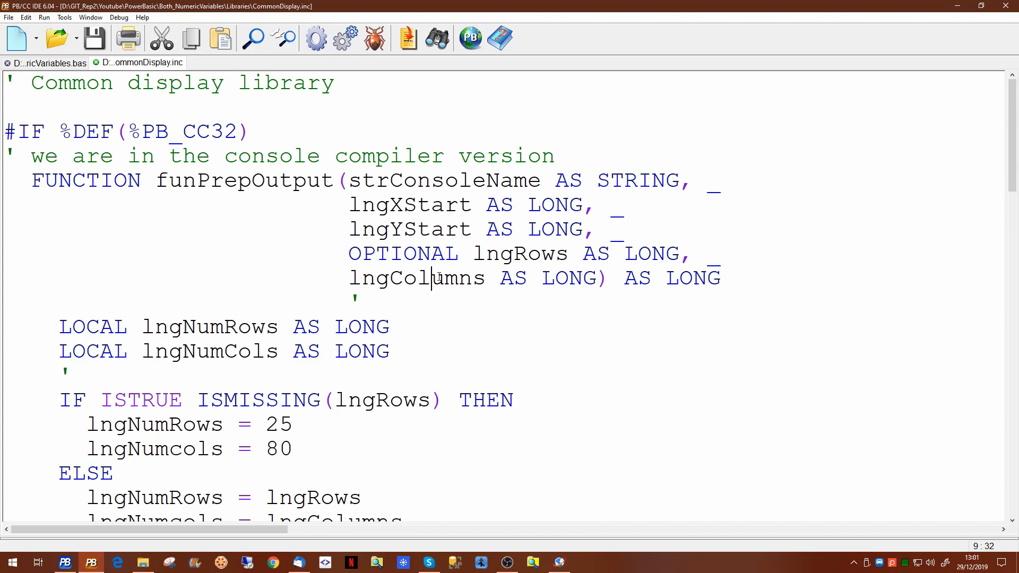
pyautogui.click(7, 131)
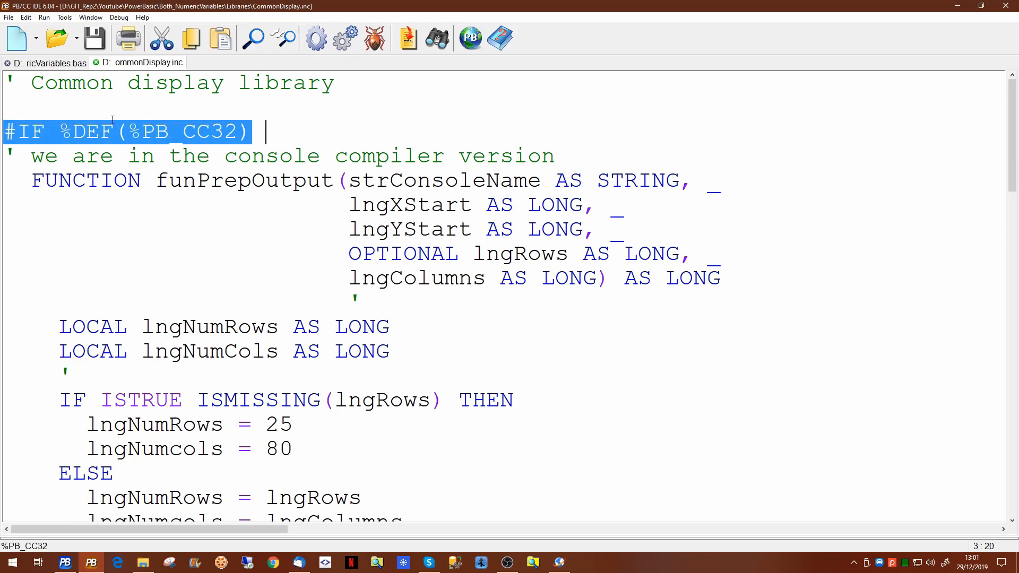
pyautogui.doubleClick(182, 131)
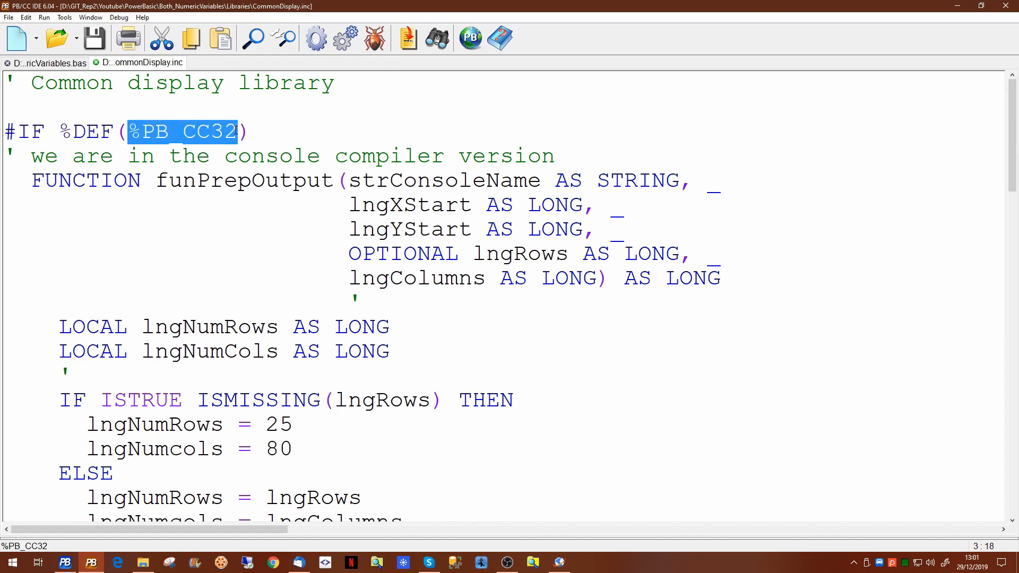
pyautogui.moveTo(260, 237)
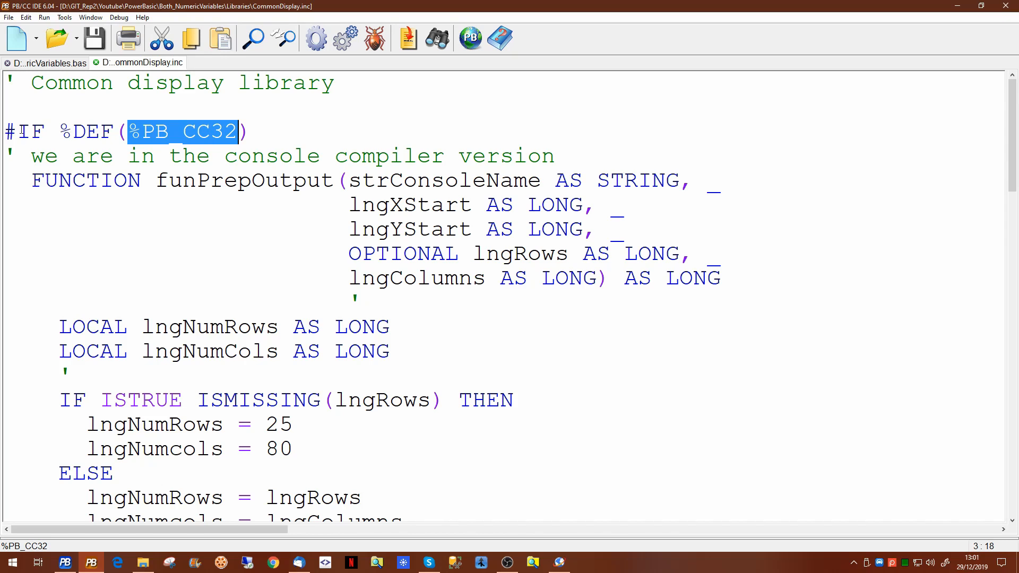
pyautogui.moveTo(127, 226)
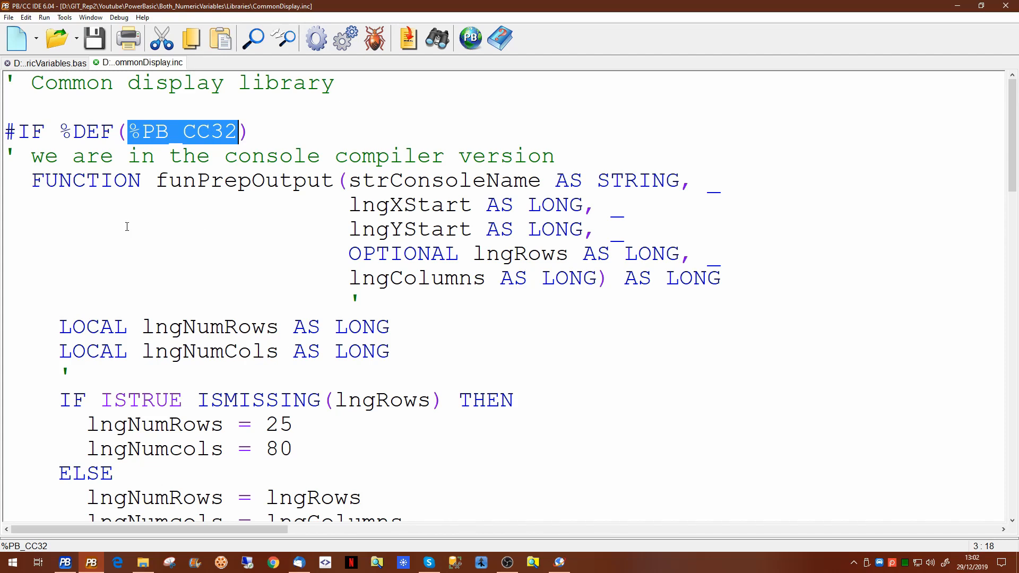
# - Scroll past #ELSE to the TXT.WINDOW version of funPrepOutput, then switch to Parameters.bas in PB/Win
pyautogui.scroll(-3)
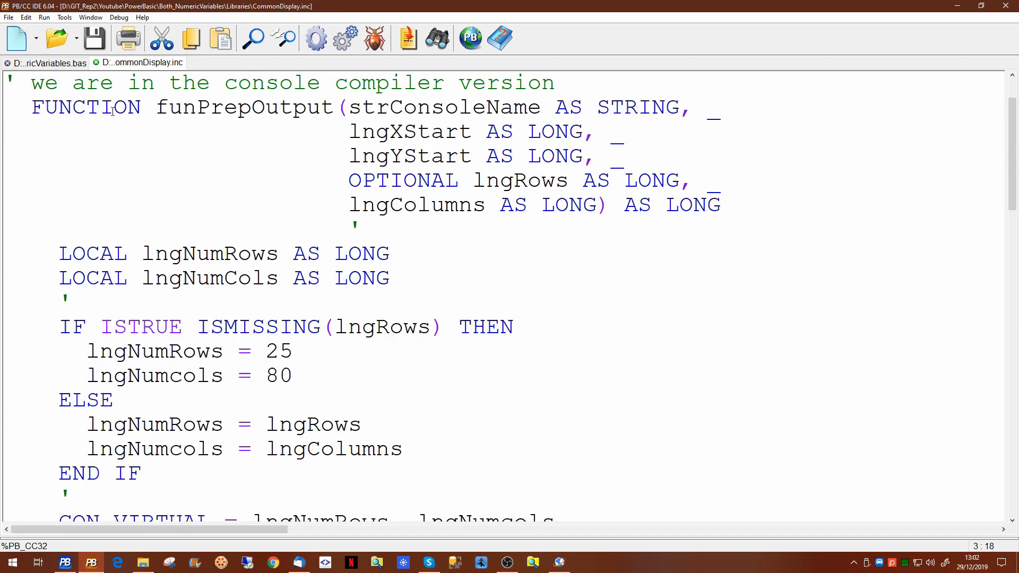
pyautogui.scroll(-3)
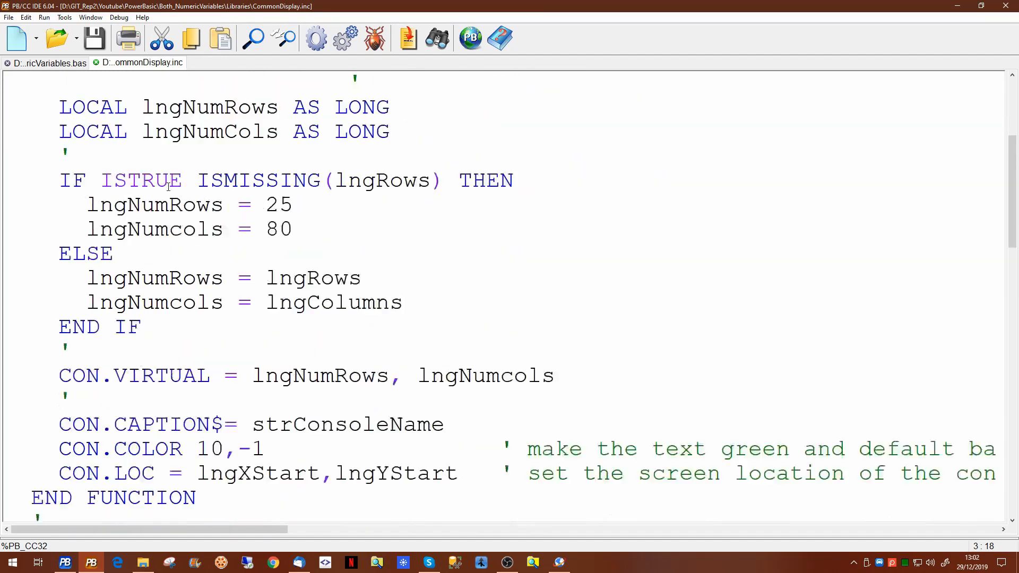
pyautogui.scroll(3)
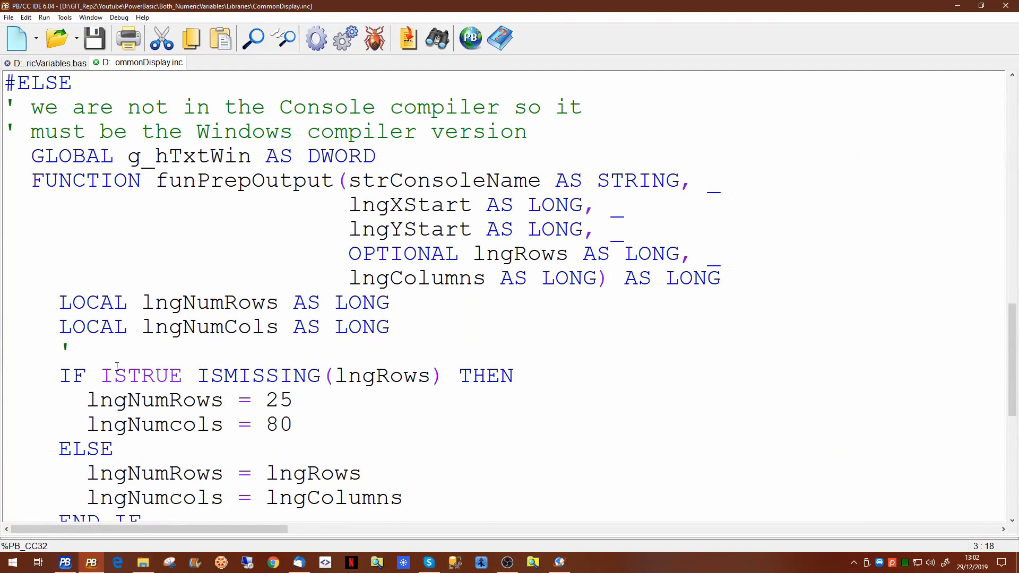
pyautogui.scroll(-3)
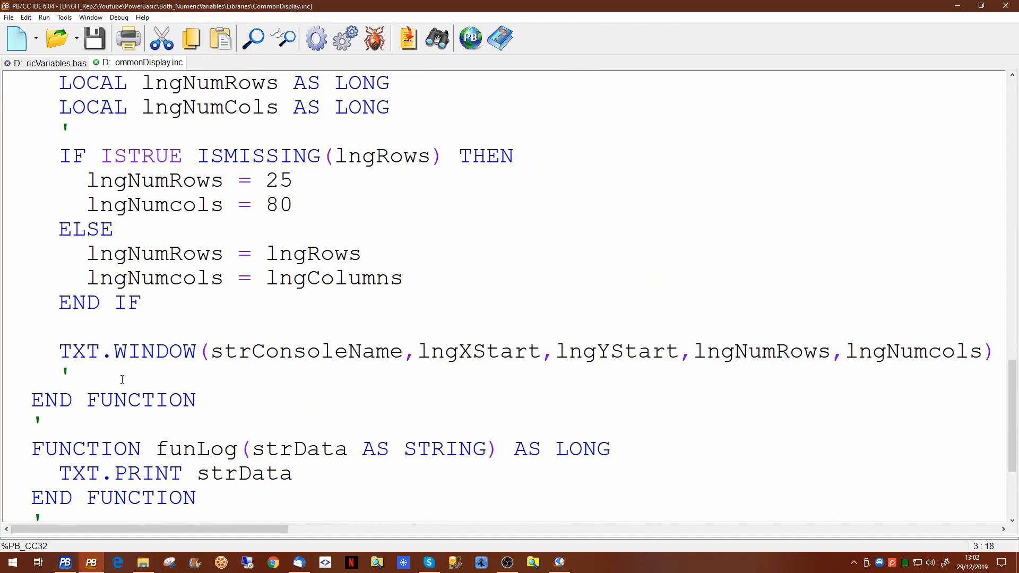
pyautogui.doubleClick(72, 351)
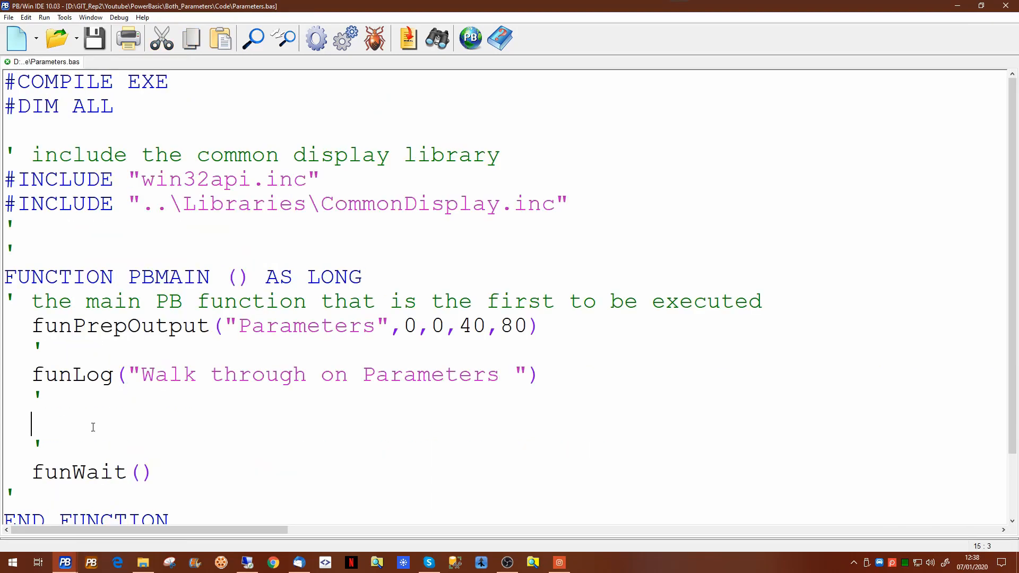
# - Declare LOCAL lngValue AS LONG set to 15 and call funDisplay(lngValue) in PBMAIN
pyautogui.write('LOCAL lngValue AS LONG')
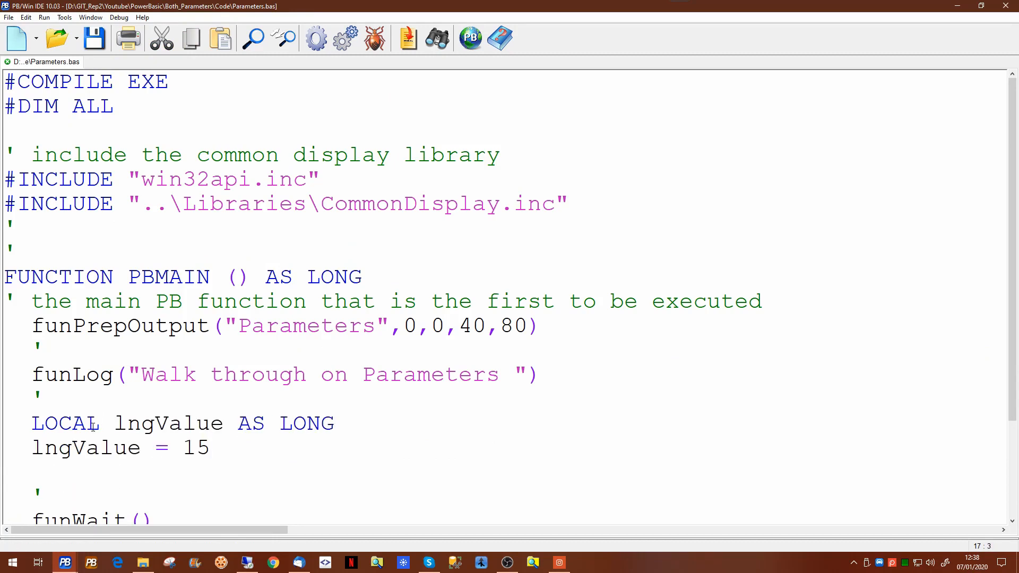
pyautogui.click(33, 475)
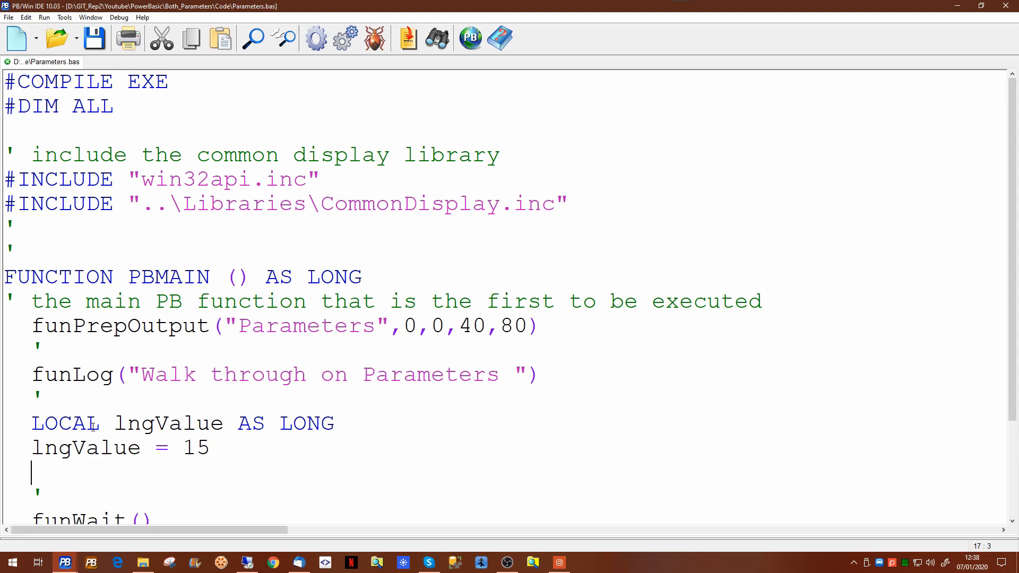
pyautogui.write('fun')
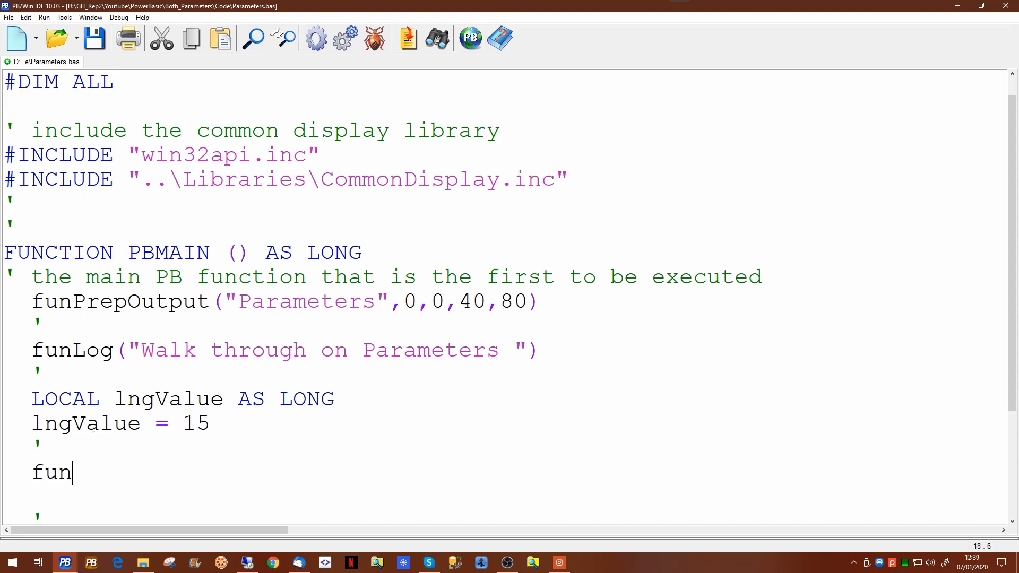
pyautogui.write('Display(lngValue)')
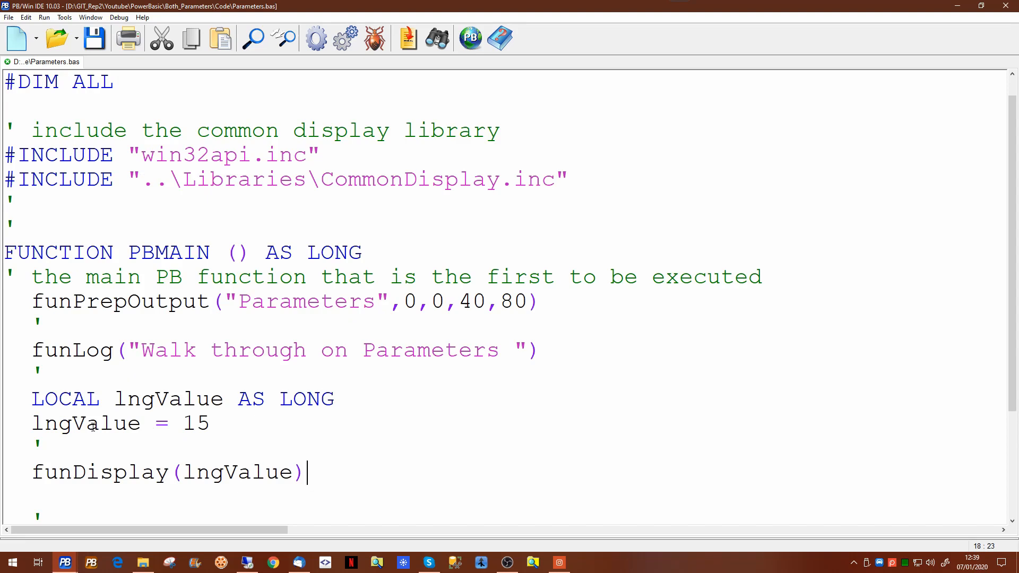
pyautogui.click(185, 472)
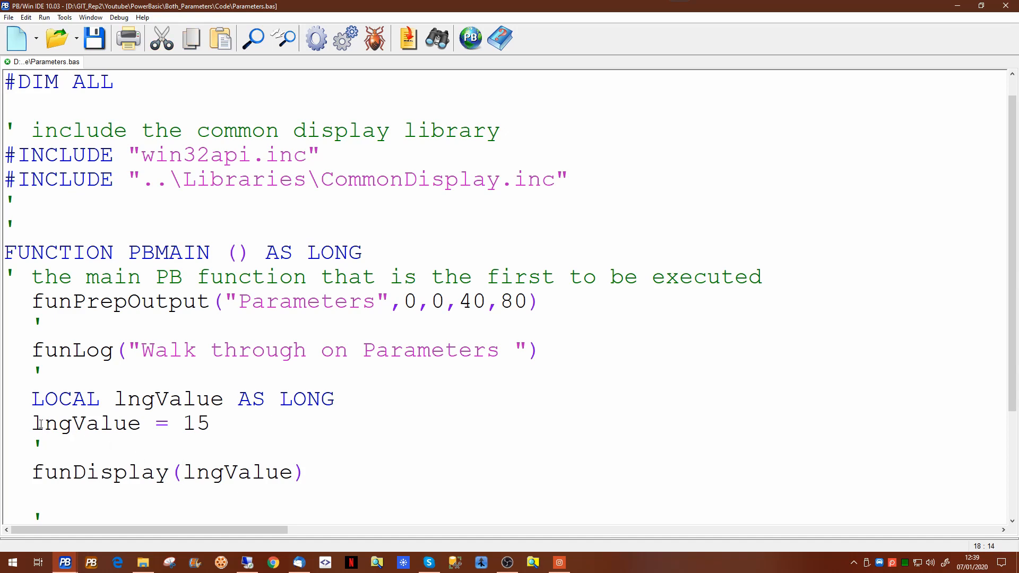
# - Check the lngValue assignment and the funDisplay(lngValue) argument, then move below END FUNCTION
pyautogui.doubleClick(86, 423)
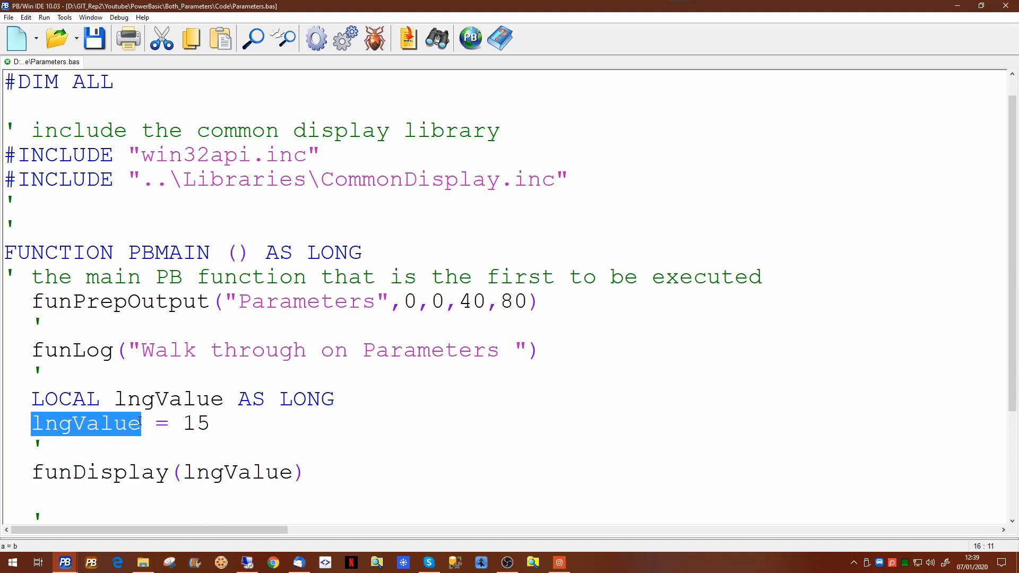
pyautogui.click(185, 472)
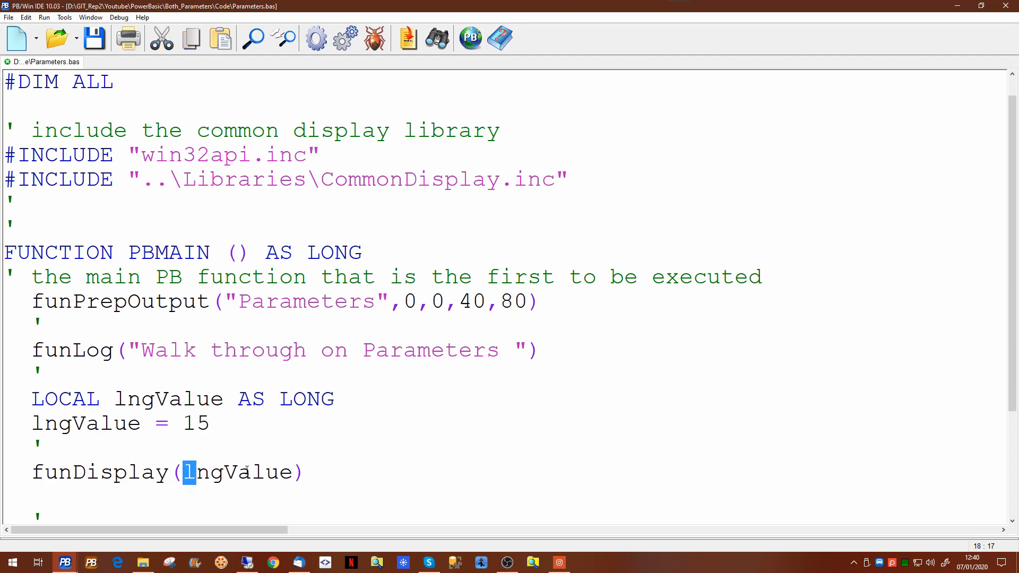
pyautogui.doubleClick(238, 472)
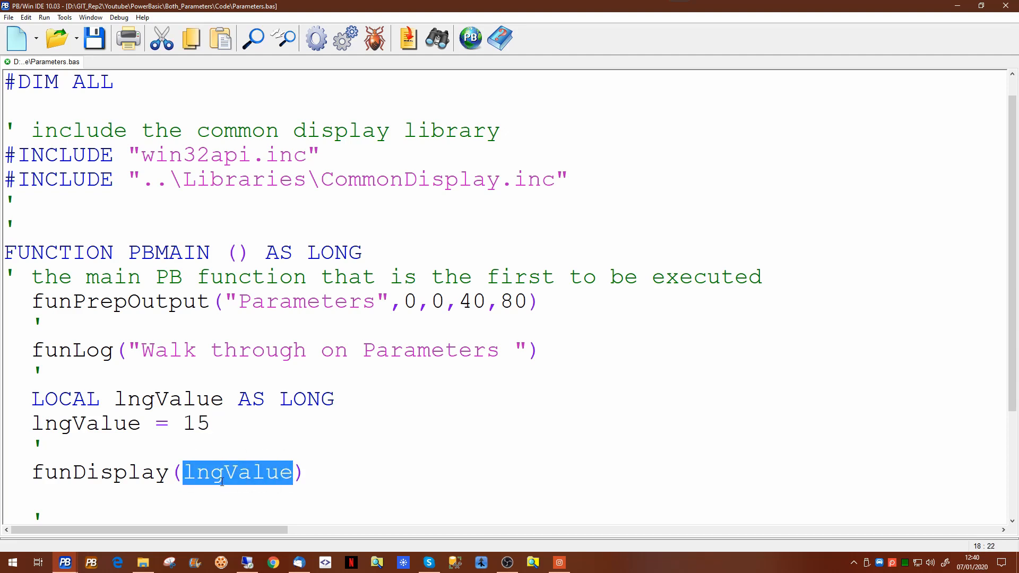
pyautogui.moveTo(208, 475)
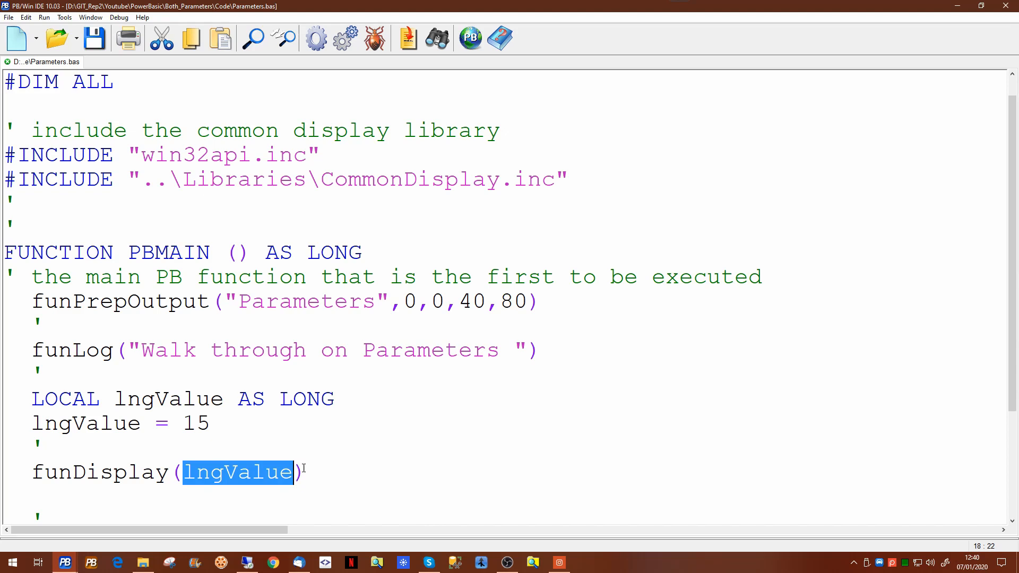
pyautogui.click(306, 472)
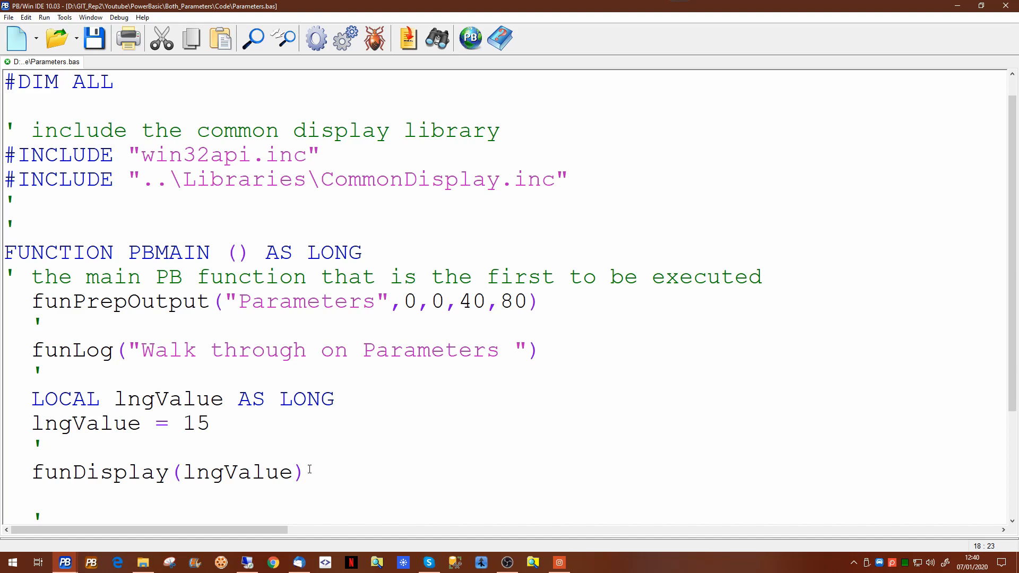
pyautogui.click(307, 471)
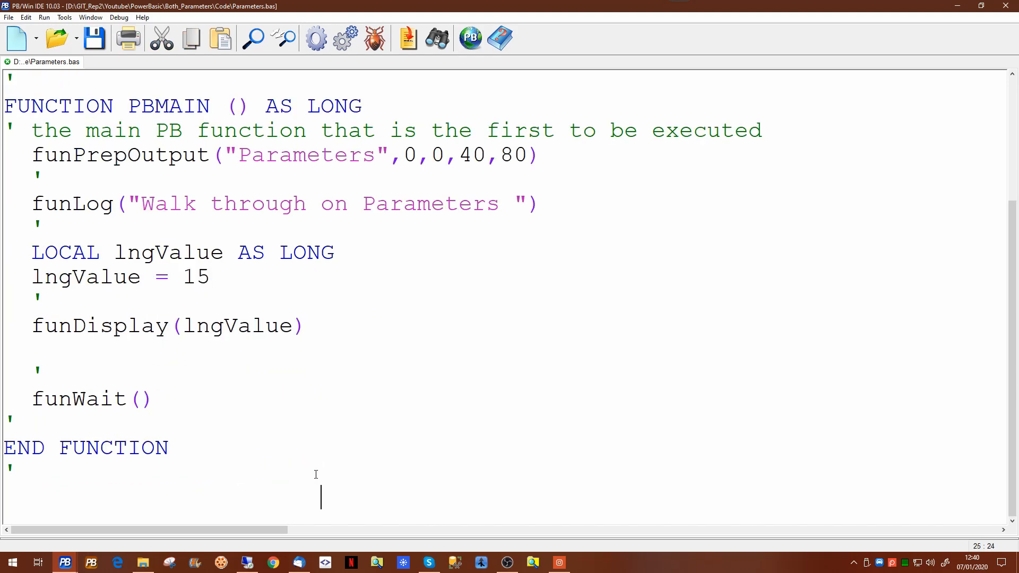
# - Write FUNCTION funDisplay(lngValue AS LONG) AS LONG with OPTIONAL strValue AS STRING on a continued line
pyautogui.write('FUNCTION funDisplay(lngValue) AS LONG) AS LONG')
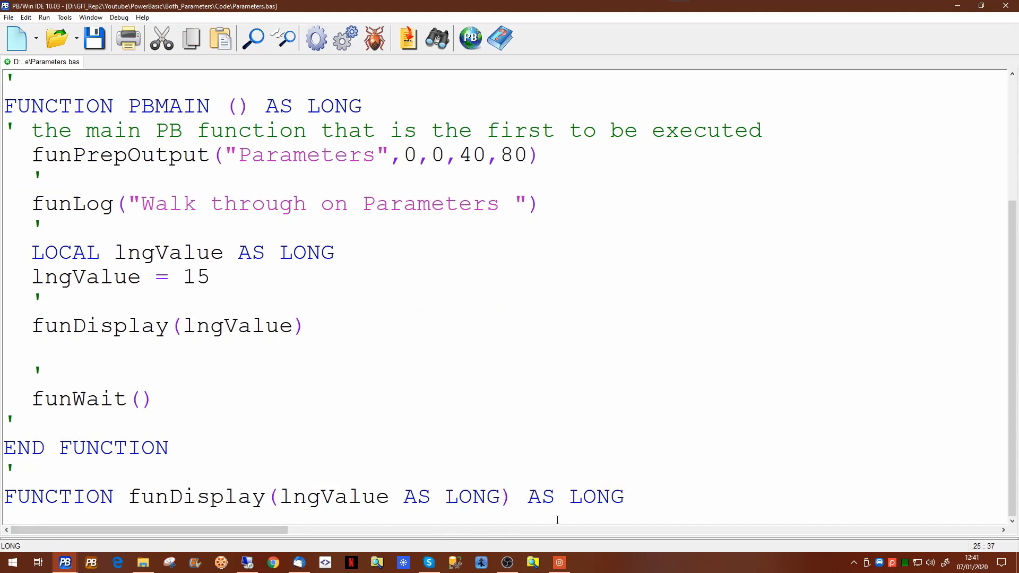
pyautogui.scroll(-3)
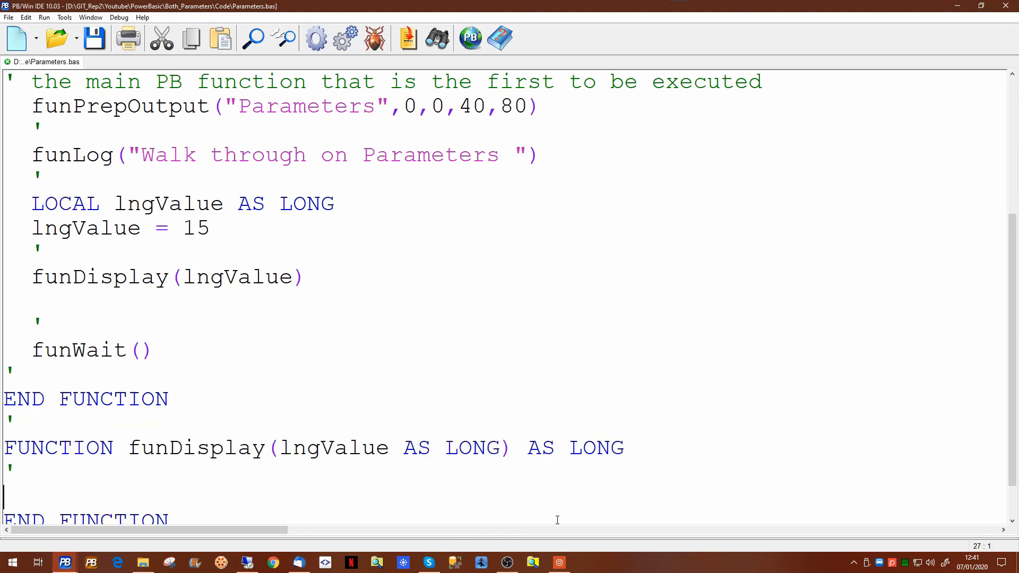
pyautogui.doubleClick(297, 448)
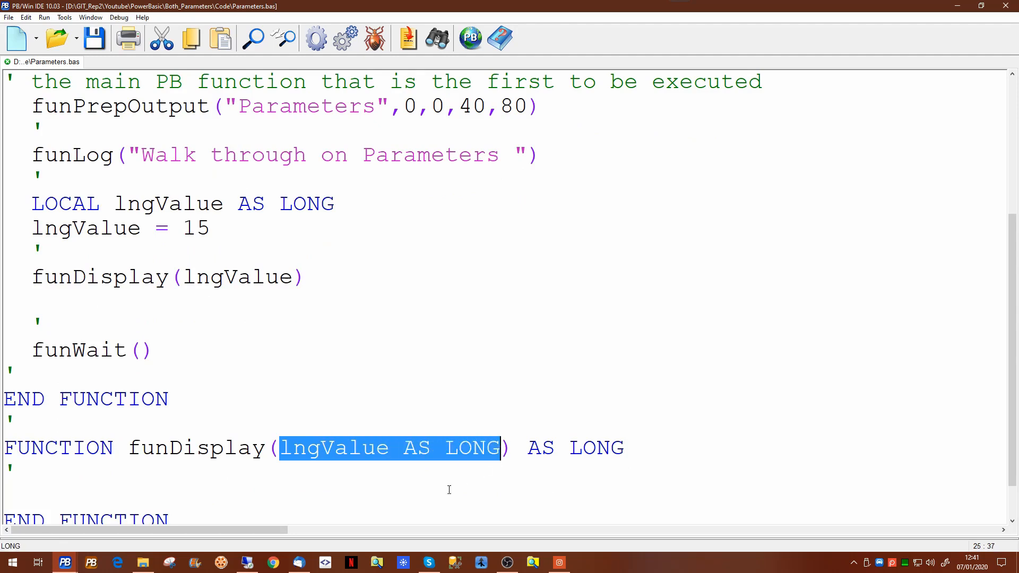
pyautogui.moveTo(380, 469)
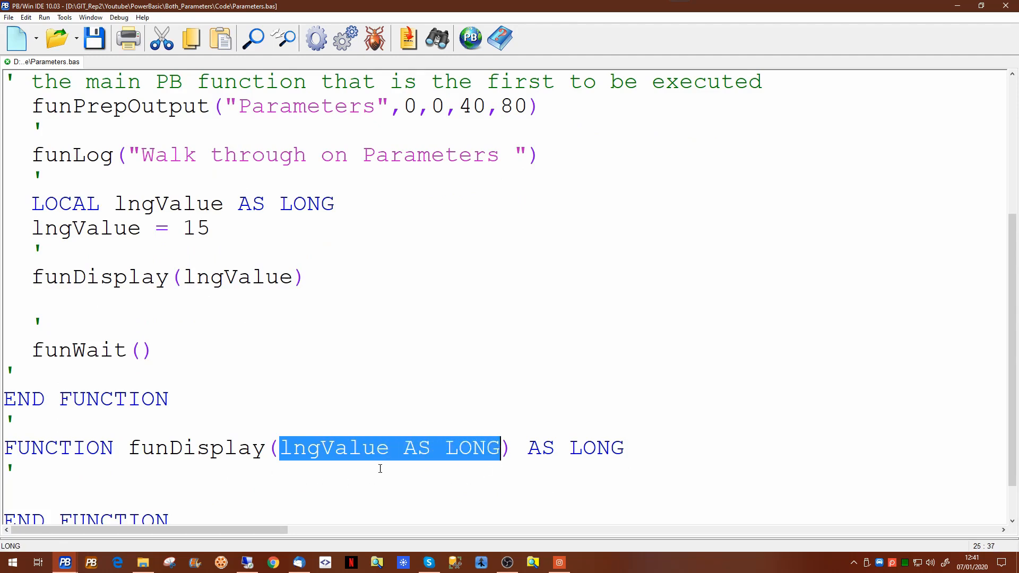
pyautogui.click(568, 499)
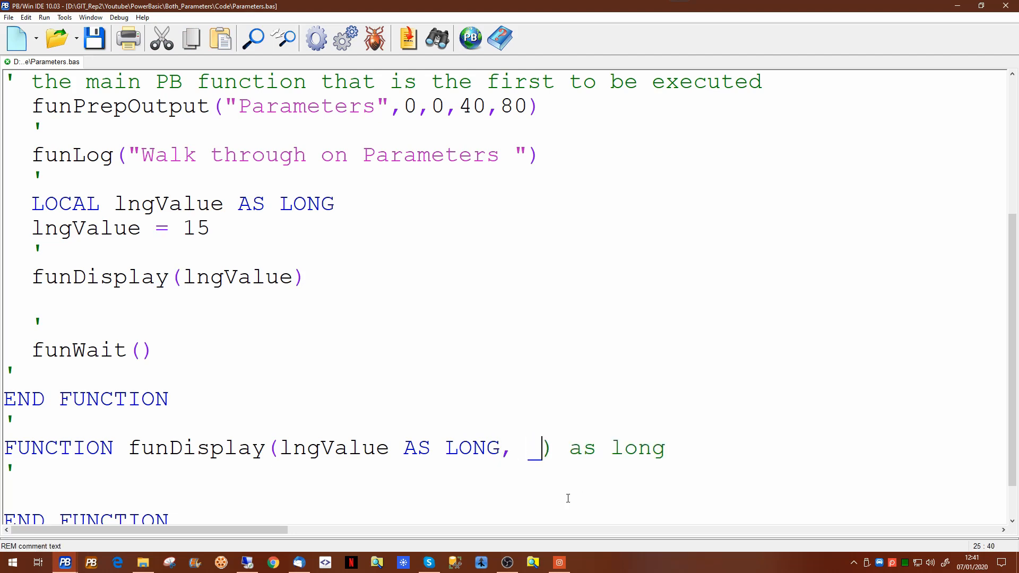
pyautogui.press('Return')
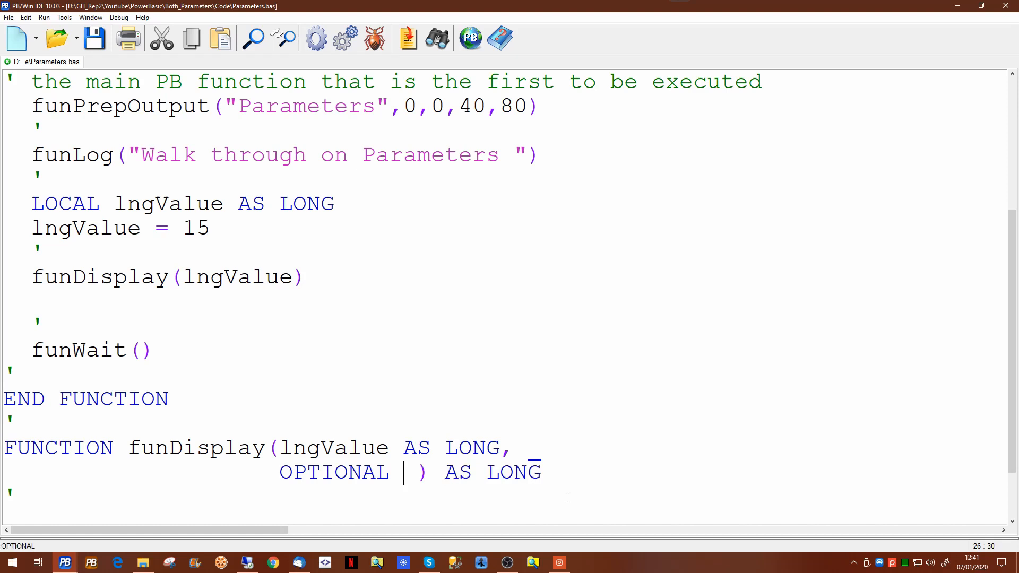
pyautogui.write('strValue AS STRING')
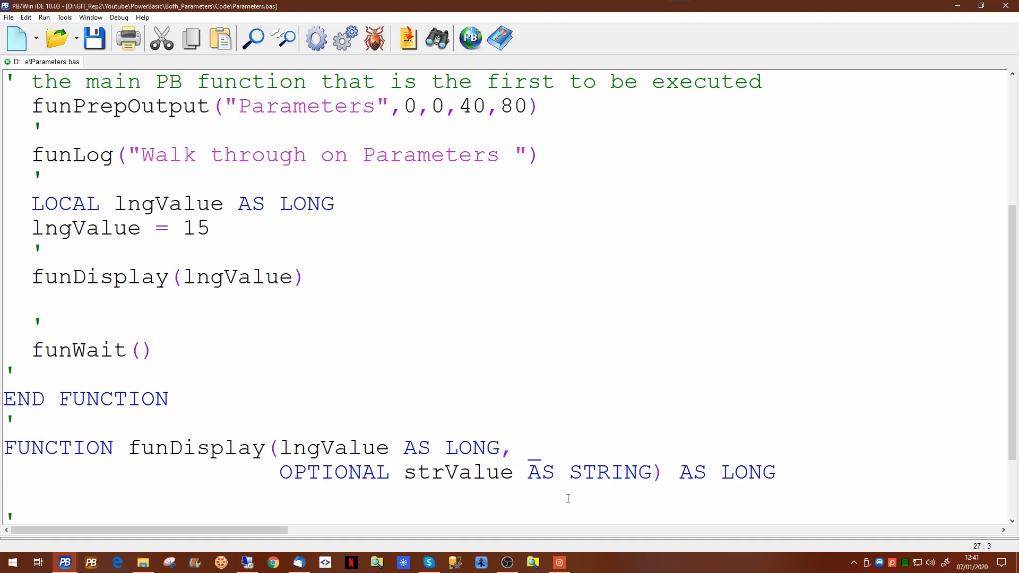
# - Declare LOCAL strLocalValue AS STRING and start IF ISTRUE ISMISSING(strValue) THEN
pyautogui.write('LOCAL strLo')
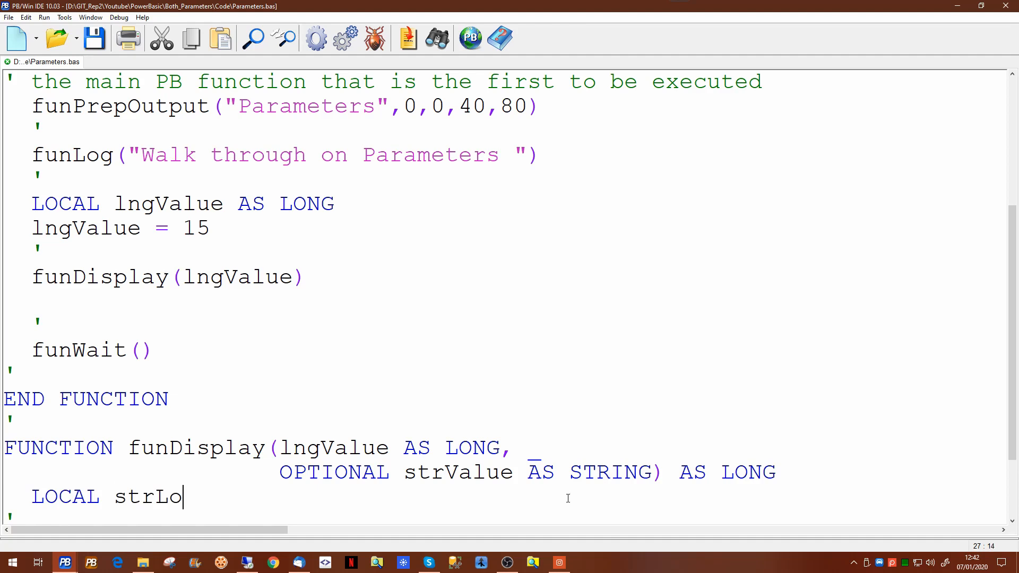
pyautogui.write('calValue AS sting')
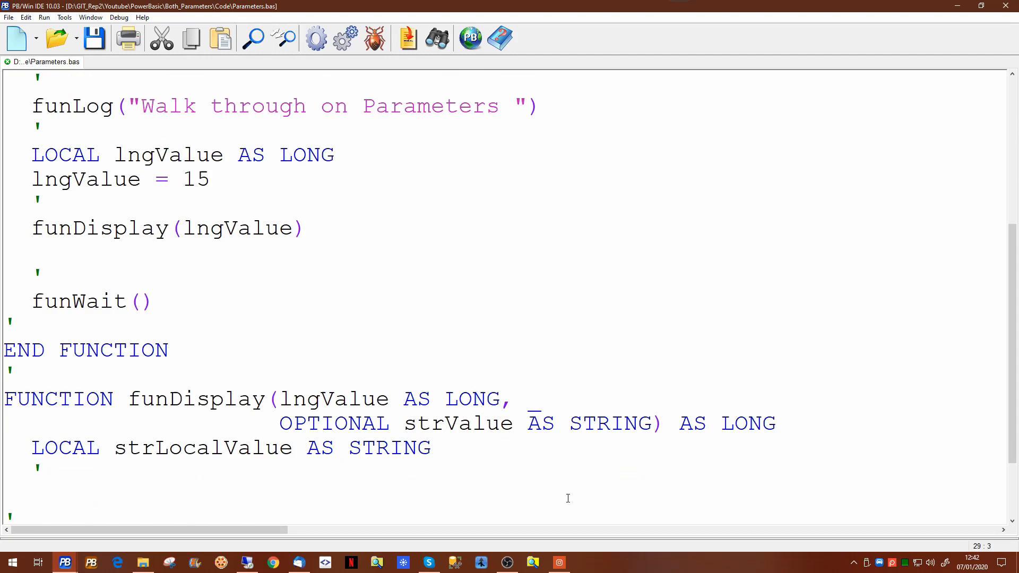
pyautogui.write('IF ISTRUE')
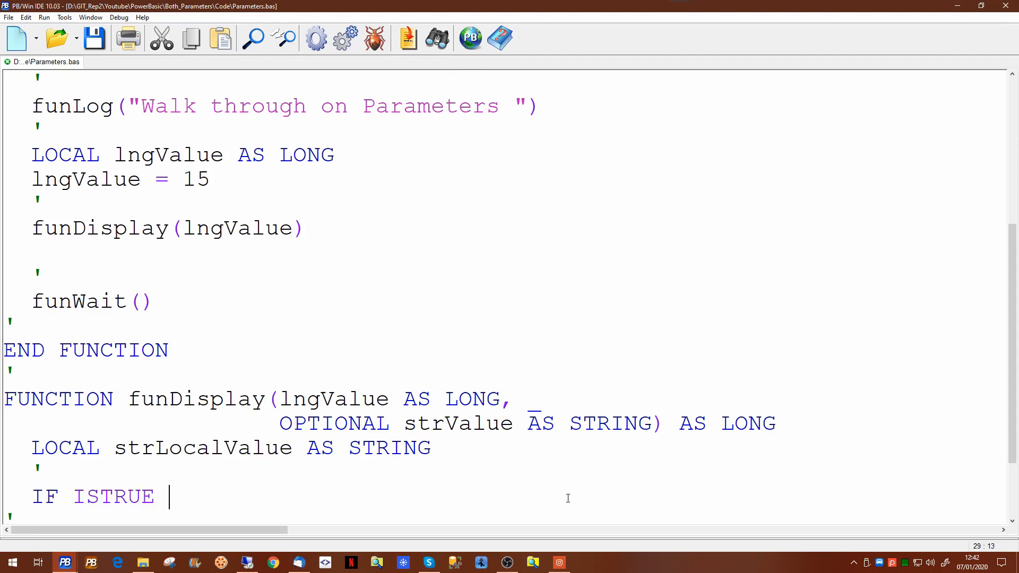
pyautogui.write('ISMISSING(strValue) THEN')
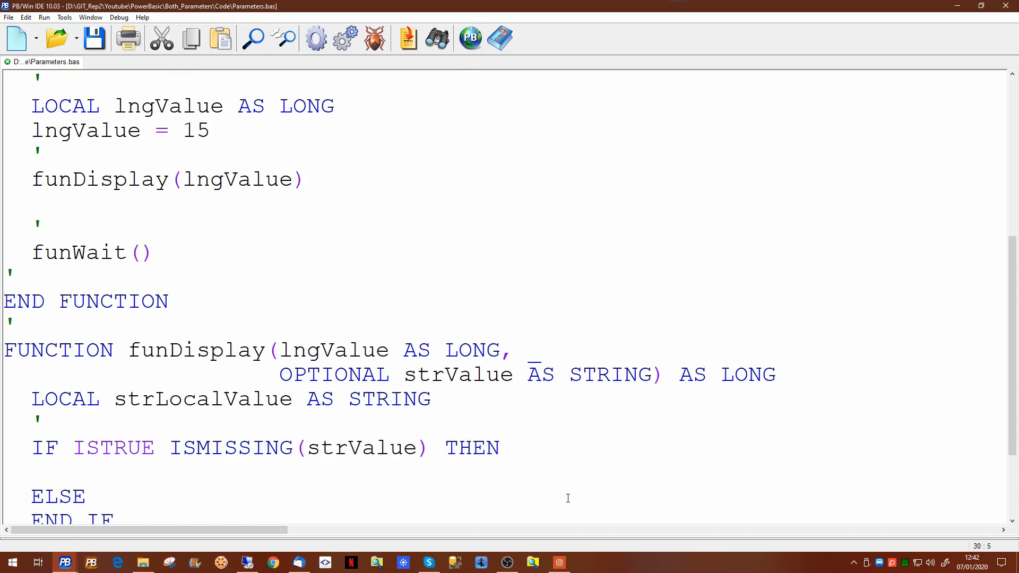
pyautogui.moveTo(231, 403)
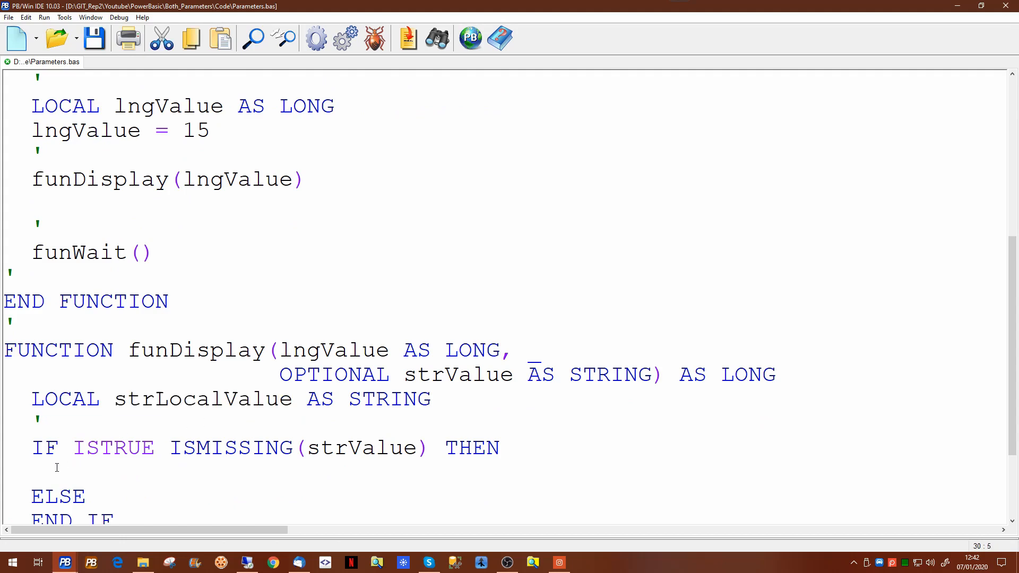
# - Assign strLocalValue = "some default value" in the IF branch and strValue in the ELSE branch
pyautogui.write('strLocalValue = "')
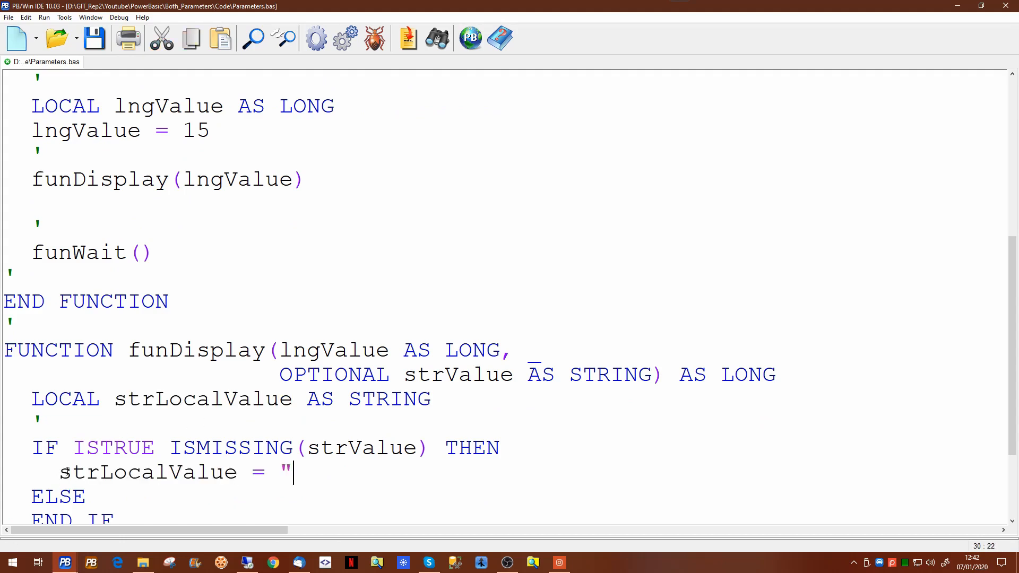
pyautogui.write('some default value')
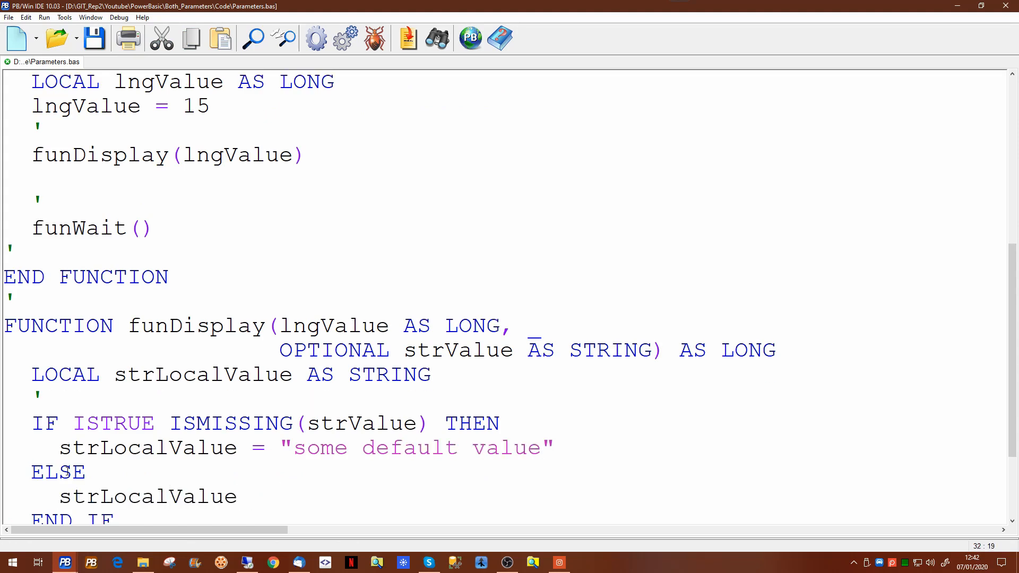
pyautogui.write('= strVl')
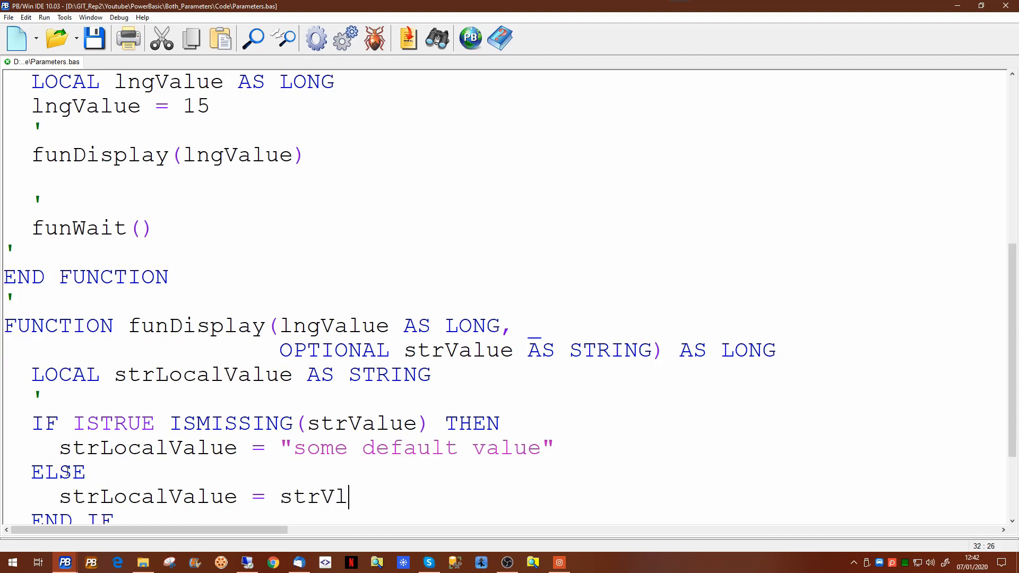
pyautogui.write('ak')
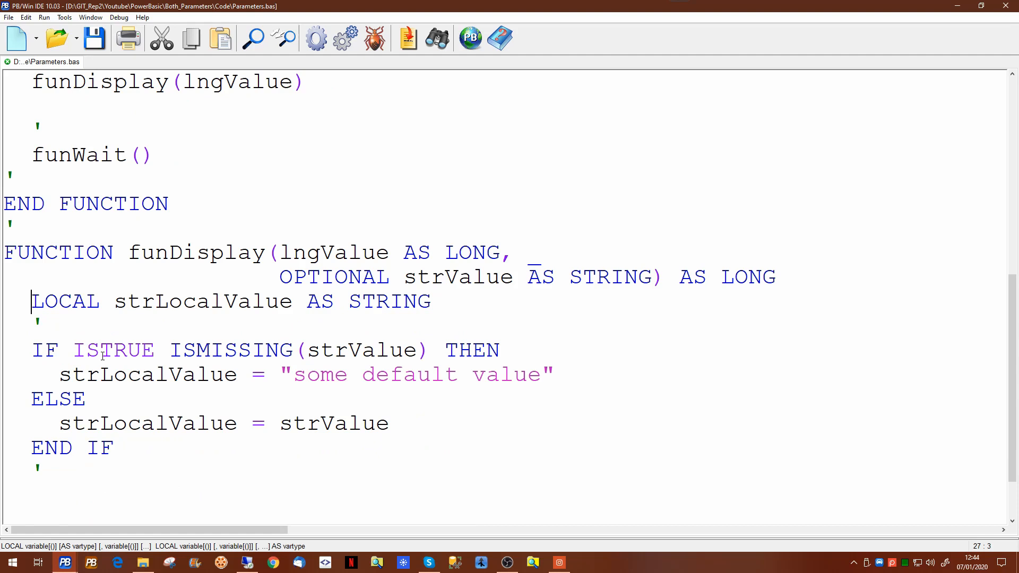
pyautogui.moveTo(92, 494)
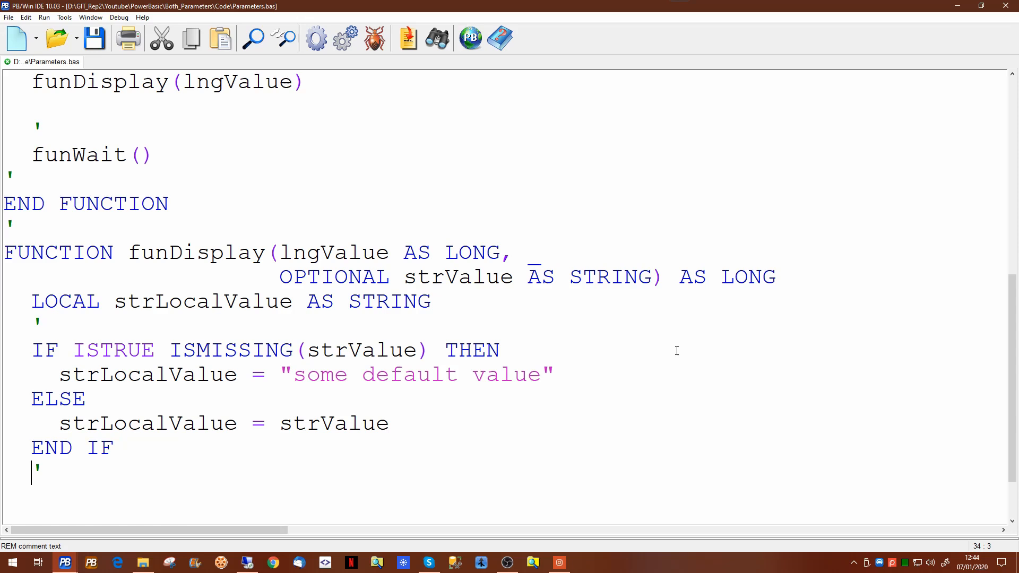
pyautogui.write('BYREF')
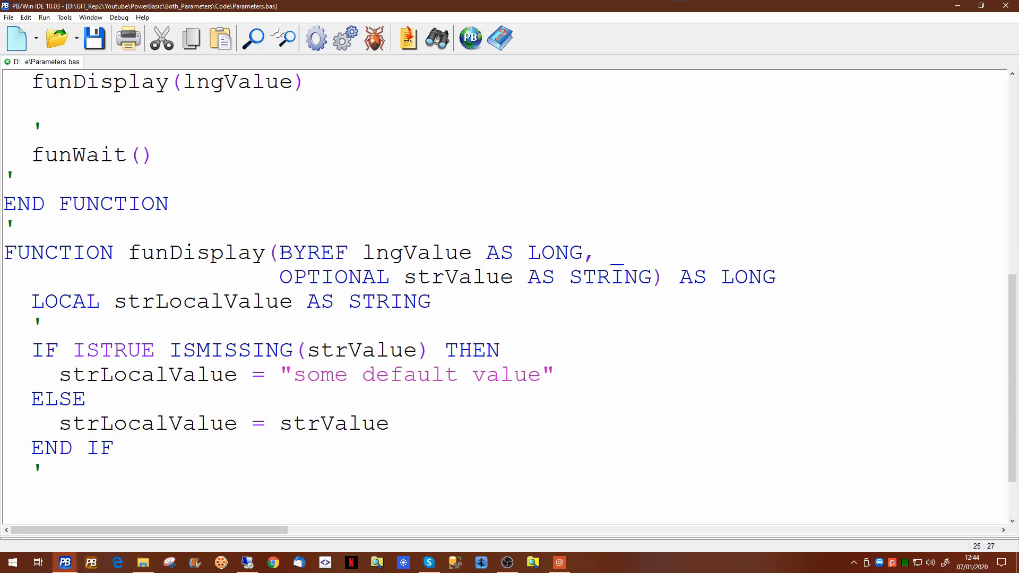
pyautogui.click(362, 252)
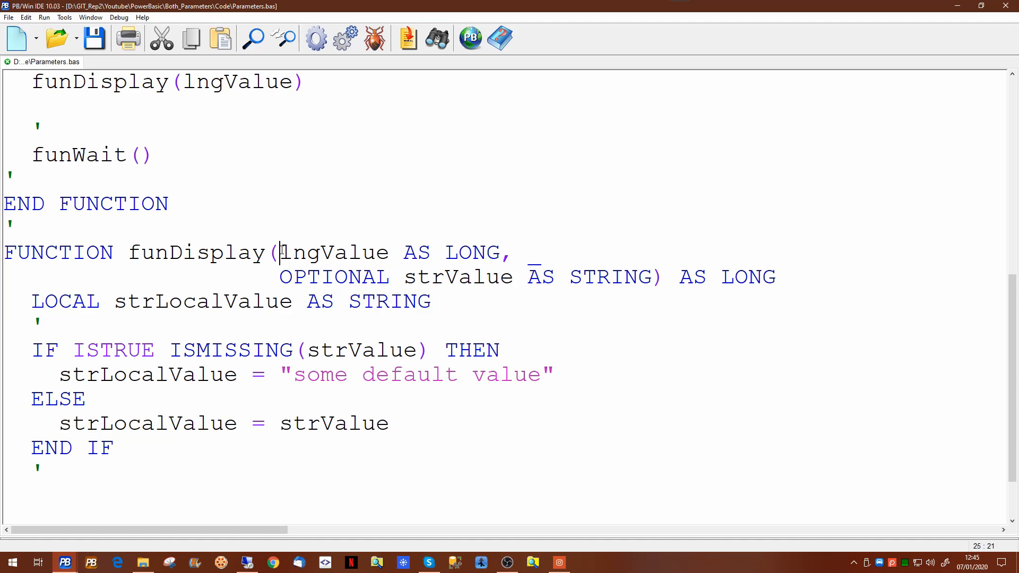
# - Try BYVAL, then BYCOPY, then BYVAL again as the passing mode for funDisplay's lngValue
pyautogui.write('BYVAL')
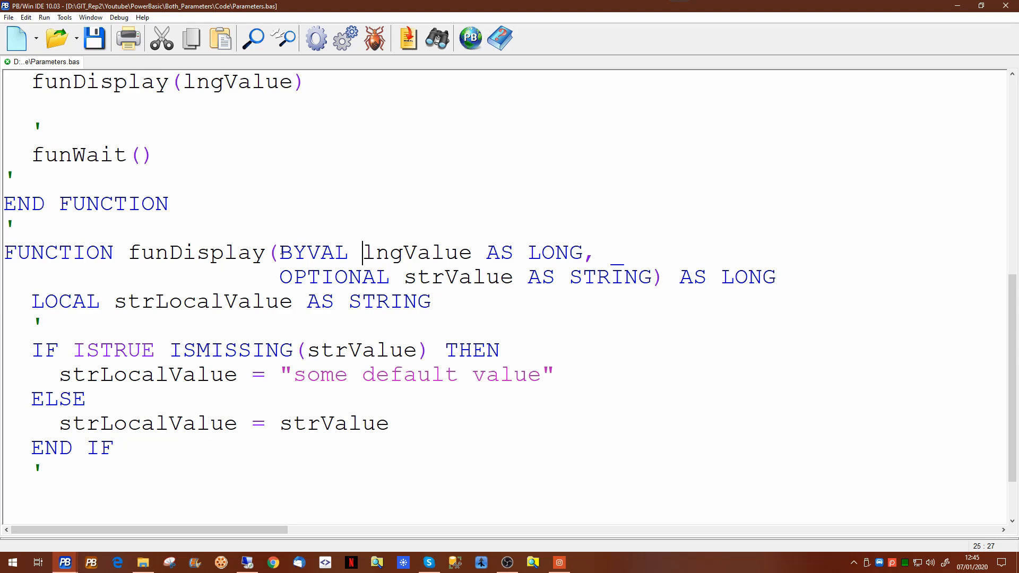
pyautogui.write('bycopy')
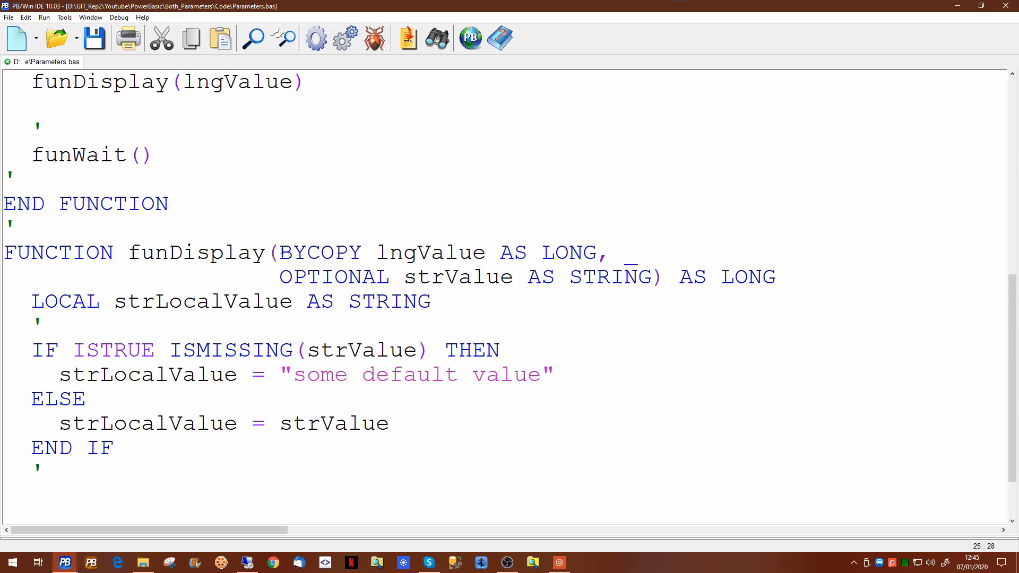
pyautogui.click(376, 253)
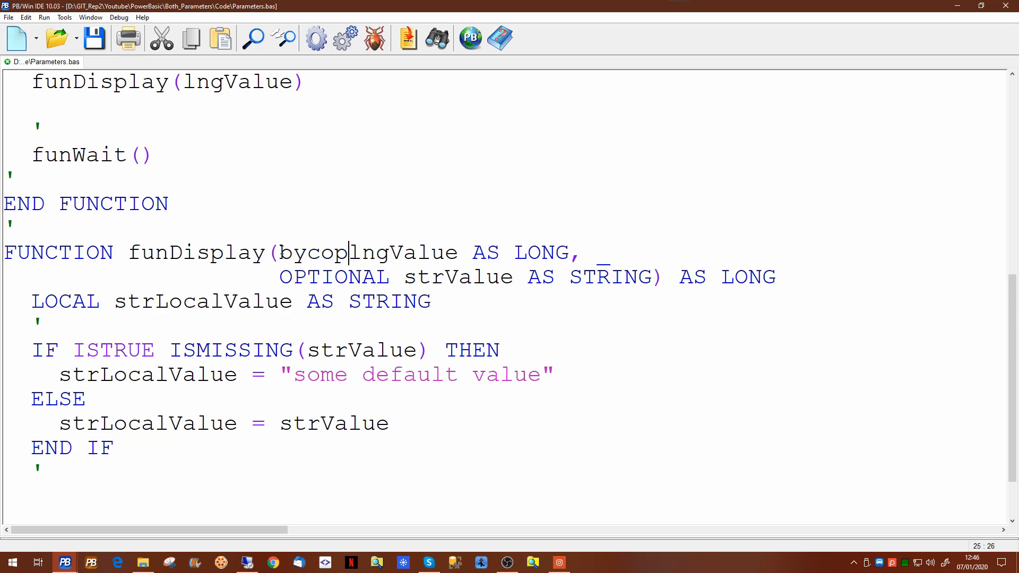
pyautogui.write('BYVAL')
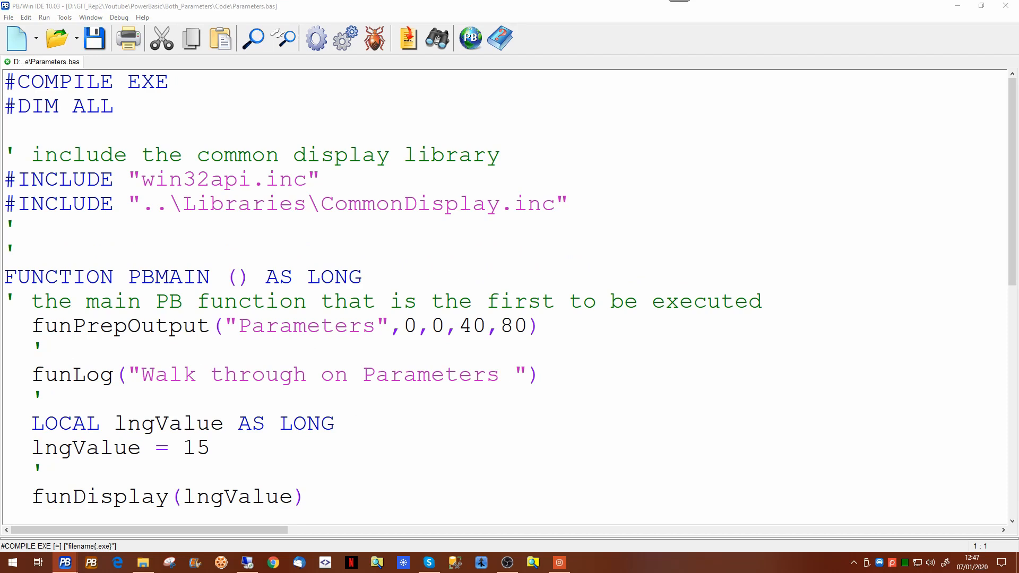
# - Check TYPE udtCar's owner name and car type fields and the uCars PREFIX block filling them below the funDisplay call
pyautogui.click(473, 424)
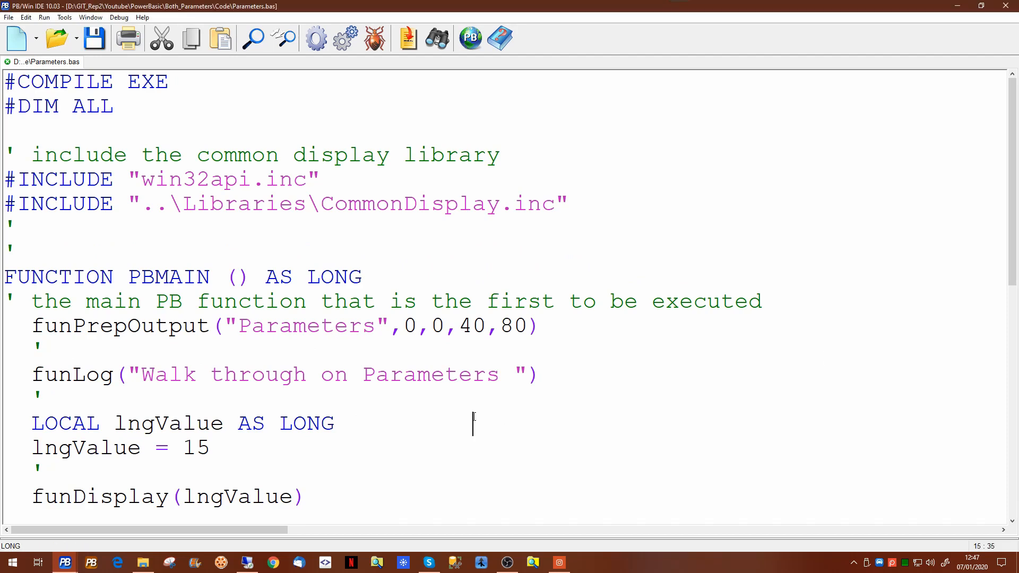
pyautogui.scroll(-3)
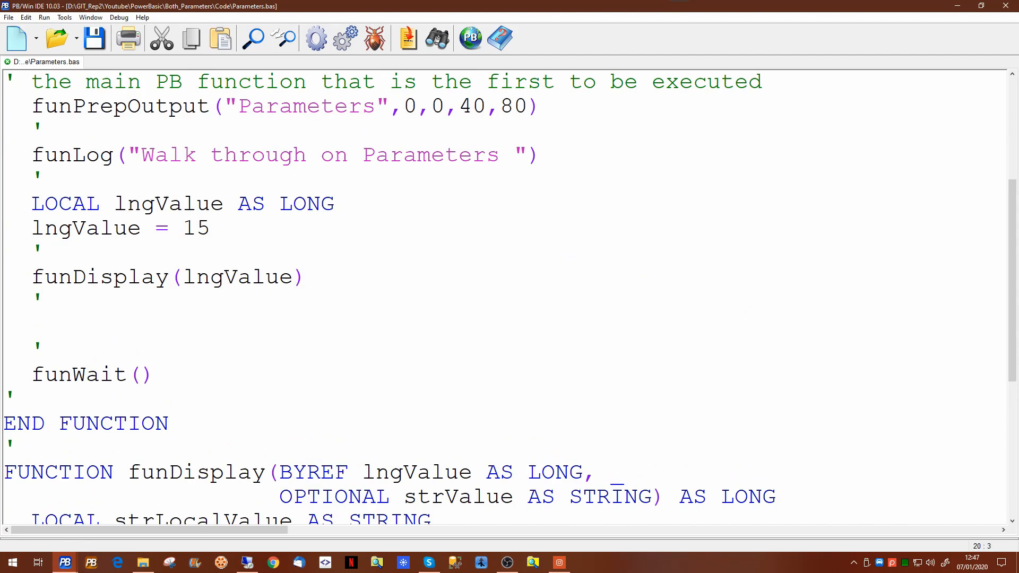
pyautogui.click(31, 327)
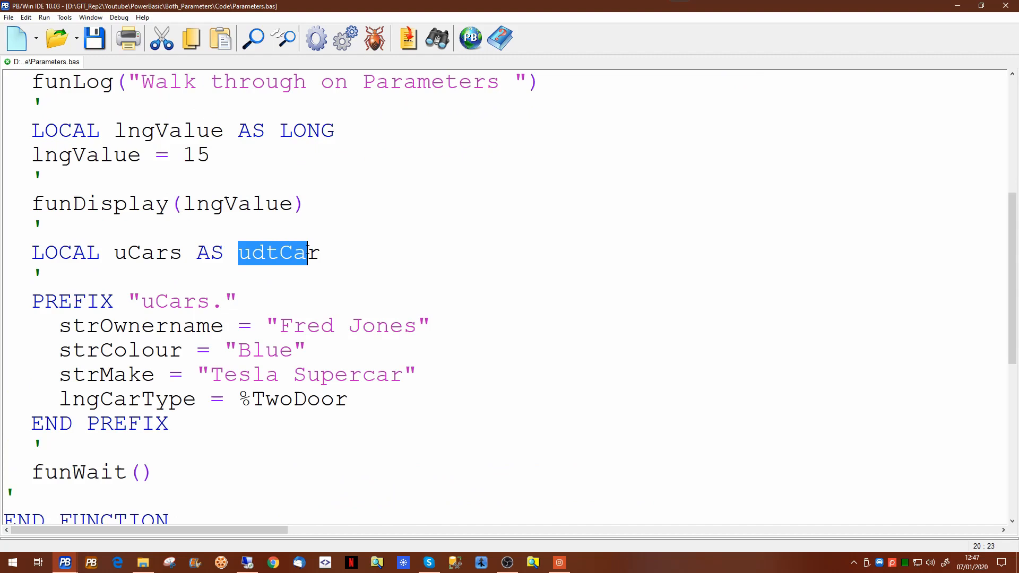
pyautogui.scroll(3)
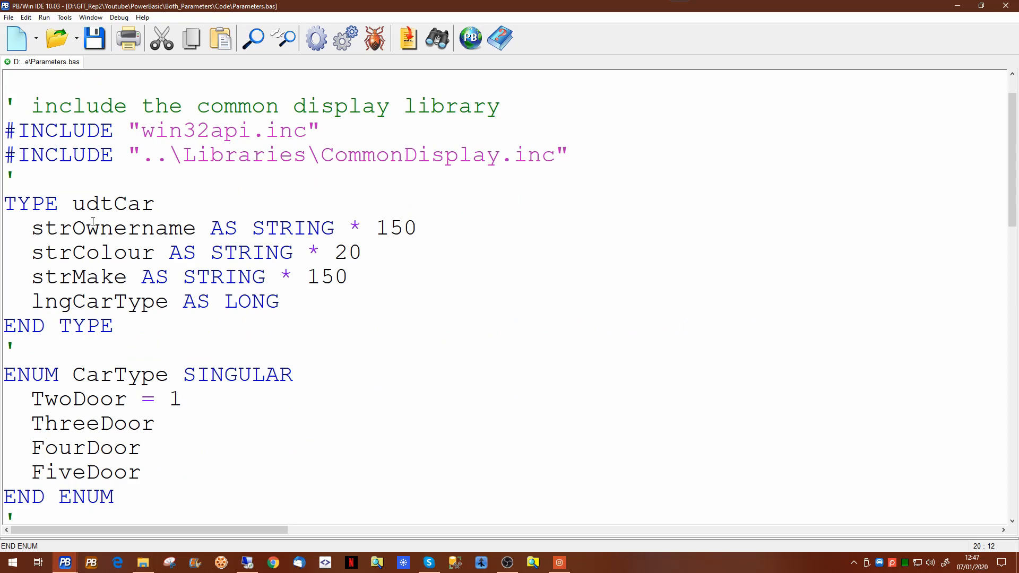
pyautogui.click(99, 229)
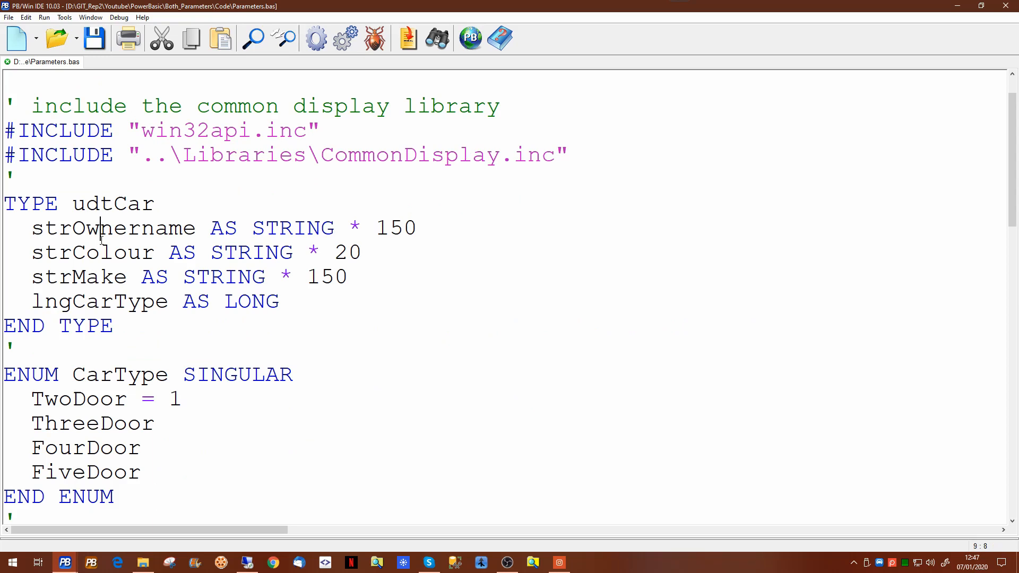
pyautogui.click(101, 301)
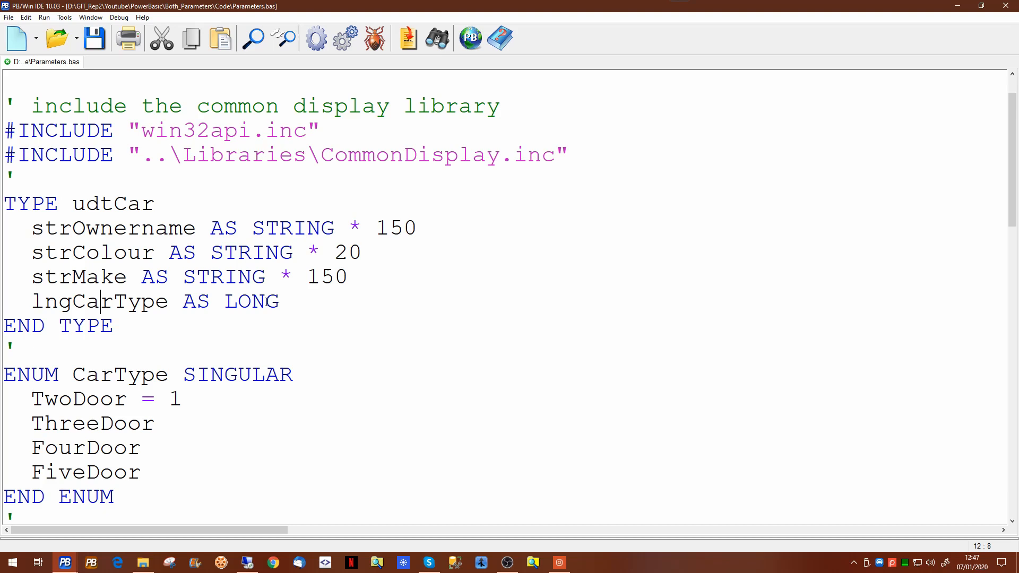
pyautogui.scroll(-3)
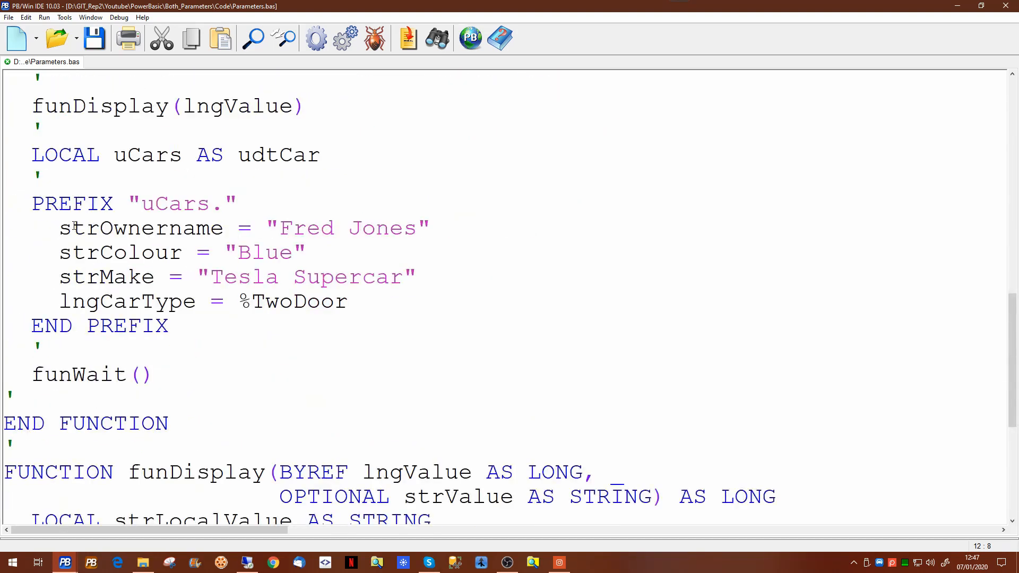
pyautogui.doubleClick(140, 228)
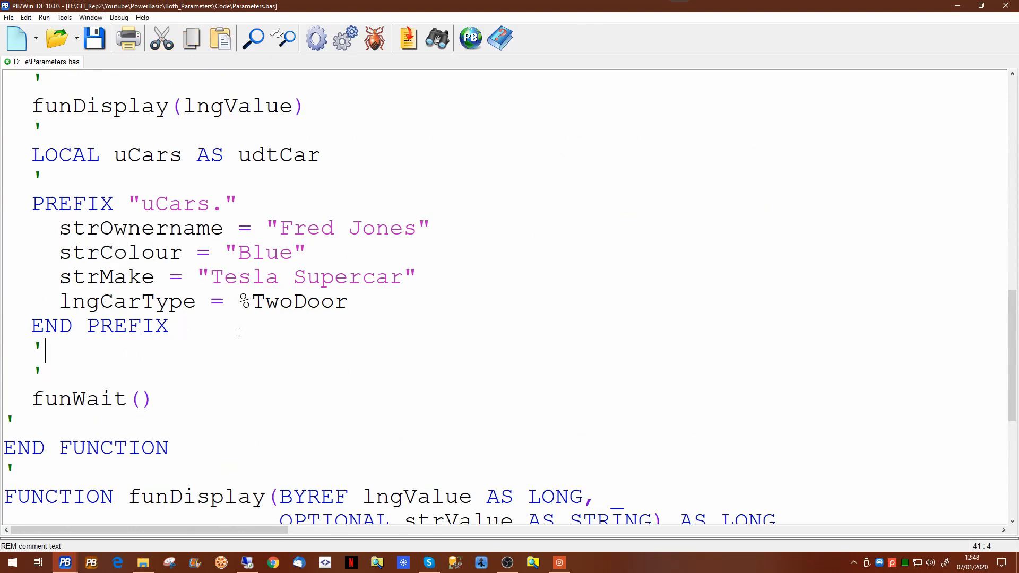
# - Call subProcessCars(uCars) after END PREFIX in PBMAIN
pyautogui.write('subProcessCars(uCars)')
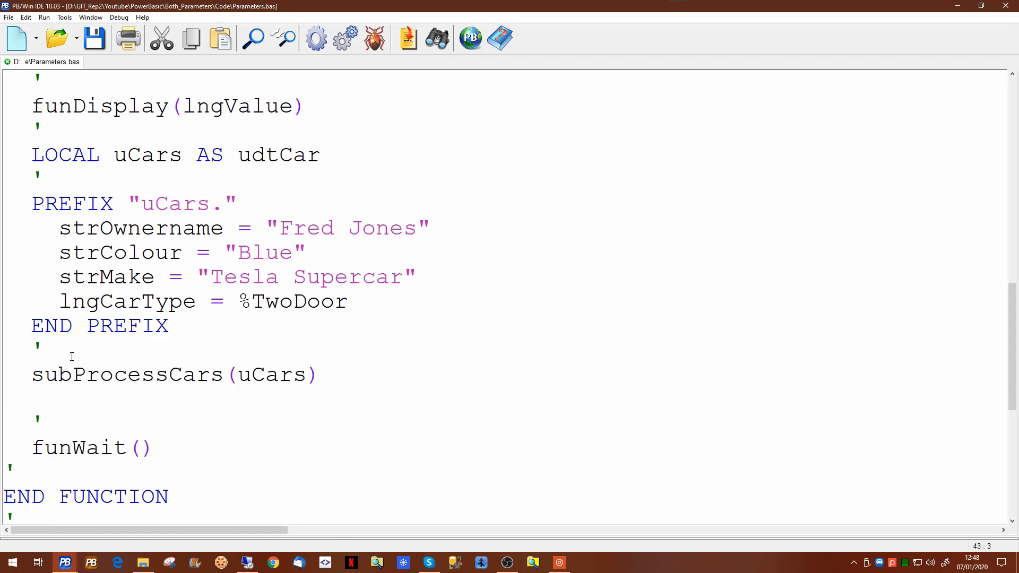
pyautogui.click(259, 375)
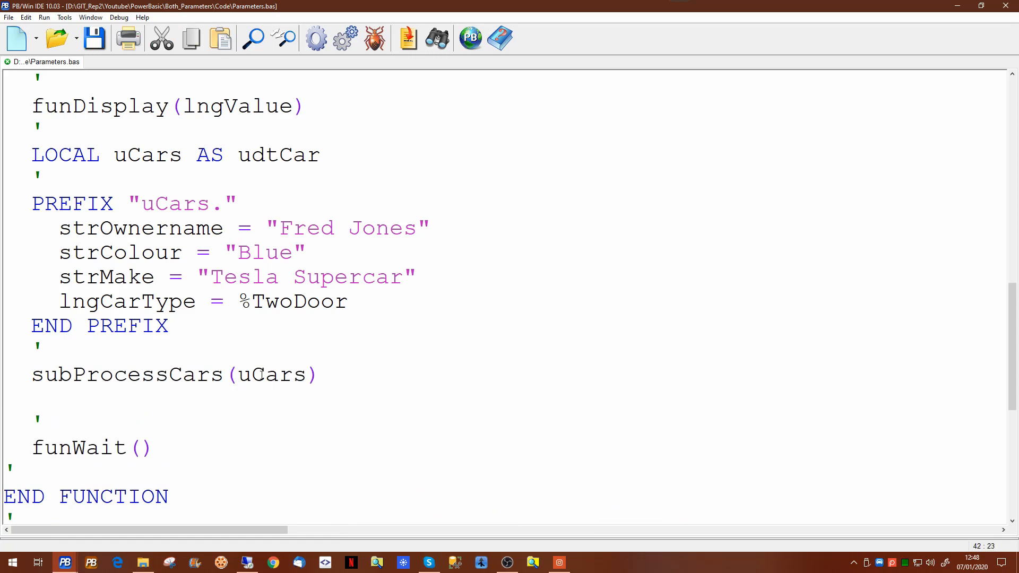
pyautogui.scroll(-3)
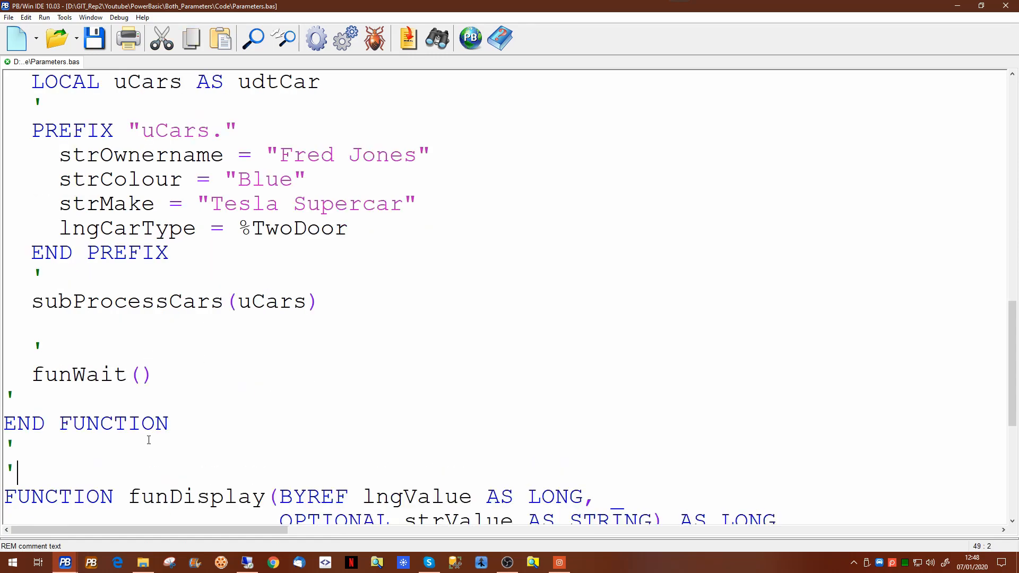
# - Add an empty SUB subProcessCars(uCars AS udtCars) below END FUNCTION
pyautogui.write('SUB subProcessCar')
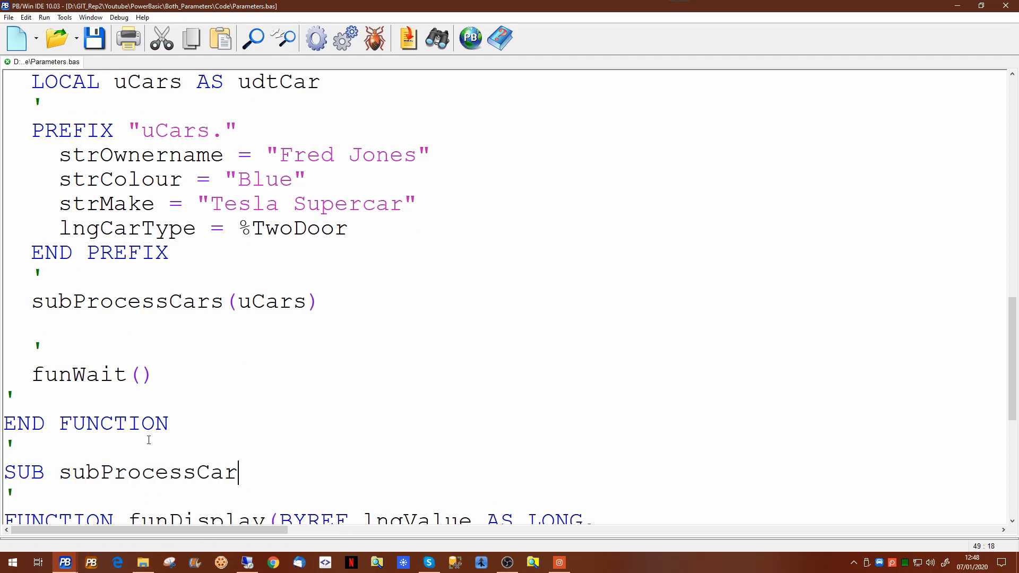
pyautogui.write('s(uCars AS')
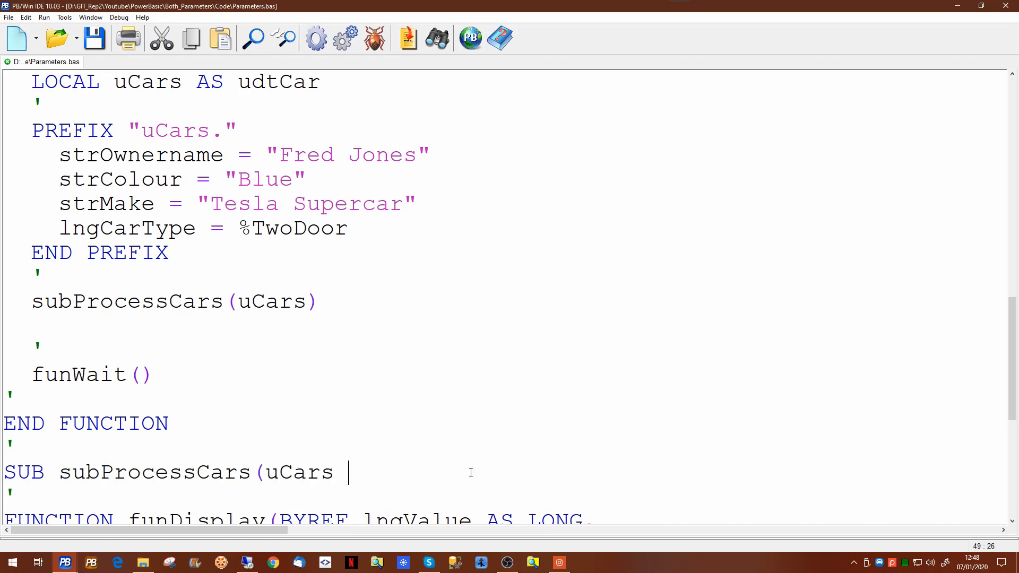
pyautogui.write('AS')
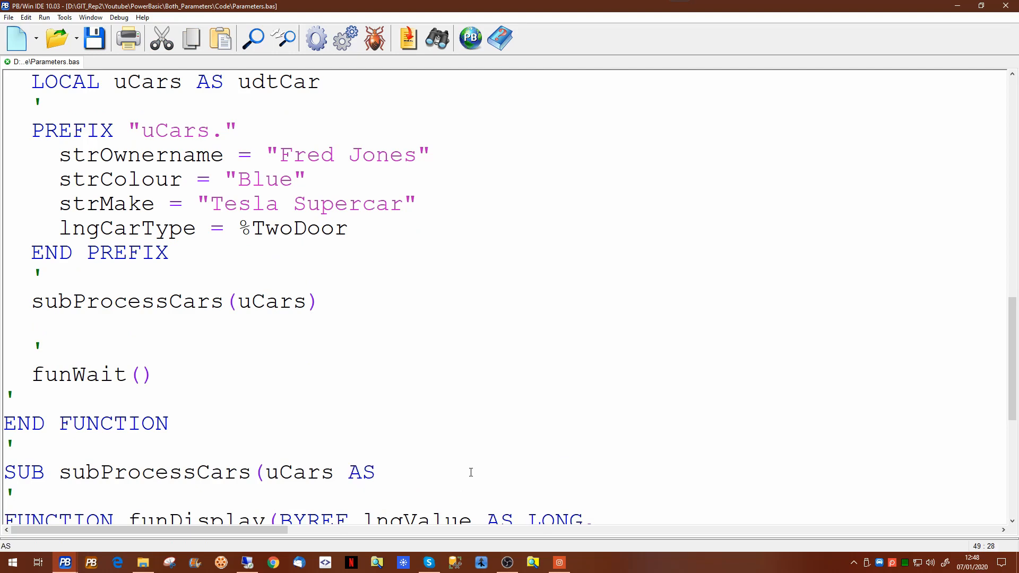
pyautogui.write('udtCars)')
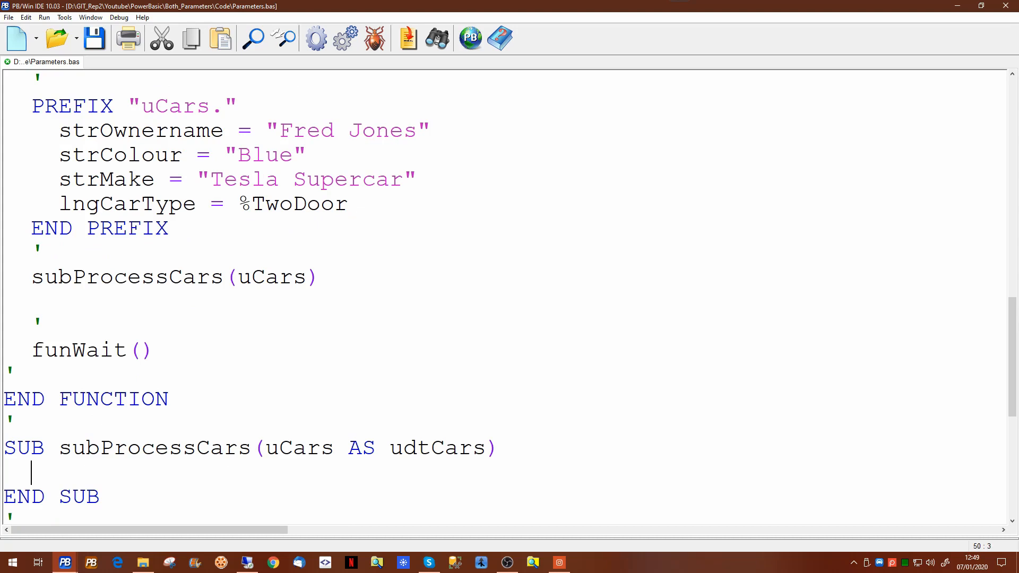
# - Declare LOCAL strOwnerName AS STRING and assign it TRIM$(uCars.strOwnerName)
pyautogui.write('LOCAL')
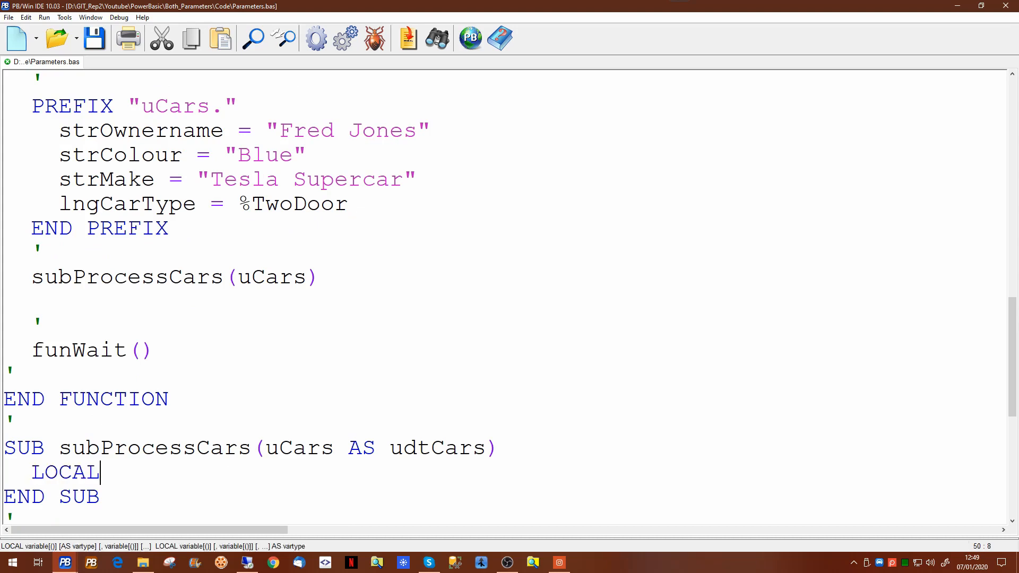
pyautogui.write('strOwnerName AS STRING')
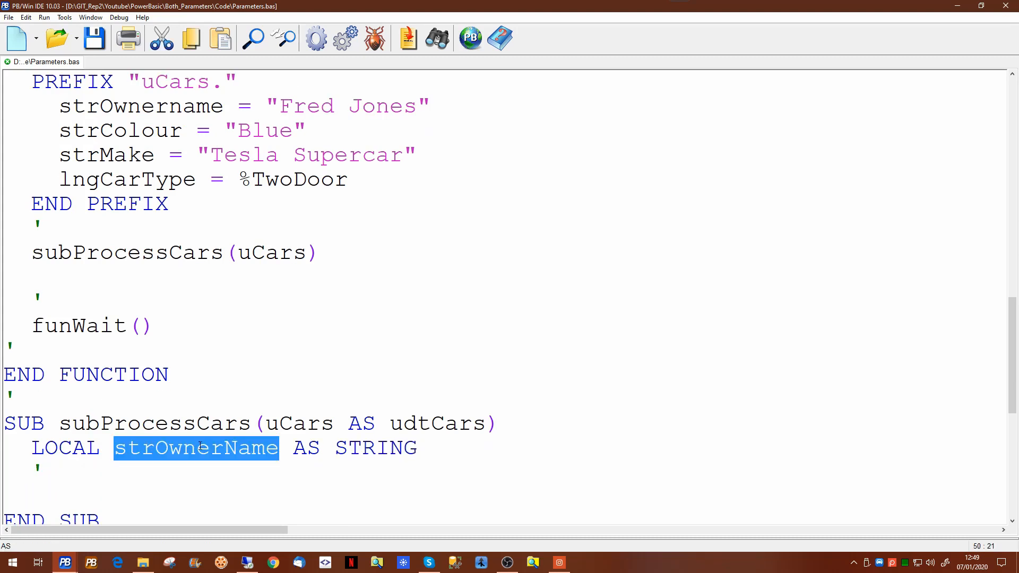
pyautogui.write('strOwnerName = uCars.strOwnerName')
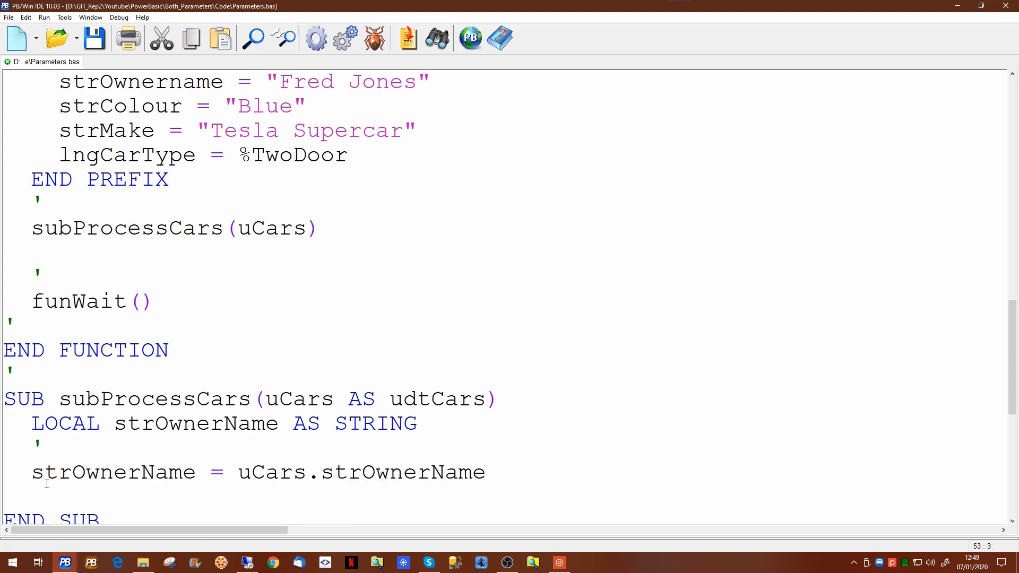
pyautogui.click(512, 399)
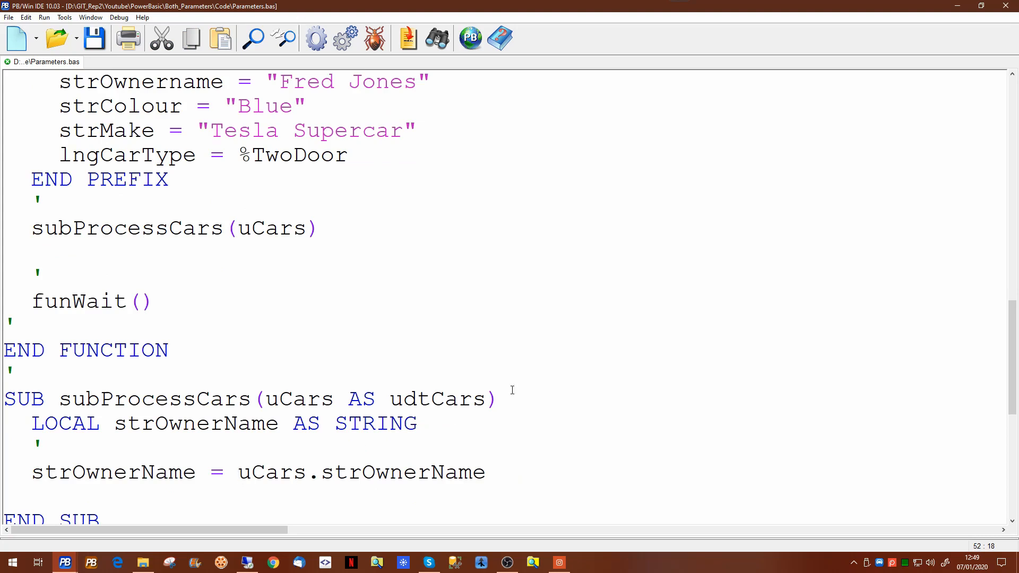
pyautogui.write('trimu')
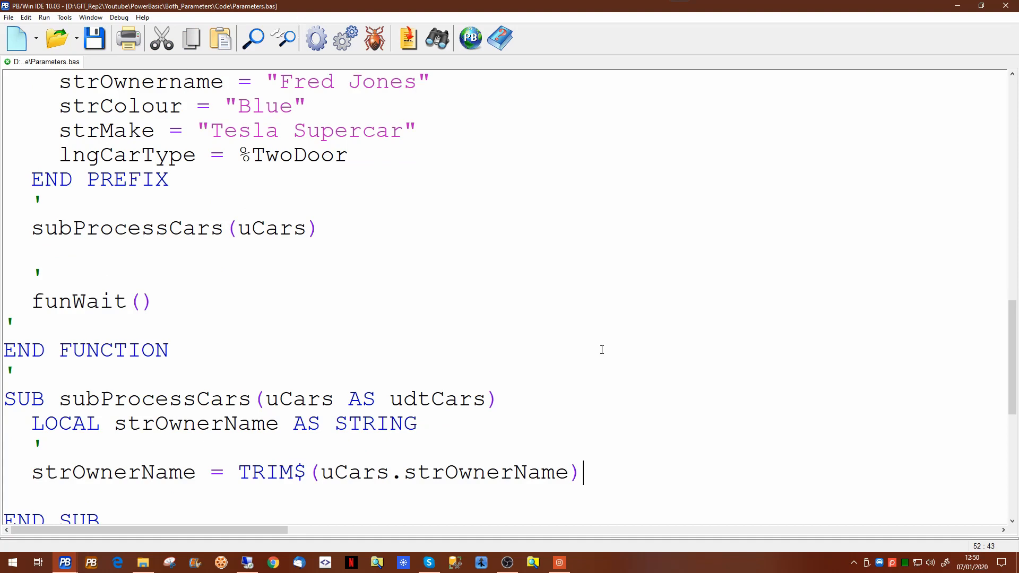
pyautogui.moveTo(842, 229)
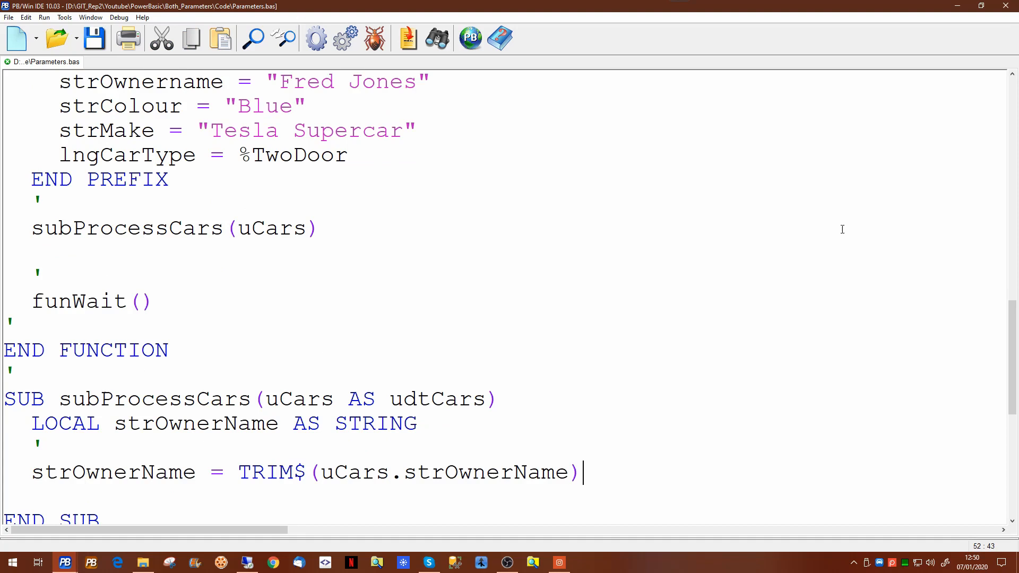
pyautogui.moveTo(32, 493)
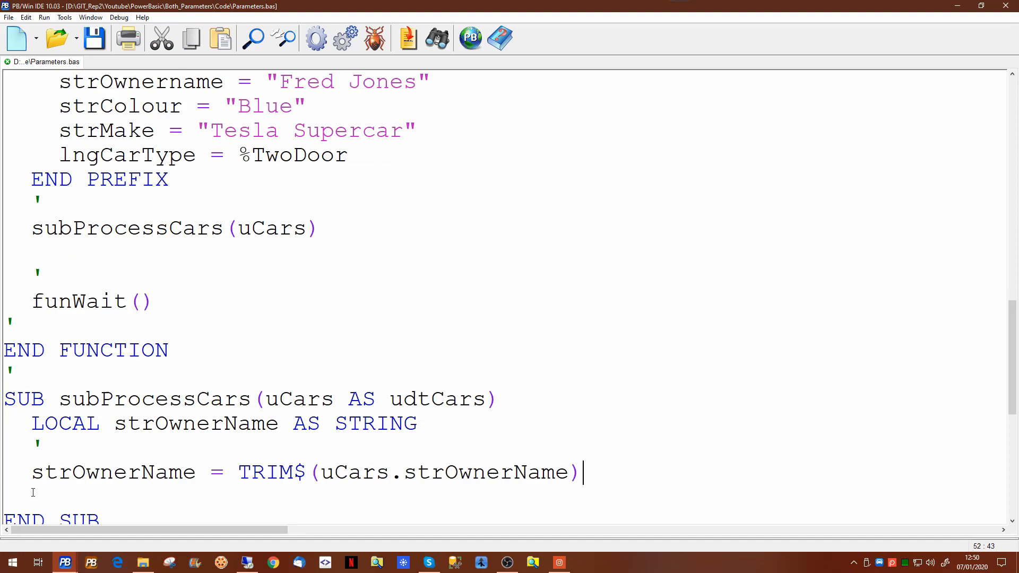
pyautogui.write('funlog("B')
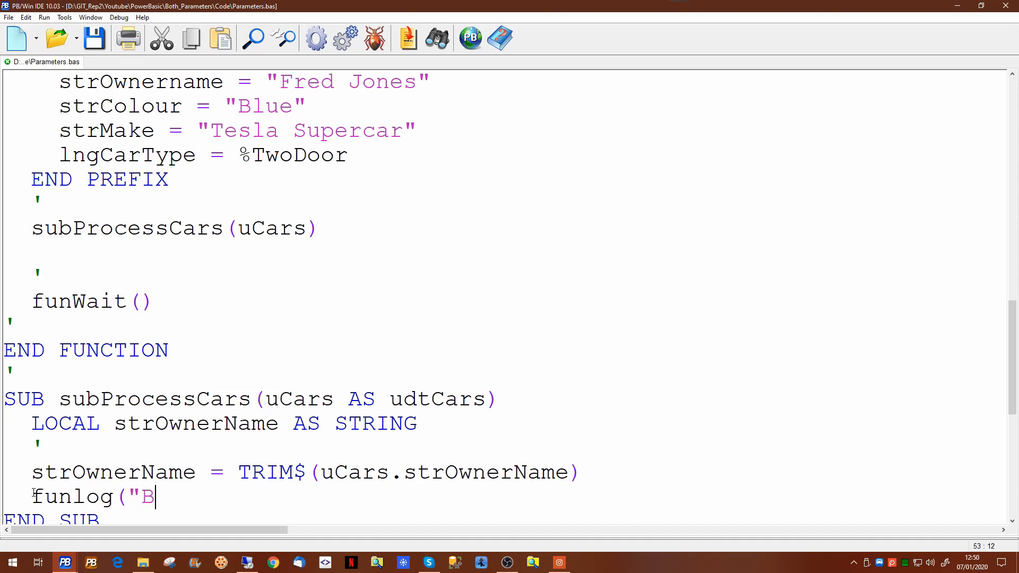
pyautogui.write('y type -> " & strOwnerName')
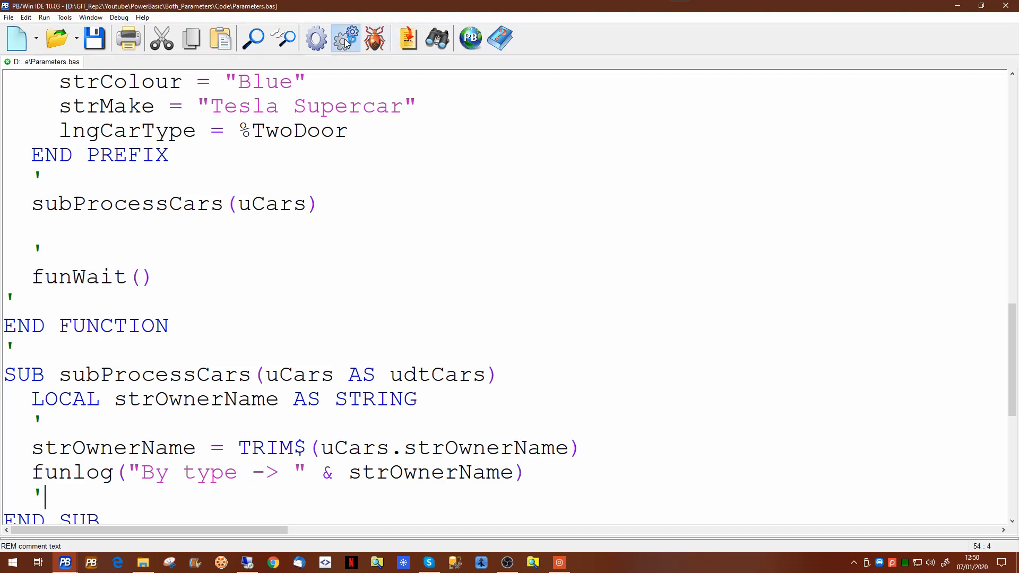
pyautogui.click(346, 37)
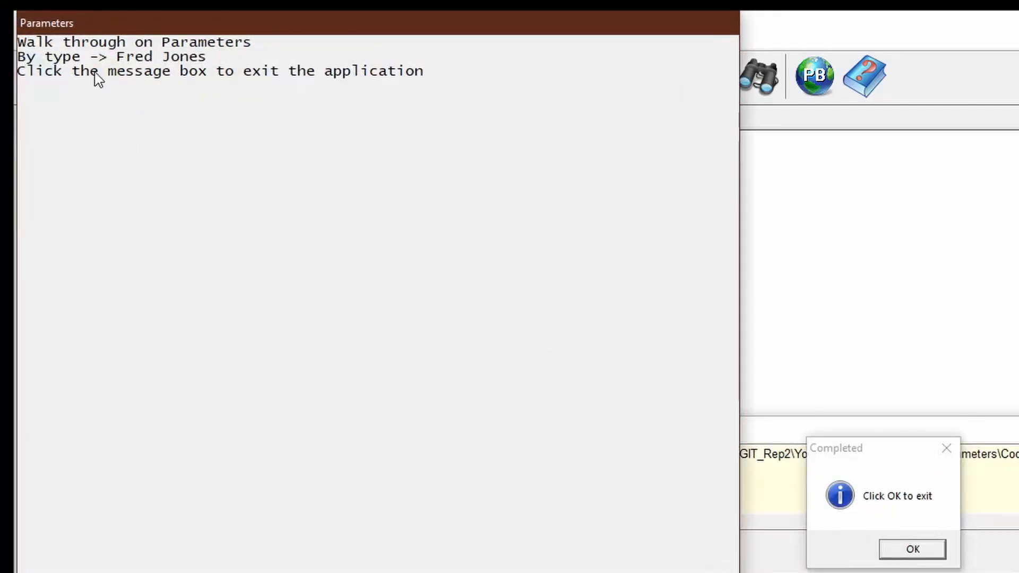
pyautogui.click(911, 550)
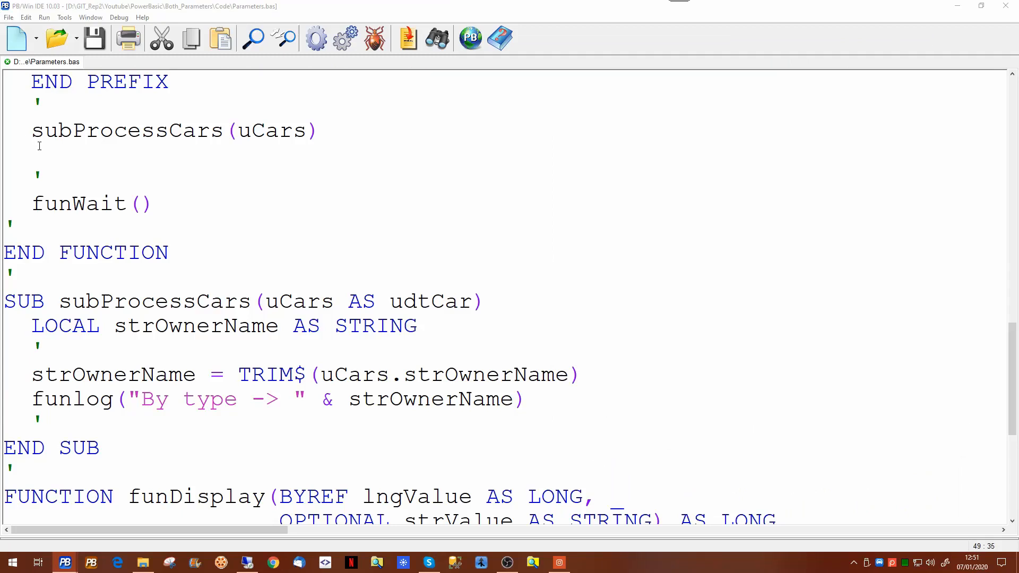
# - Declare LOCAL pCars AS LONG and assign pCars = VARPTR(uCars) after the subProcessCars call
pyautogui.click(40, 155)
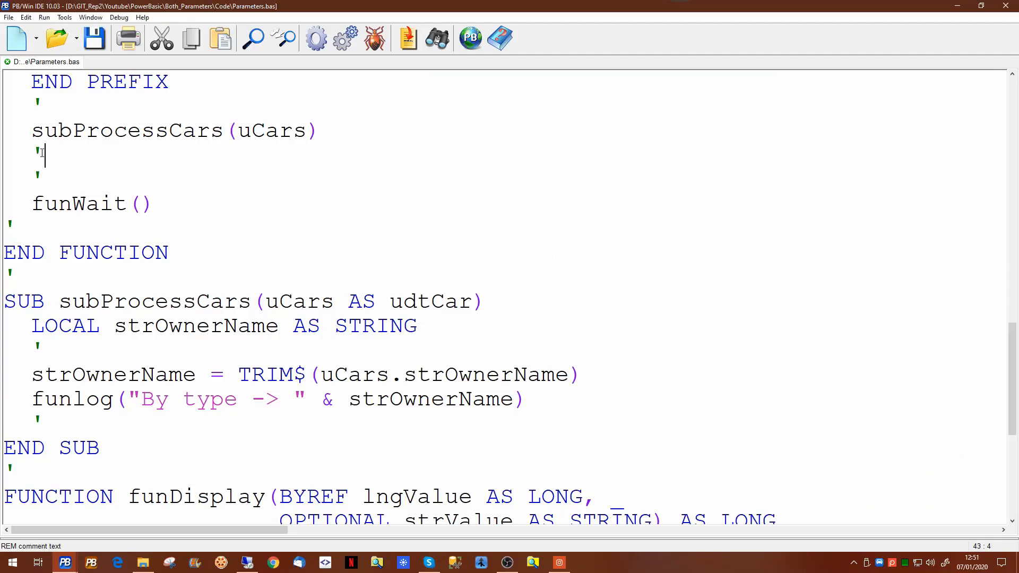
pyautogui.write('LOCAL pCars')
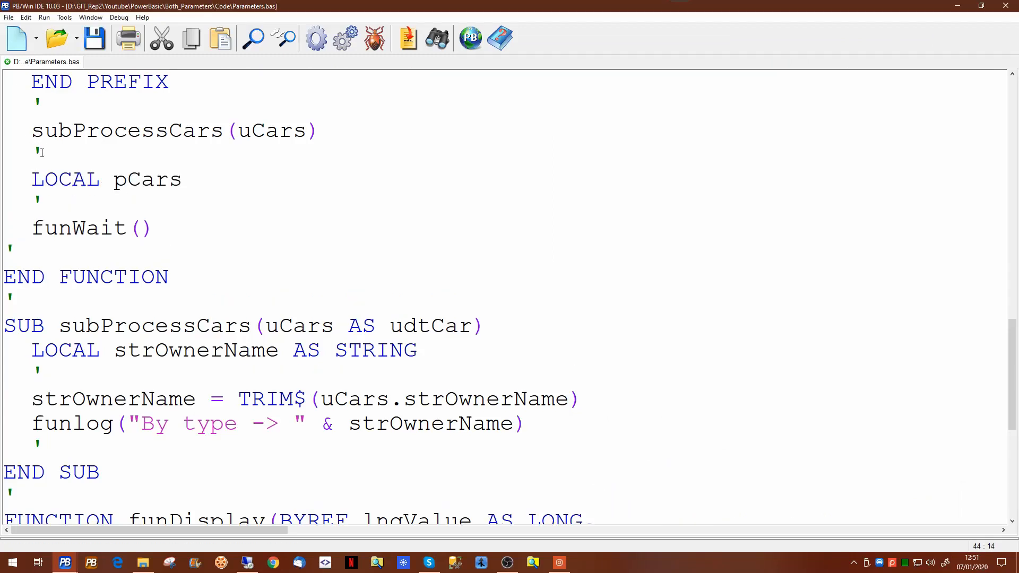
pyautogui.write('AS LONG')
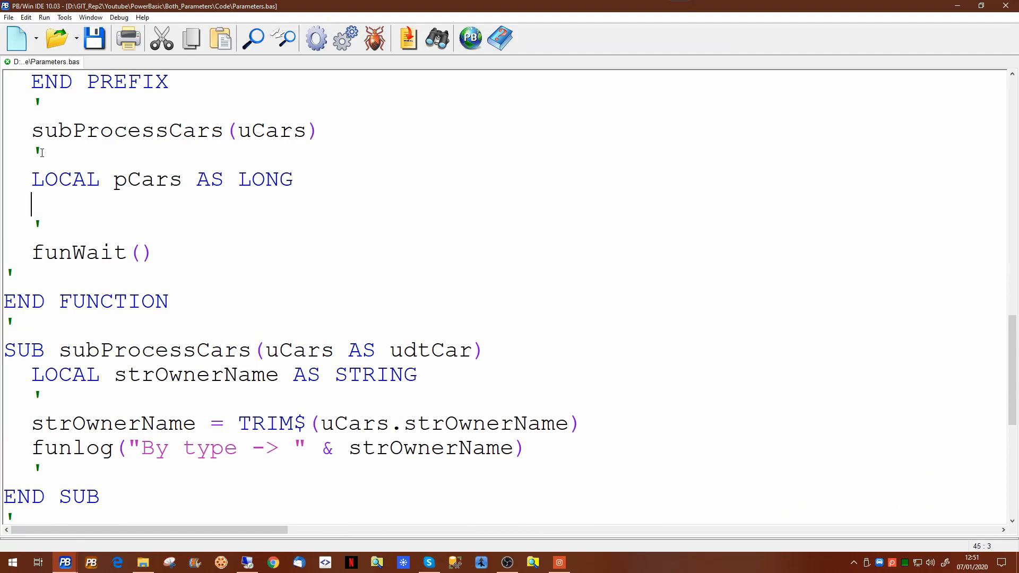
pyautogui.write('pCars = VARPTR')
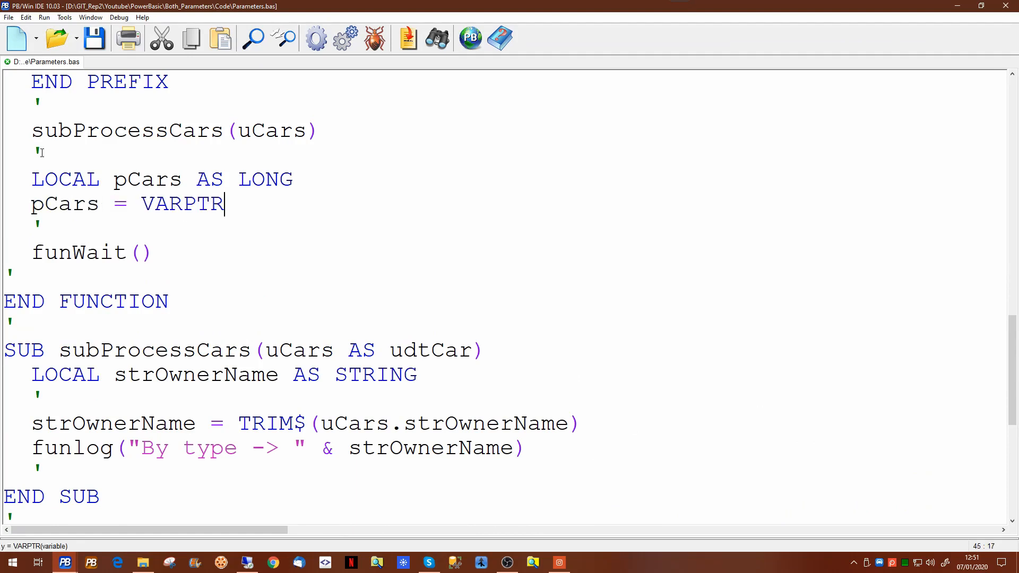
pyautogui.write('(uCars)')
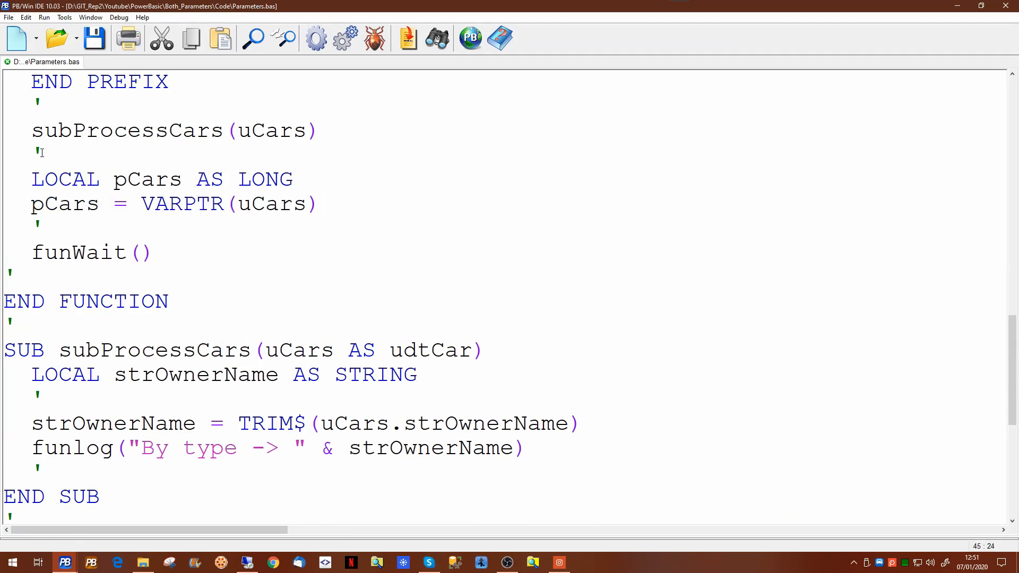
# - Start a new SUB subProcessCarsByPointer taking pCars and call it from PBMAIN
pyautogui.write('s')
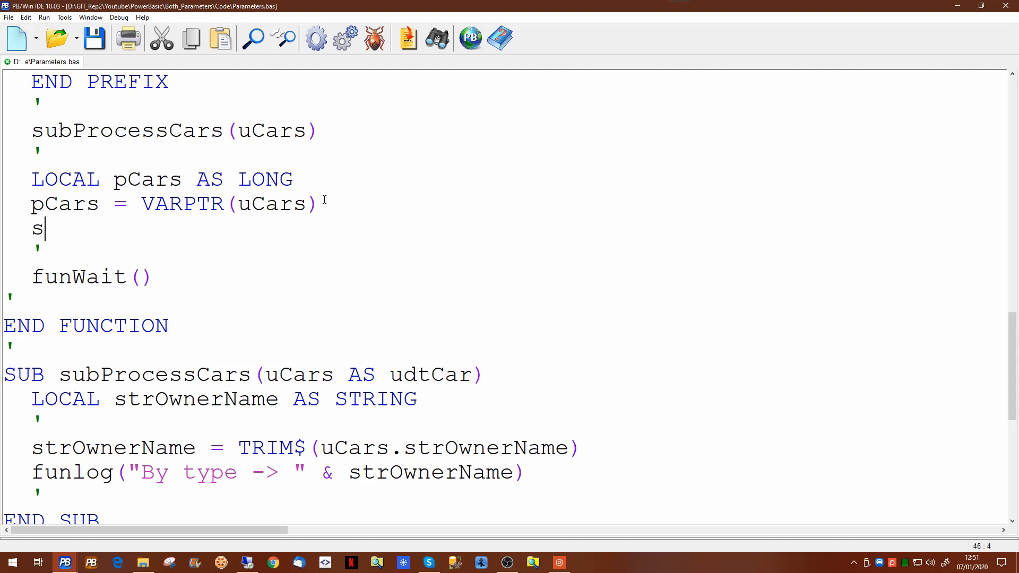
pyautogui.write('UB')
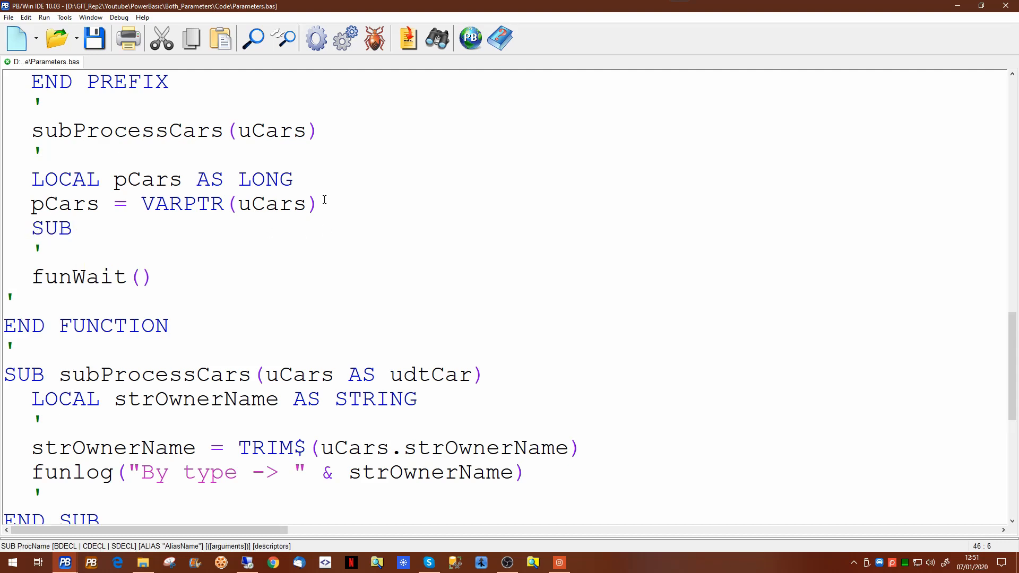
pyautogui.write('subProce')
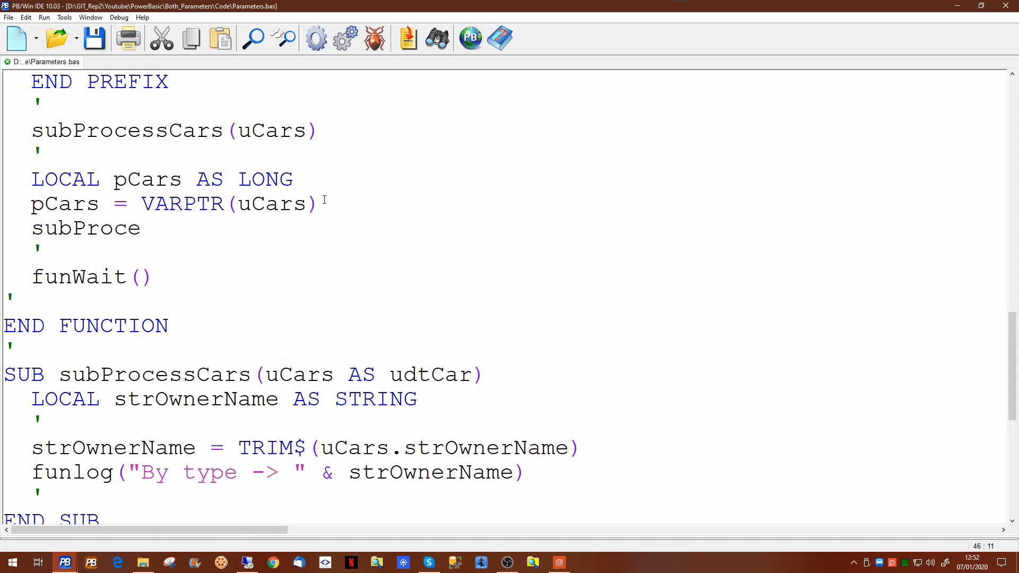
pyautogui.write('ssCar')
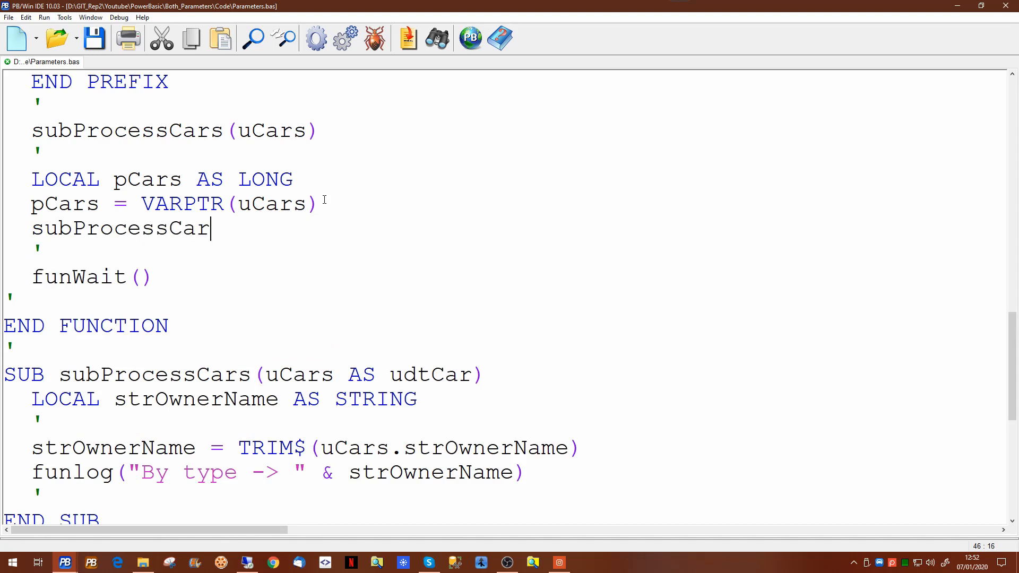
pyautogui.write('sByPointer(pCars')
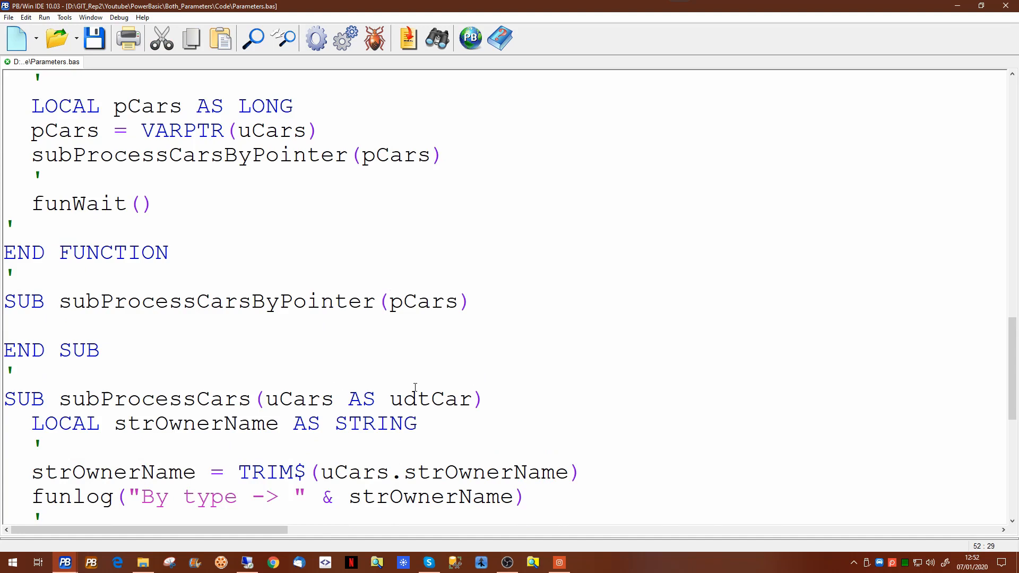
# - Declare the parameter as BYVAL pCars AS udtCar POINTER in subProcessCarsByPointer
pyautogui.write('byvap')
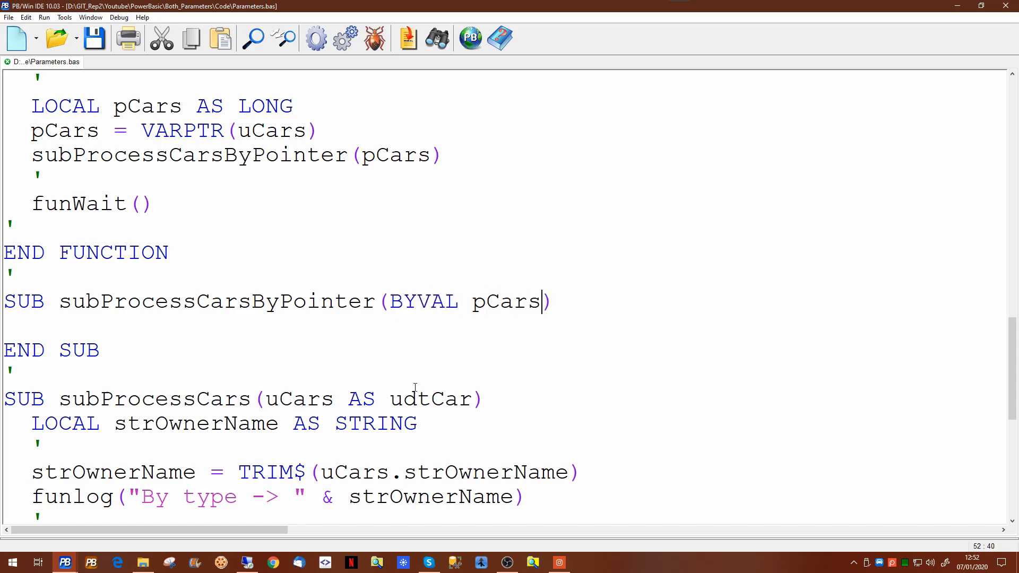
pyautogui.write('AS udtCar POINTER')
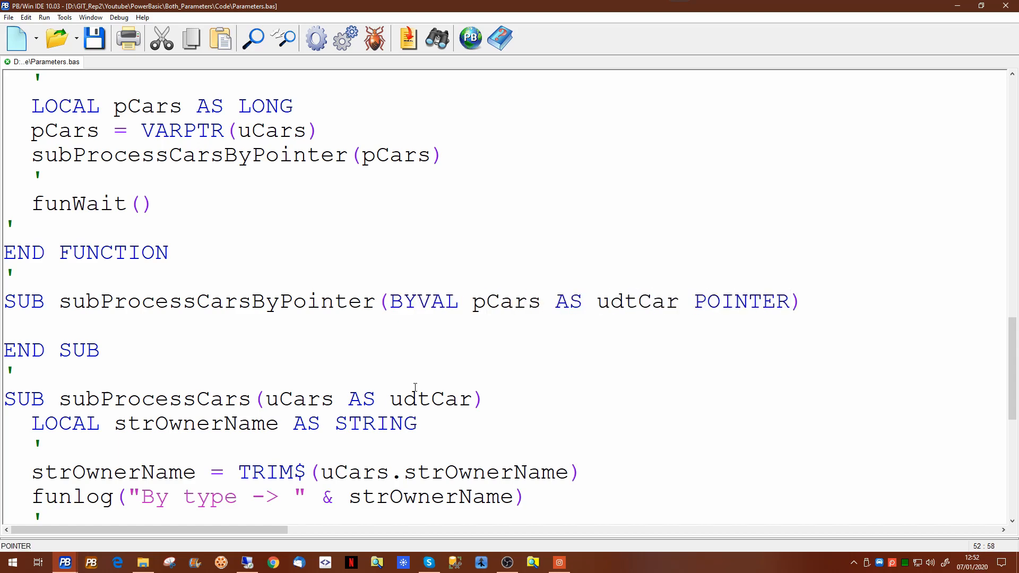
pyautogui.doubleClick(507, 301)
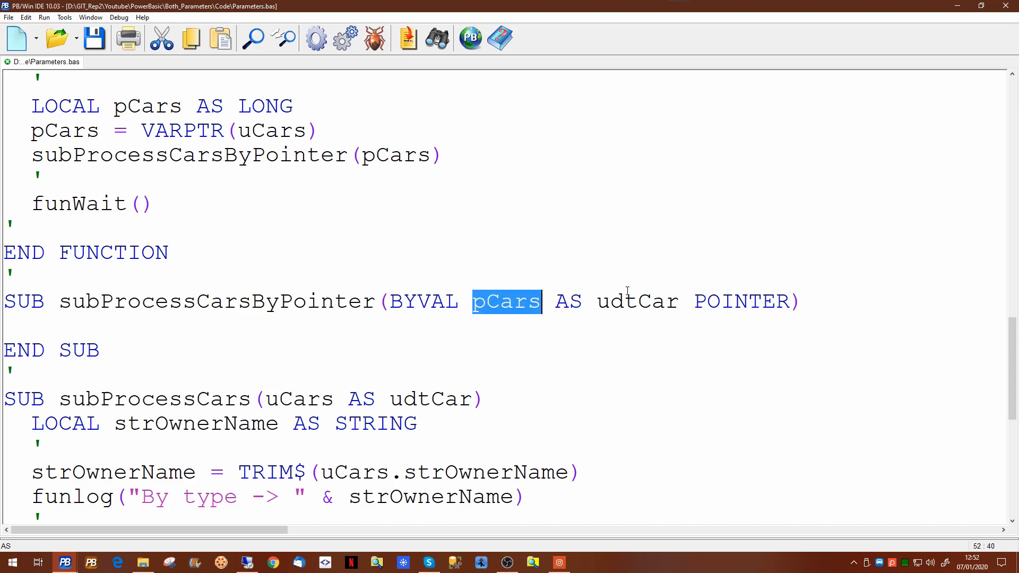
pyautogui.doubleClick(637, 301)
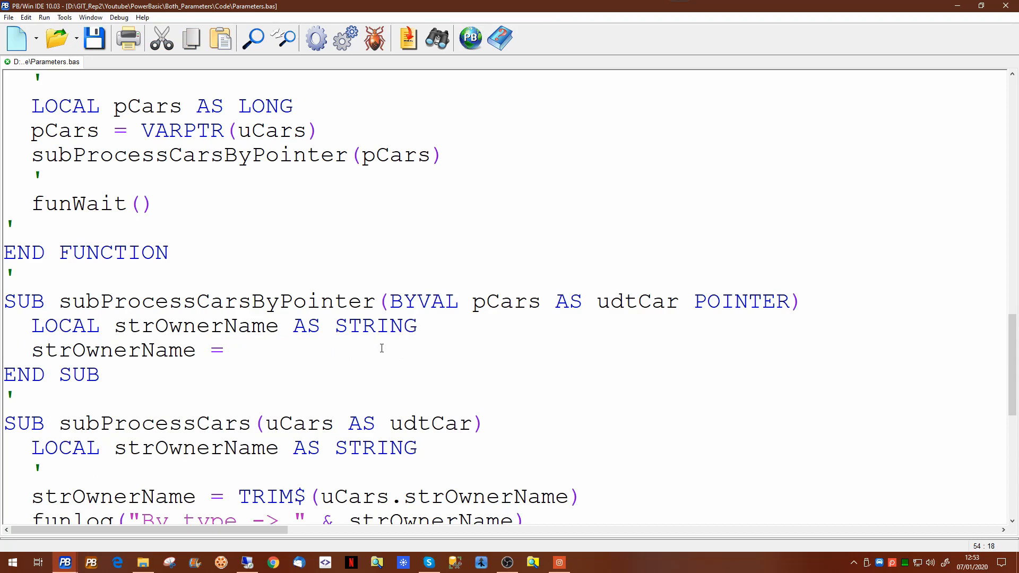
pyautogui.write('@pCar')
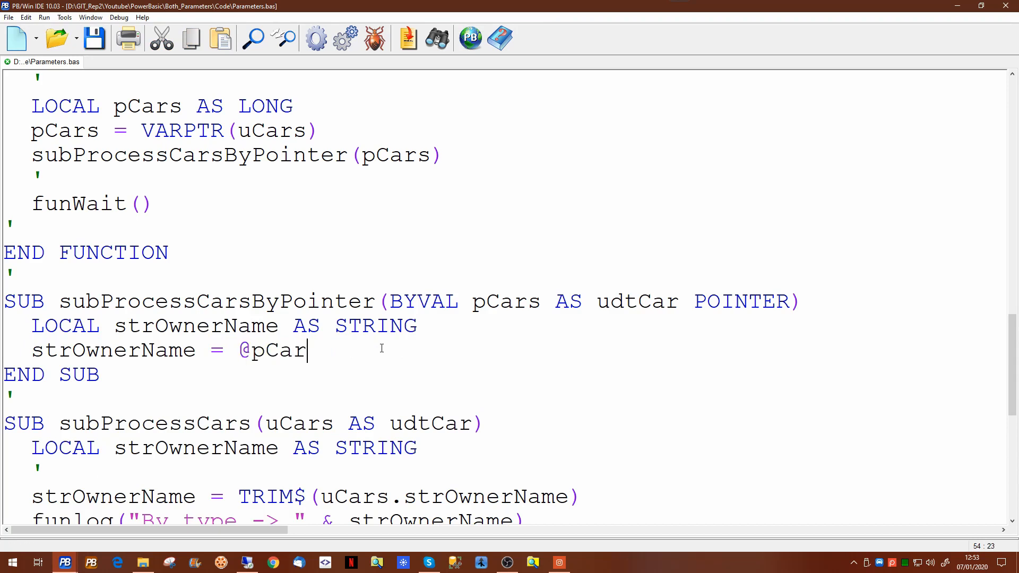
pyautogui.write('s.strOwnerName')
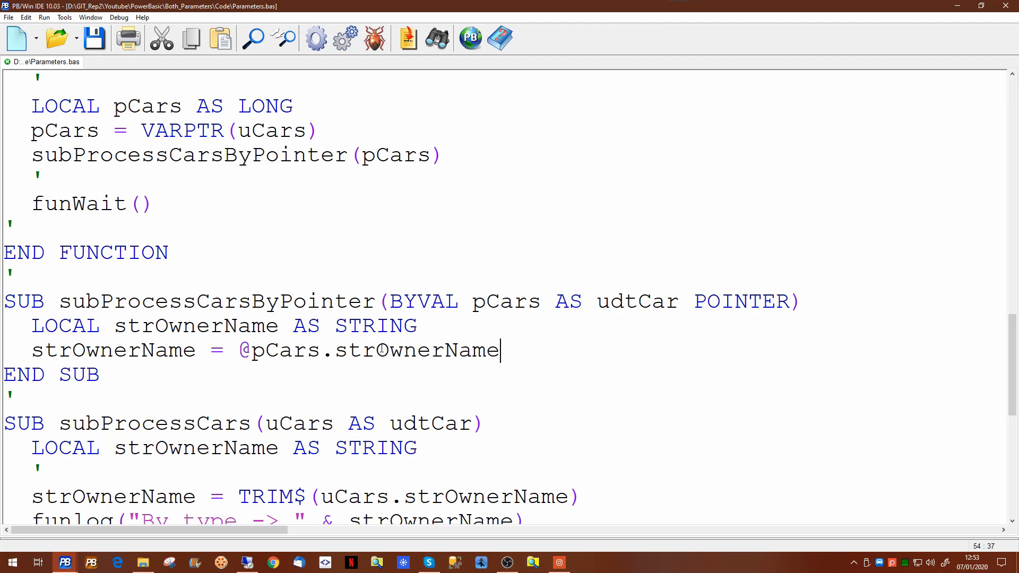
pyautogui.click(239, 350)
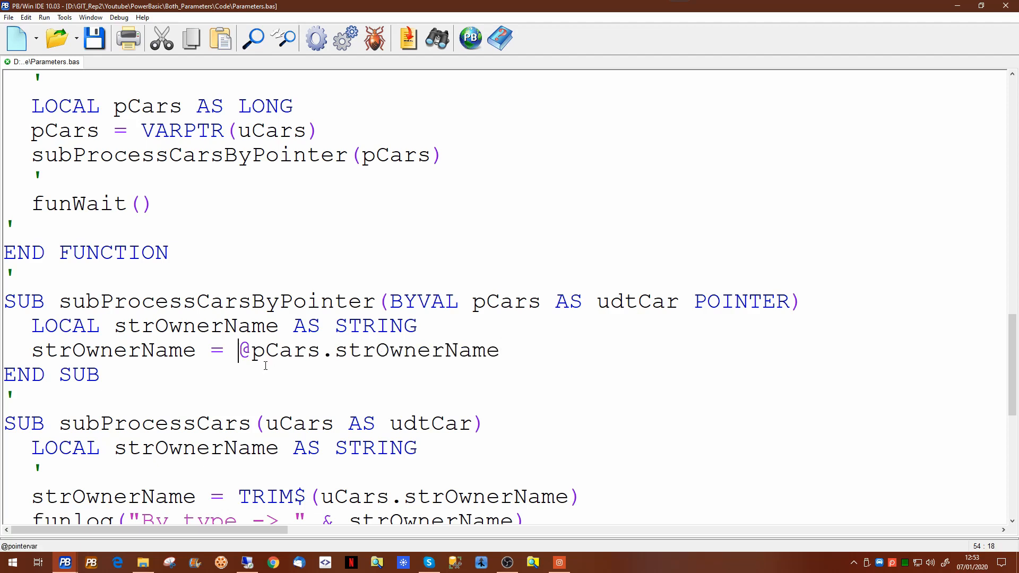
pyautogui.write('trim')
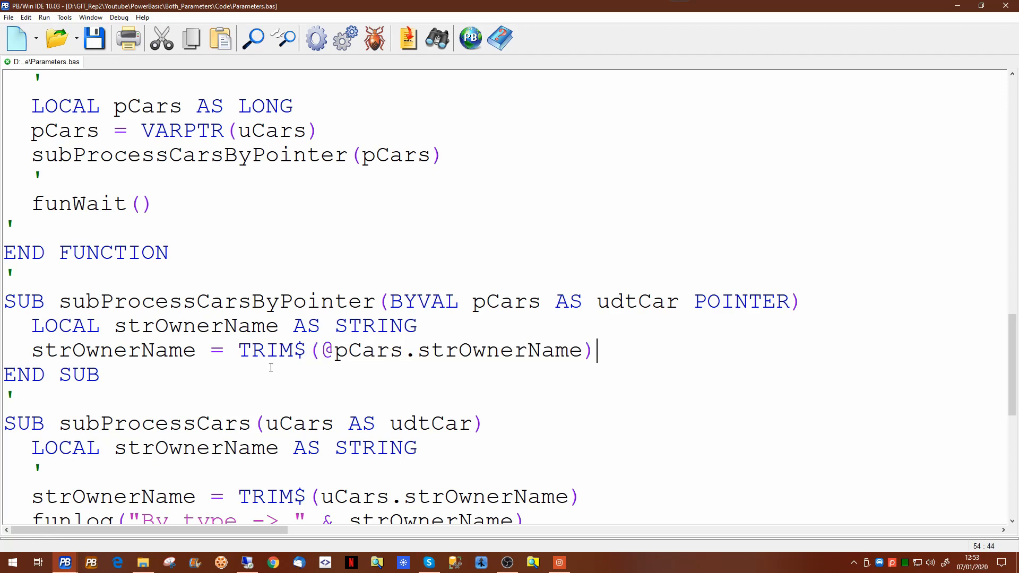
# - Add funlog("By pointer -> " & strOwnerName) to log the owner name
pyautogui.press('Return')
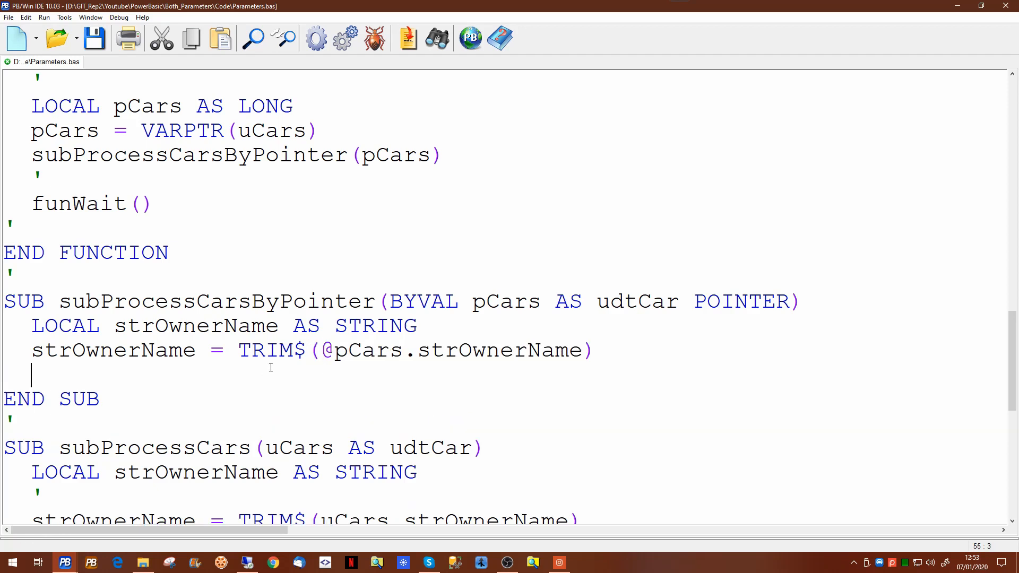
pyautogui.write('funlog("By pointer -> " & strOwnerName)')
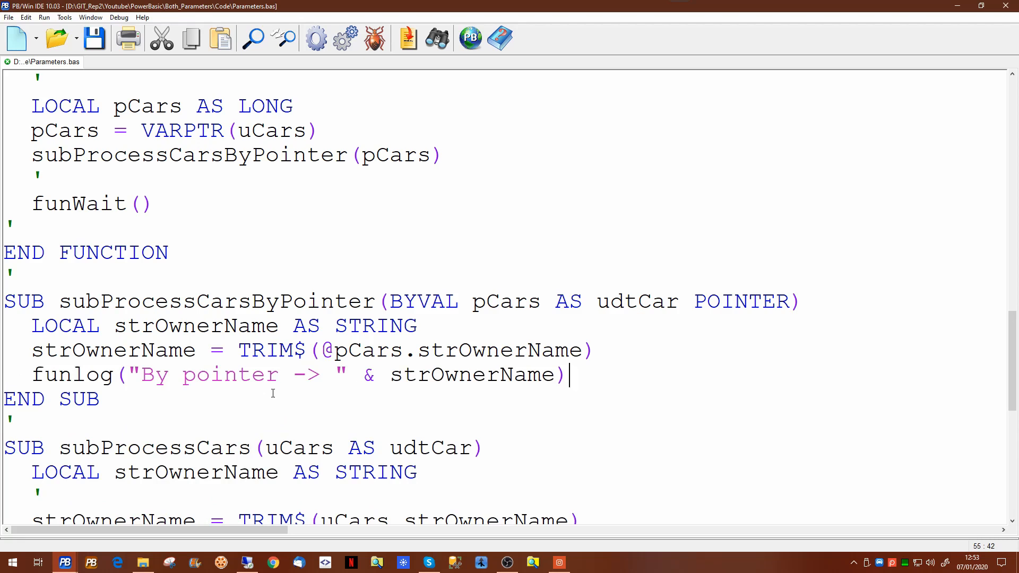
pyautogui.scroll(-3)
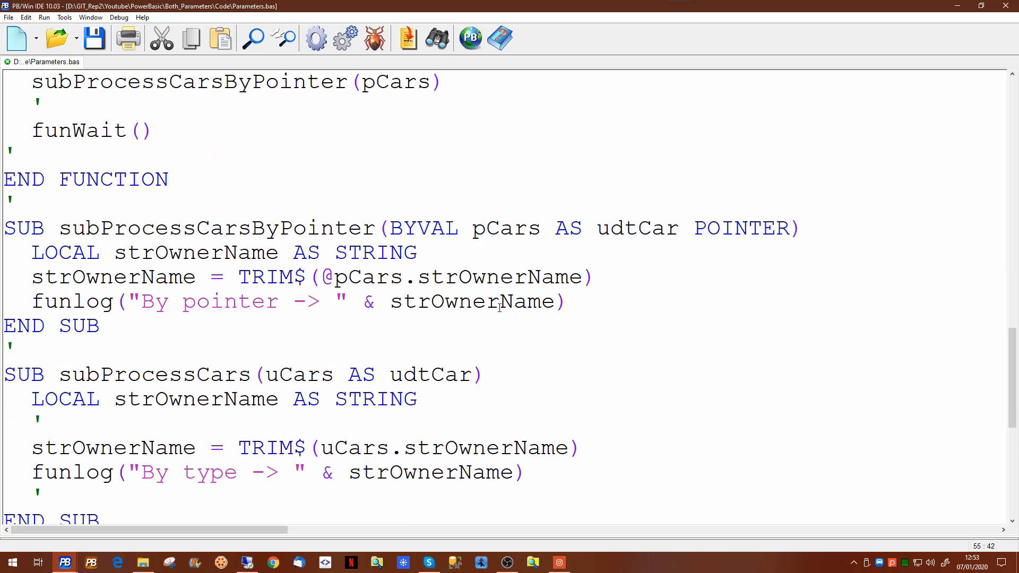
pyautogui.click(44, 17)
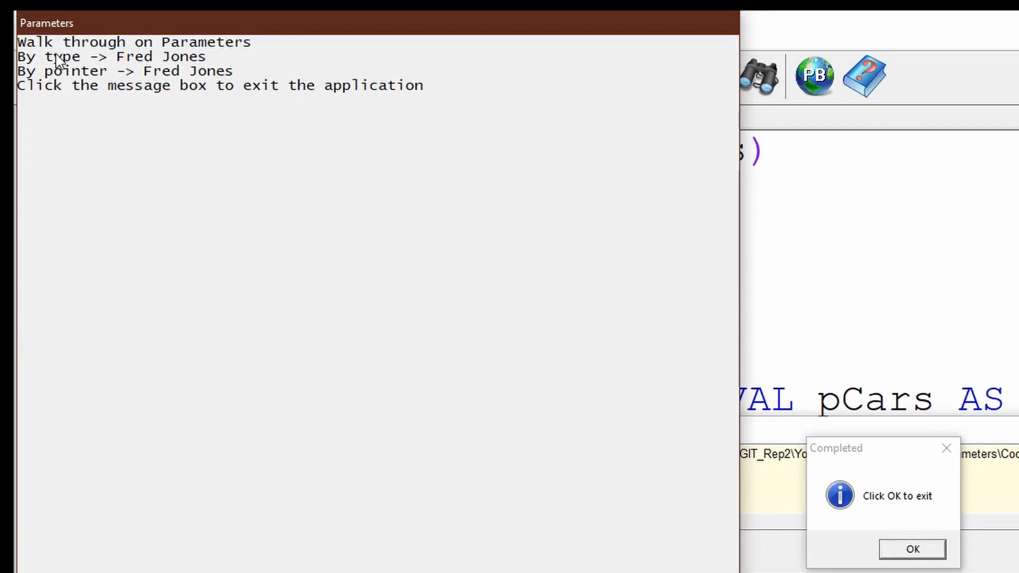
pyautogui.moveTo(179, 81)
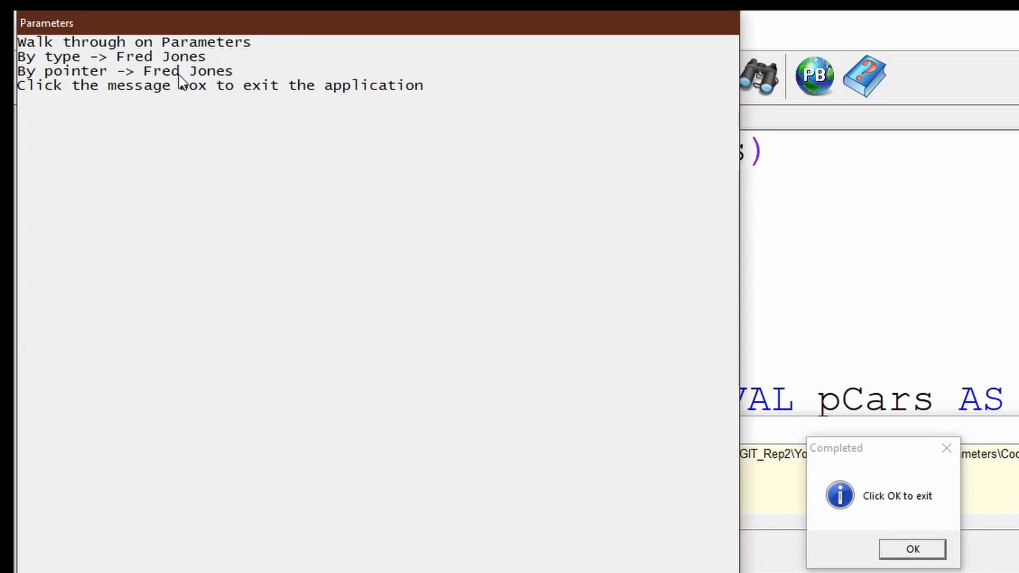
pyautogui.click(912, 549)
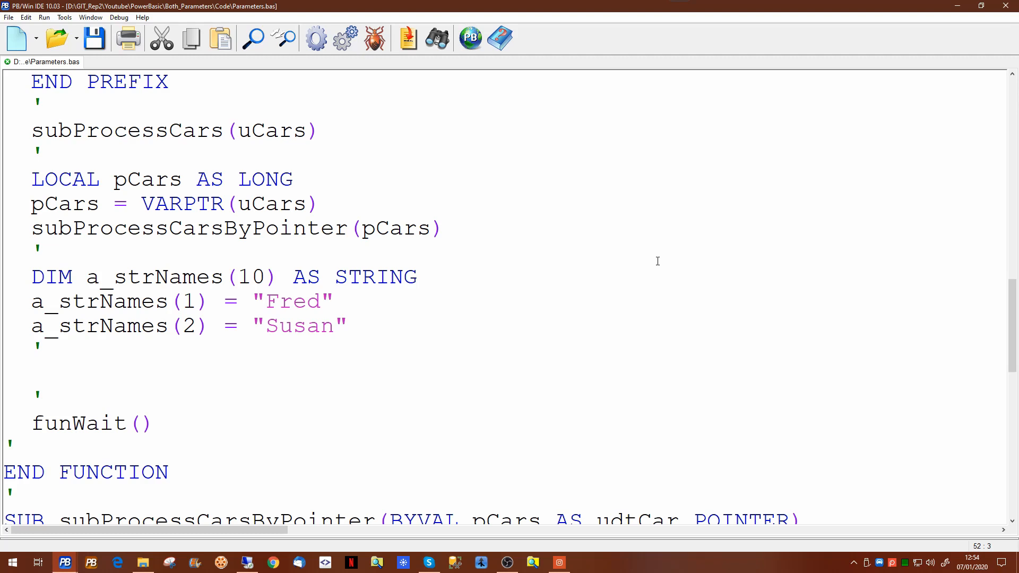
# - Call funProcessNames(BYREF a_strName()) in PBMAIN and select the function name for reuse
pyautogui.write('funProcessNames(BYREF')
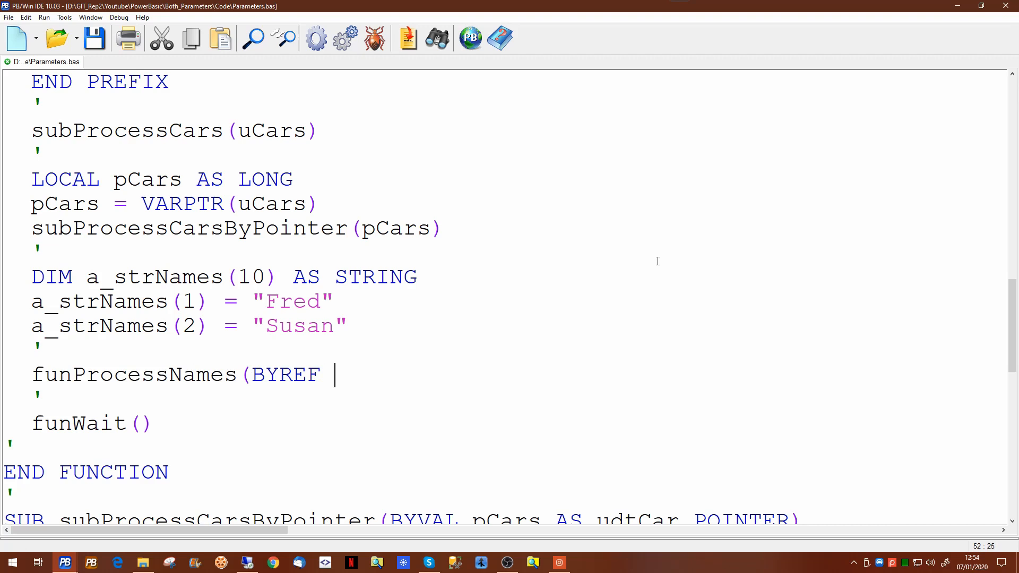
pyautogui.write('a_strName(')
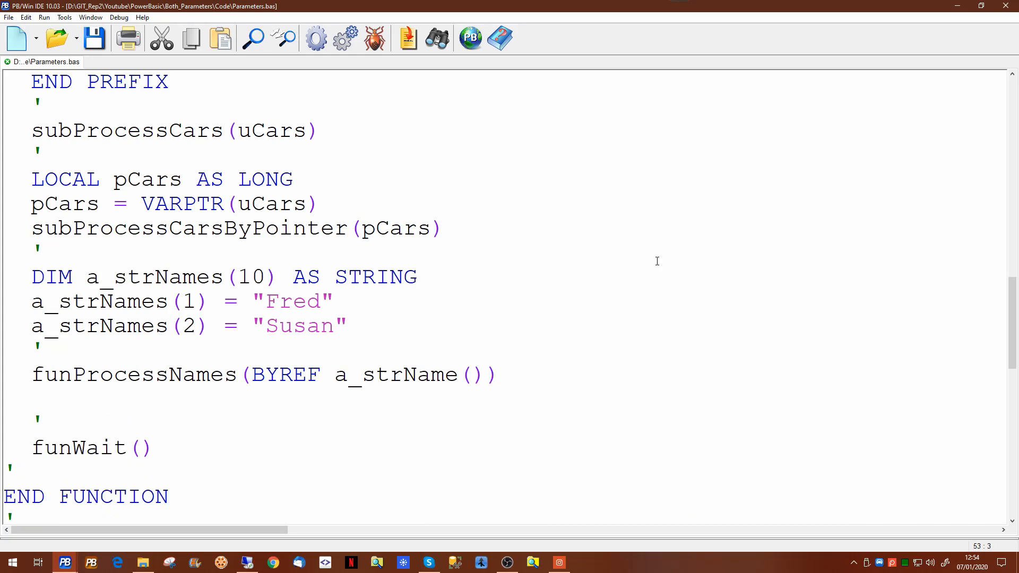
pyautogui.doubleClick(341, 374)
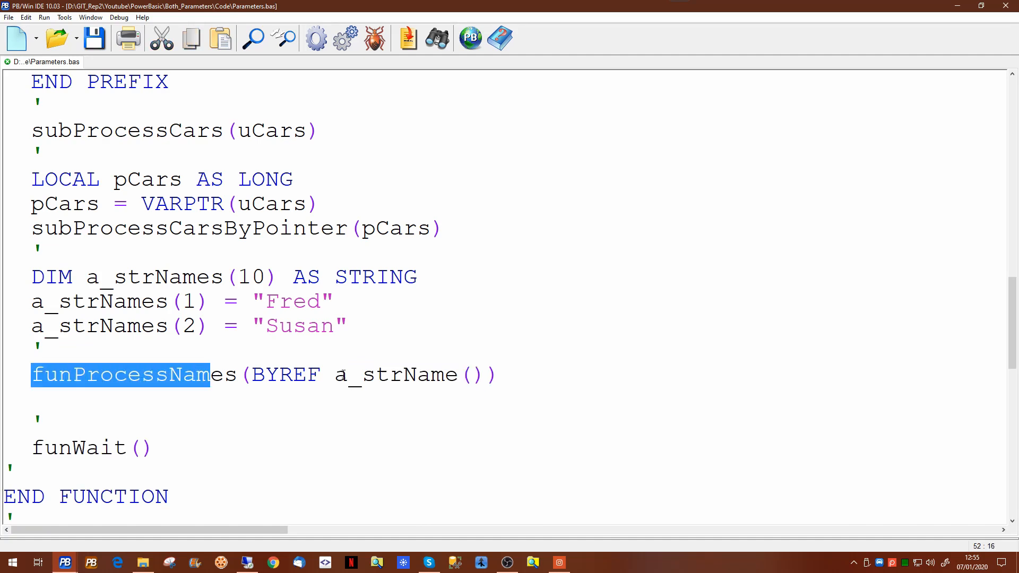
# - Define FUNCTION funProcessNames(BYREF a_strNames() AS STRING) logging a_strNames(1) & " and " & a_strNames(2)
pyautogui.scroll(-3)
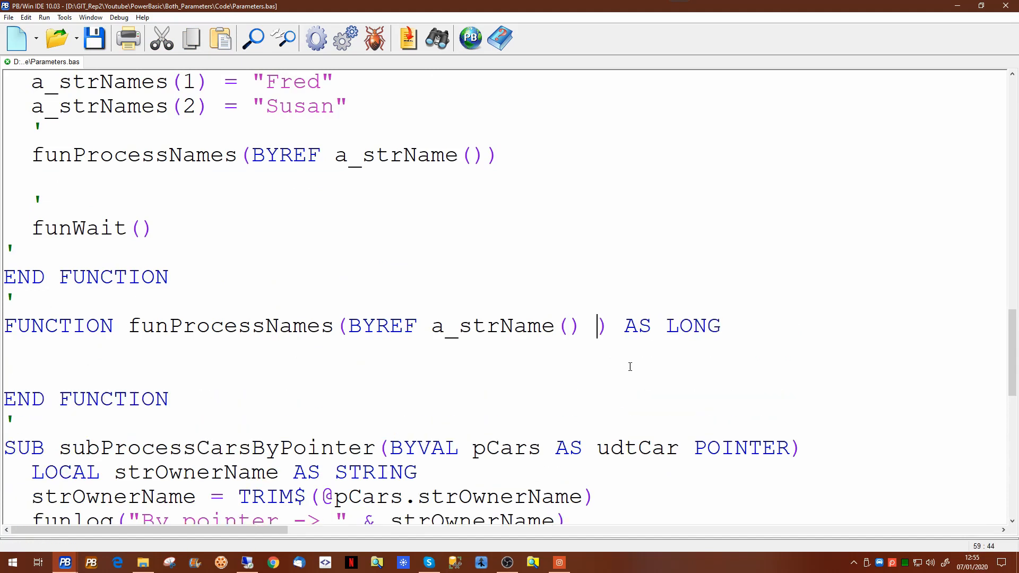
pyautogui.write('AS STRING')
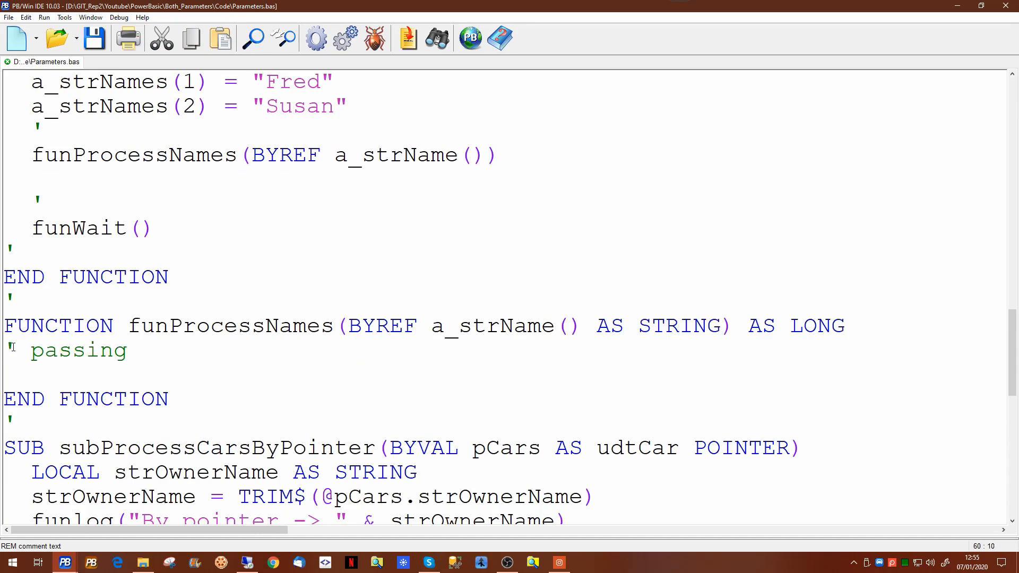
pyautogui.write('by ref')
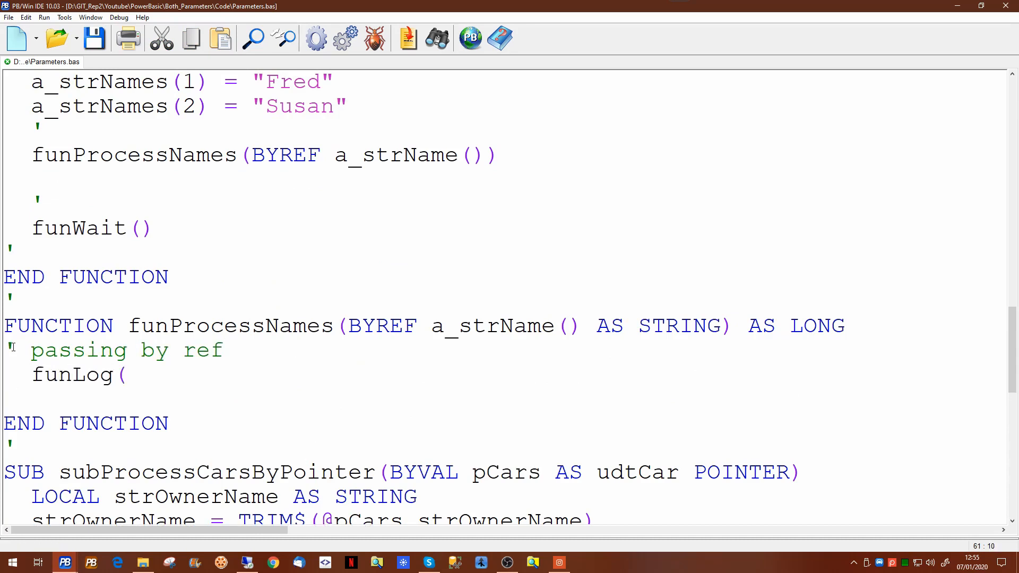
pyautogui.click(129, 375)
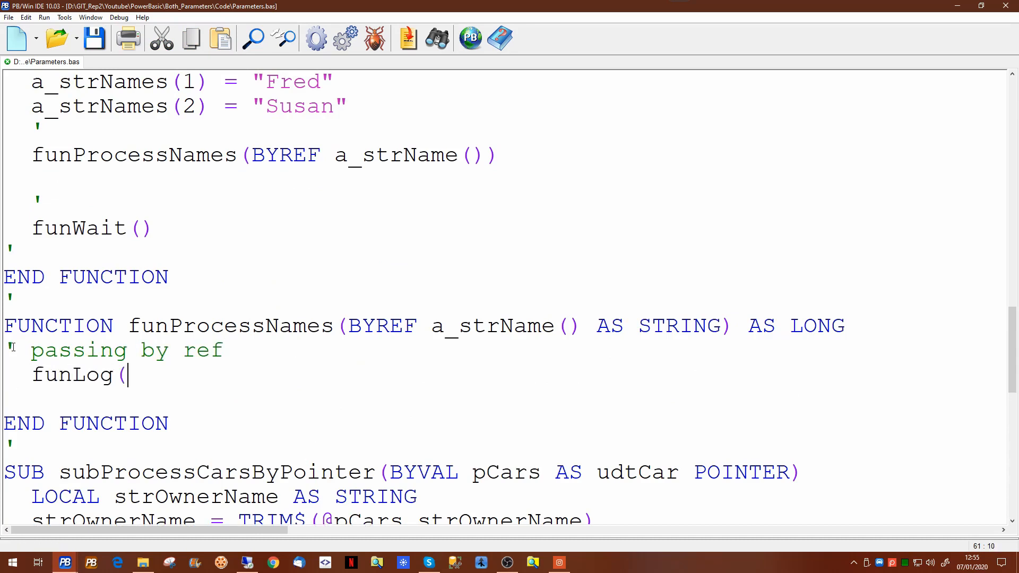
pyautogui.write('a_str')
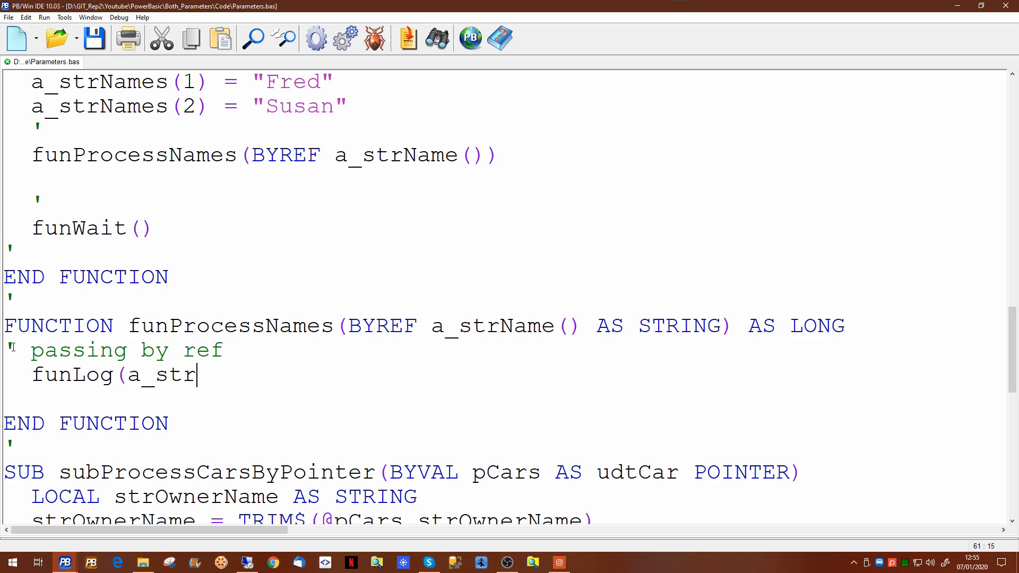
pyautogui.write('Names(1) & "')
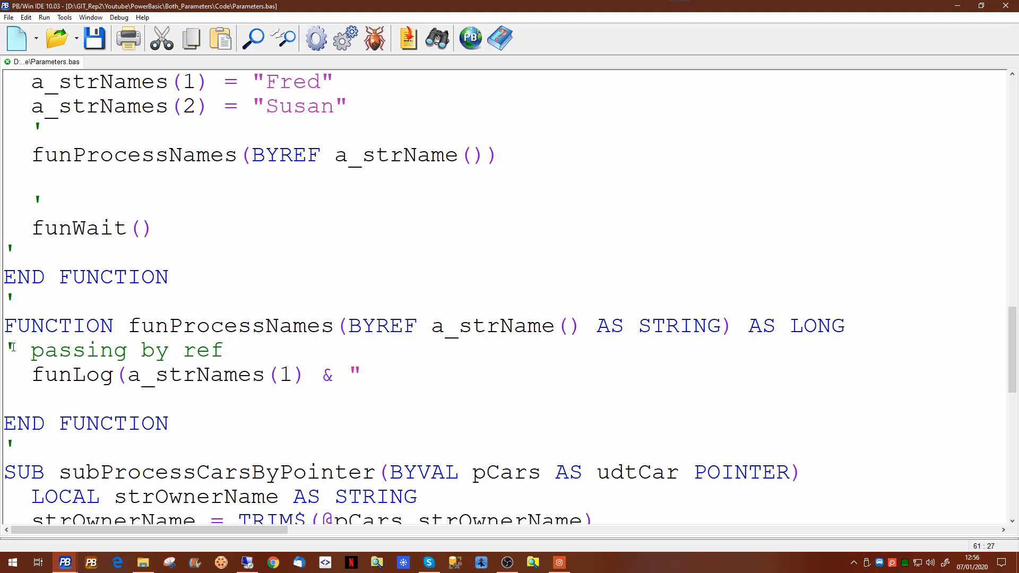
pyautogui.write('and " & a_strNames(2))')
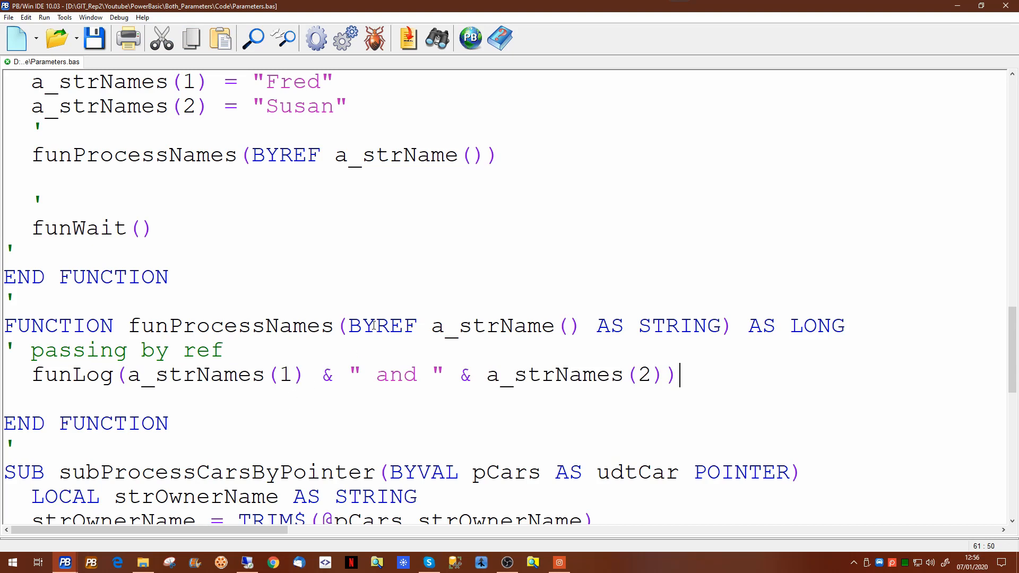
# - Set a_strNames(1) = "Tom" inside the function and compile and run to test it
pyautogui.doubleClick(382, 325)
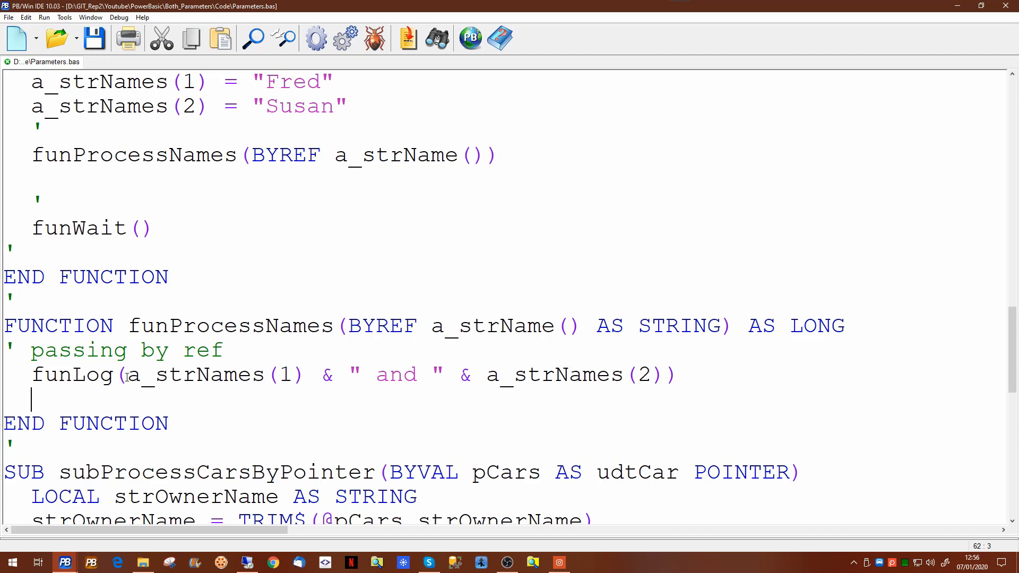
pyautogui.write('a_strNames(1)')
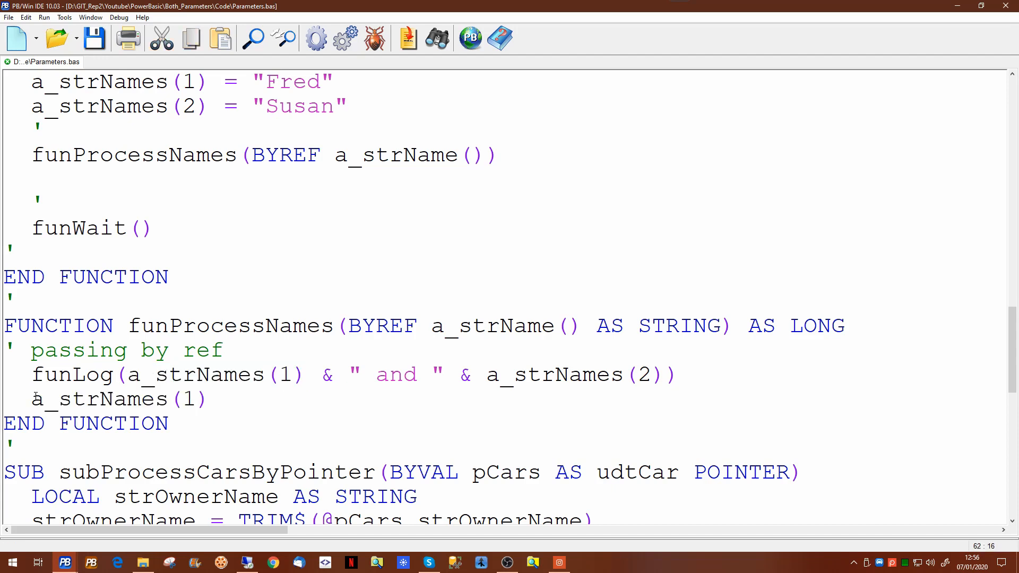
pyautogui.write('= " Tom"')
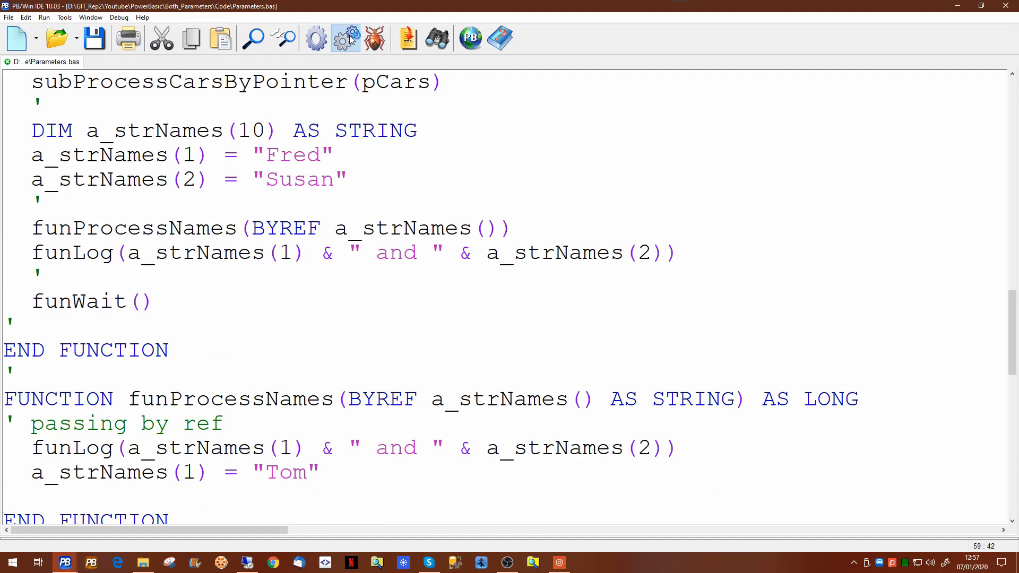
pyautogui.click(346, 38)
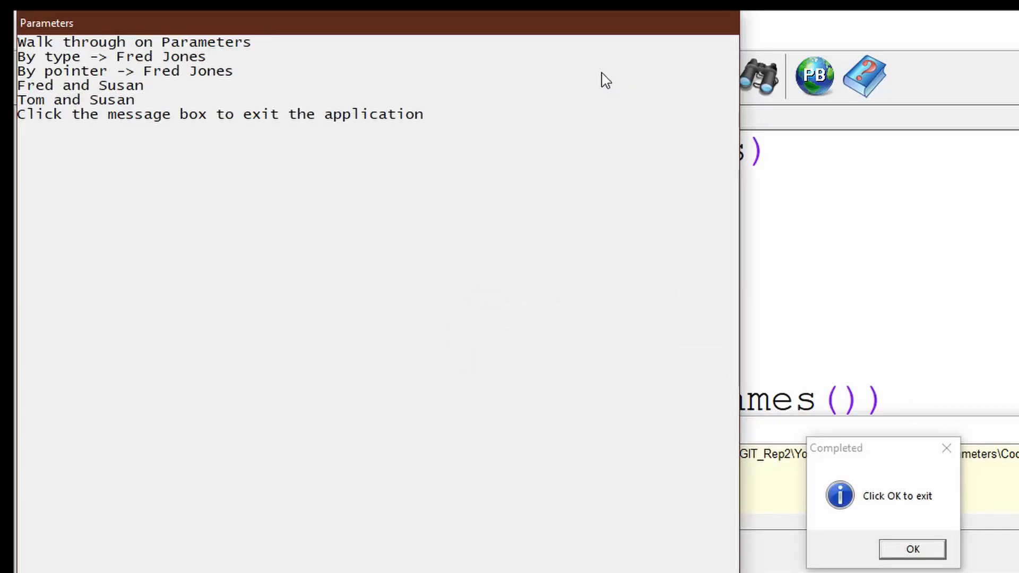
pyautogui.moveTo(31, 98)
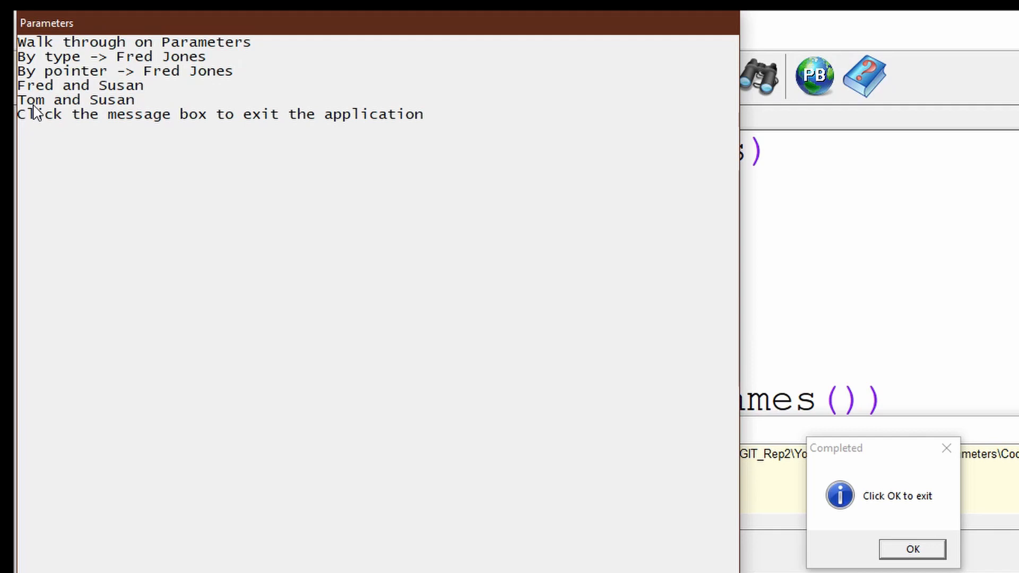
# - Confirm the output reads Fred and Susan then Tom and Susan, and end the program
pyautogui.click(912, 550)
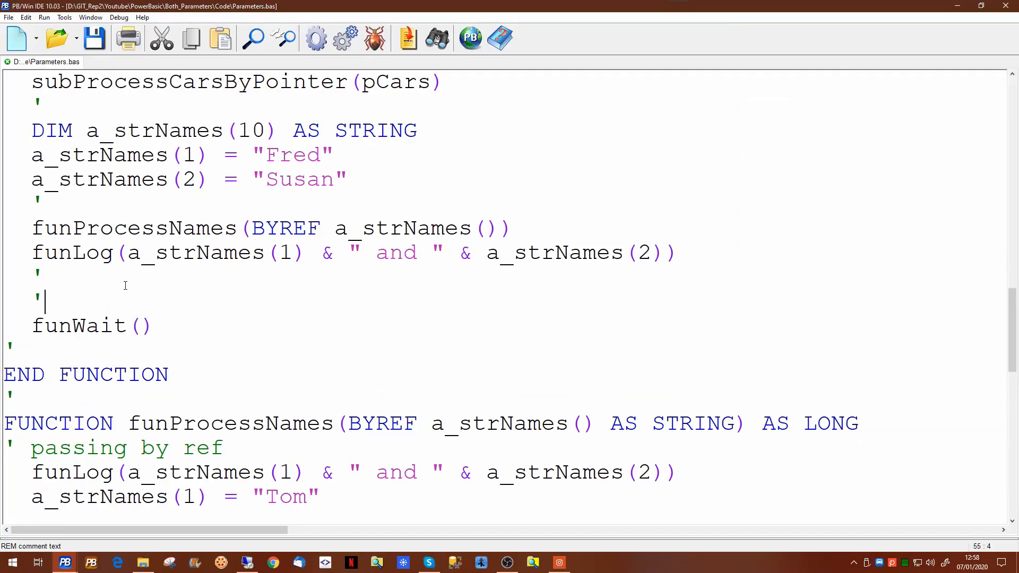
# - Call funProcessName(a_strNames(1)) with a BYREF parameter logging "Element of array -> " & strName, run it and close
pyautogui.press('Return')
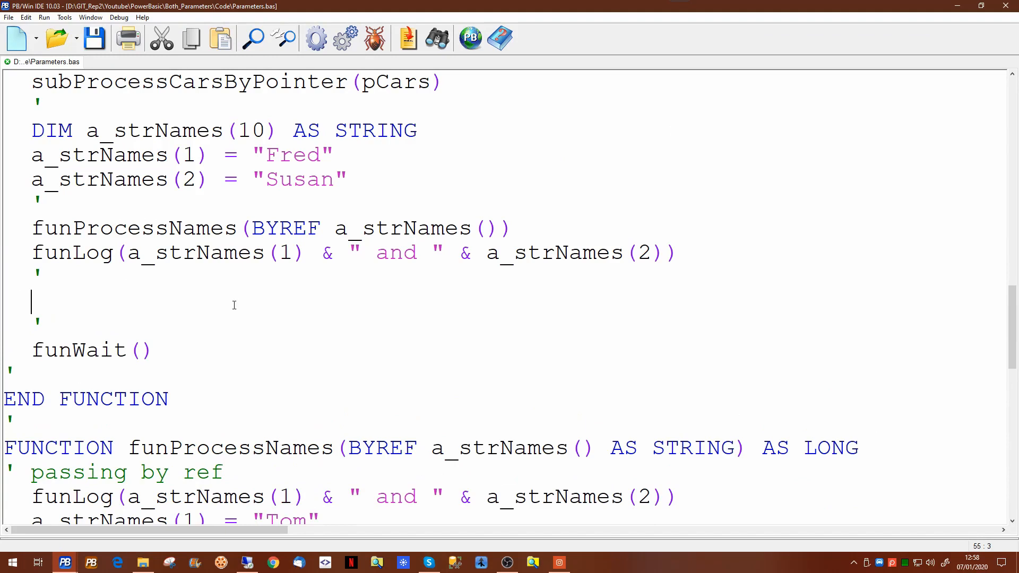
pyautogui.write('funProcessName(a_strNames(1')
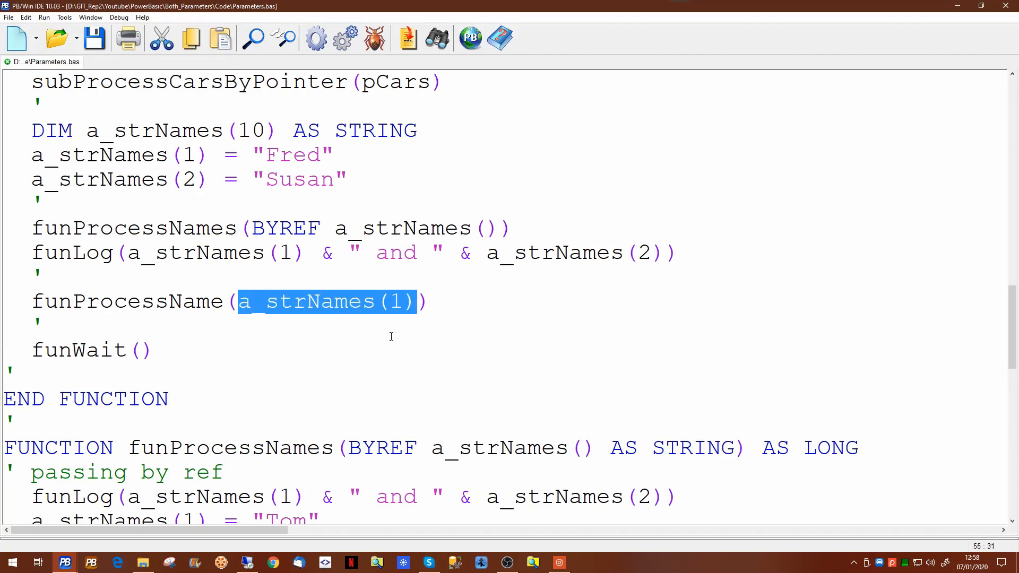
pyautogui.moveTo(374, 333)
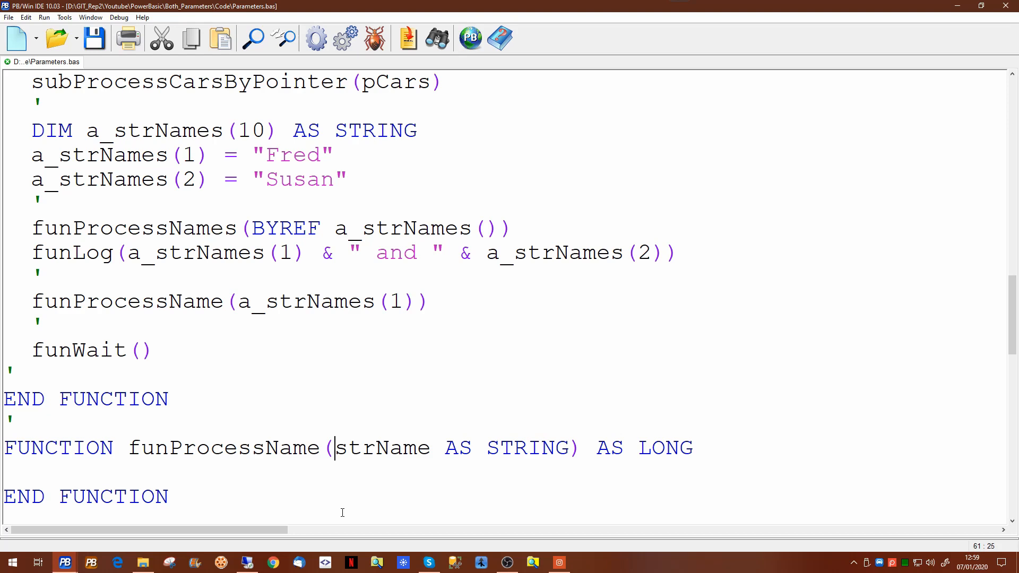
pyautogui.moveTo(210, 448)
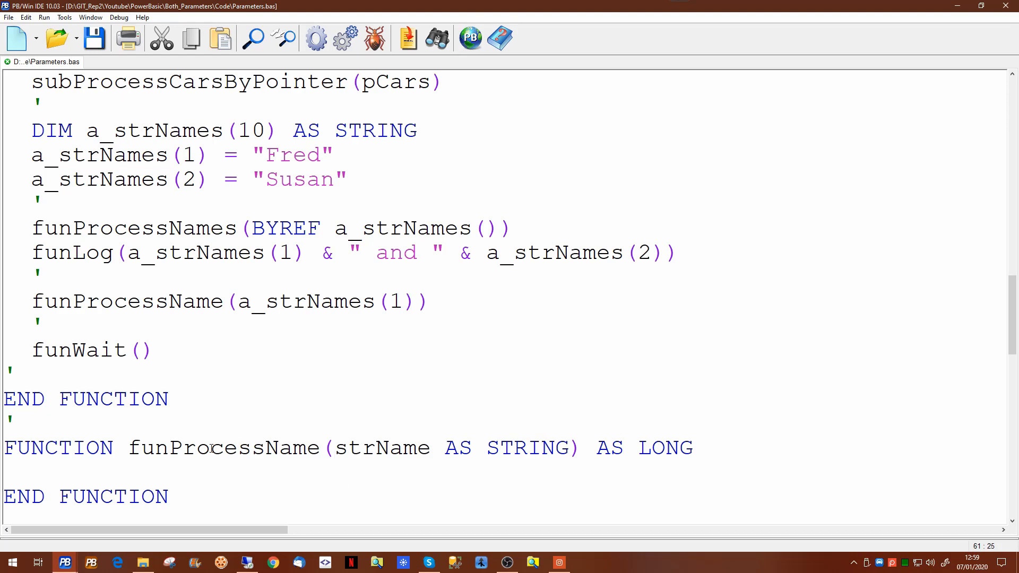
pyautogui.write('funlog("Element of array -> " & strName)')
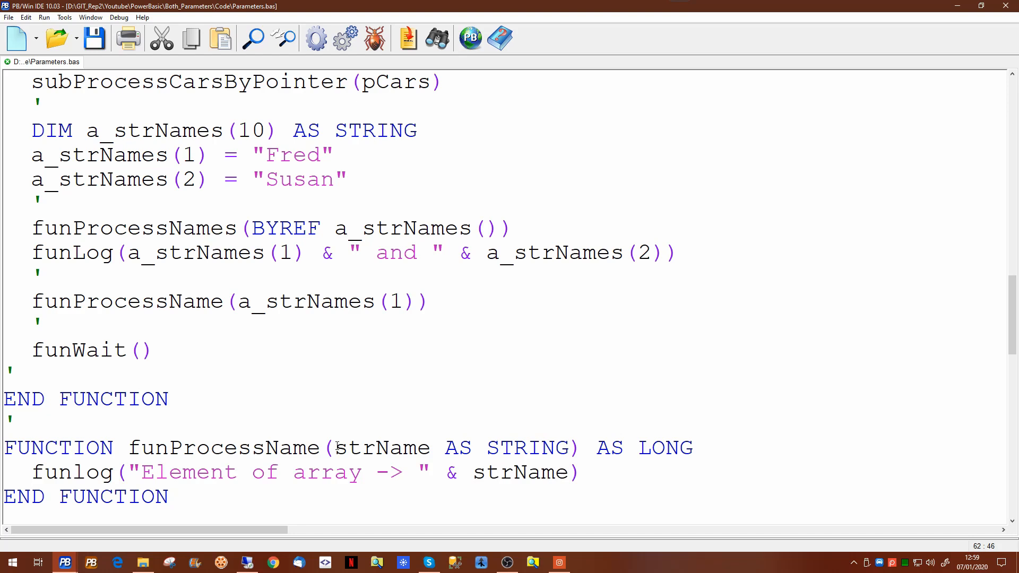
pyautogui.write('BYREF')
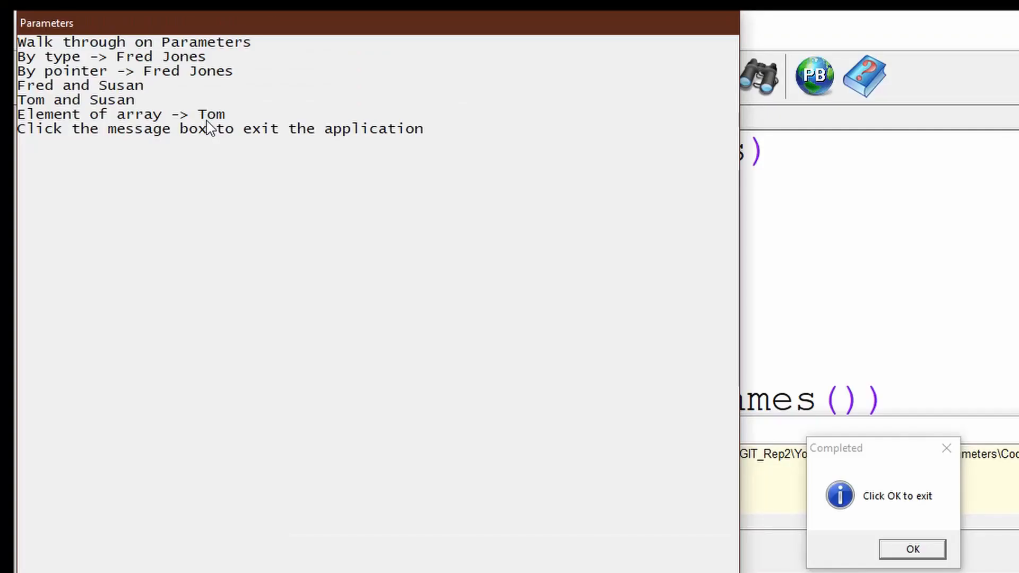
pyautogui.moveTo(678, 486)
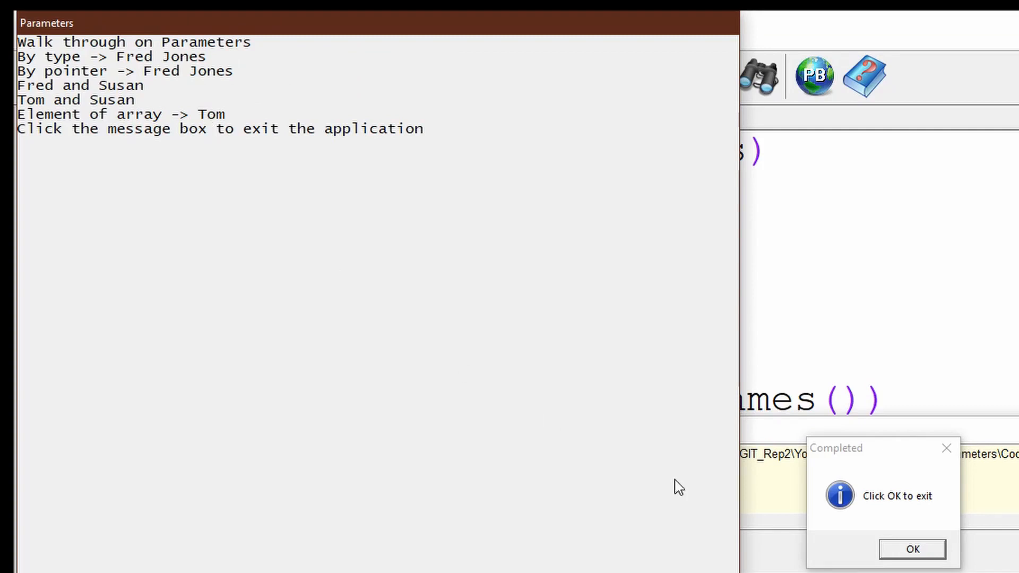
pyautogui.click(911, 550)
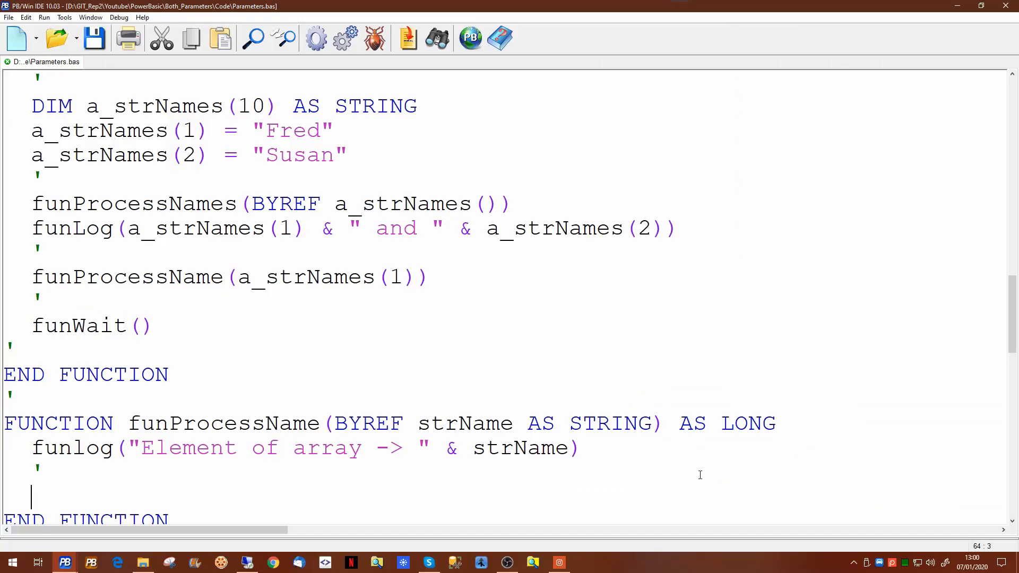
# - Declare LOCAL strNewName in funProcessName and assign it from the strName parameter
pyautogui.write('LOCAL strNewName AS STRING')
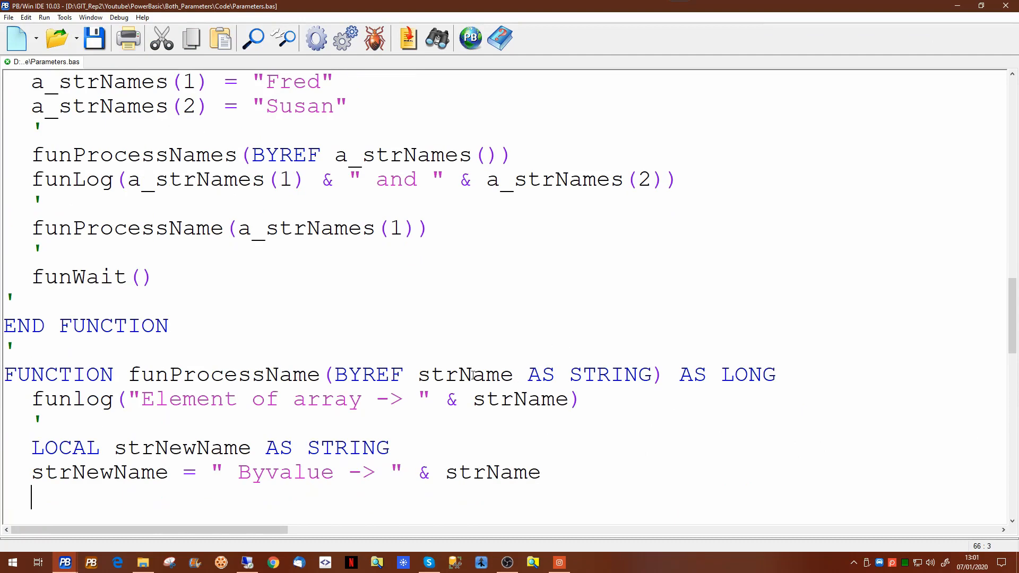
pyautogui.doubleClick(464, 375)
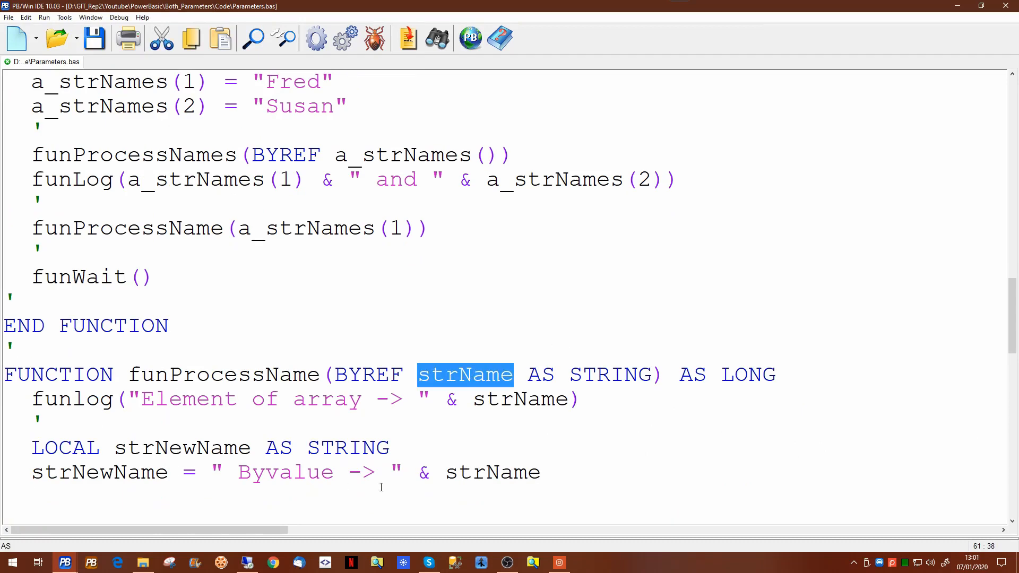
pyautogui.doubleClick(492, 473)
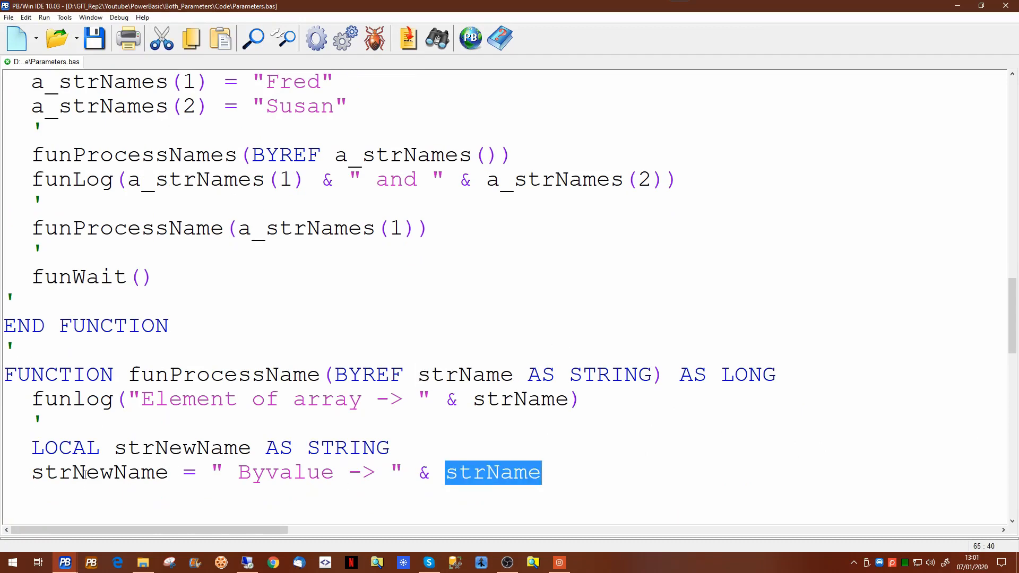
pyautogui.doubleClick(99, 473)
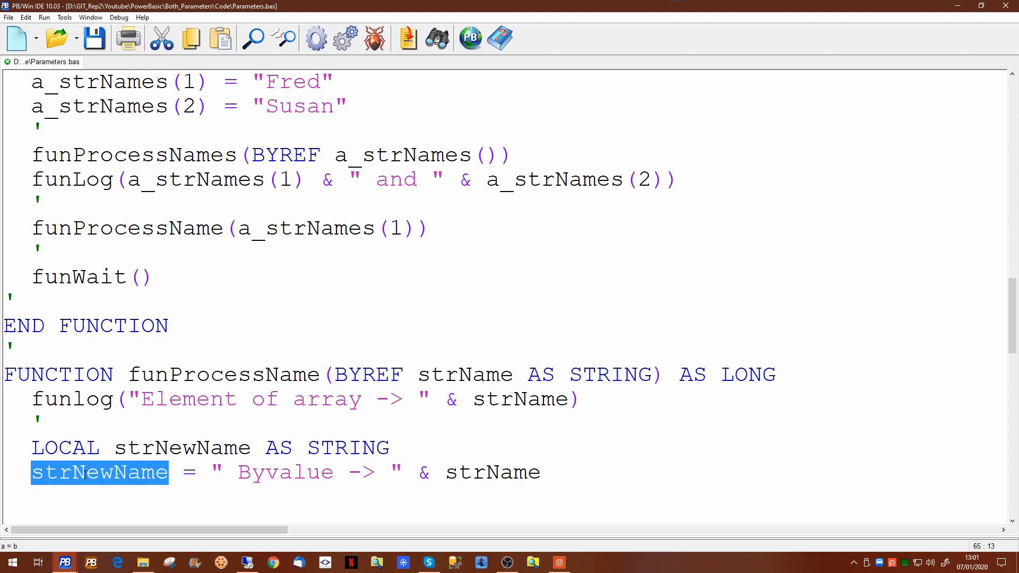
pyautogui.moveTo(38, 493)
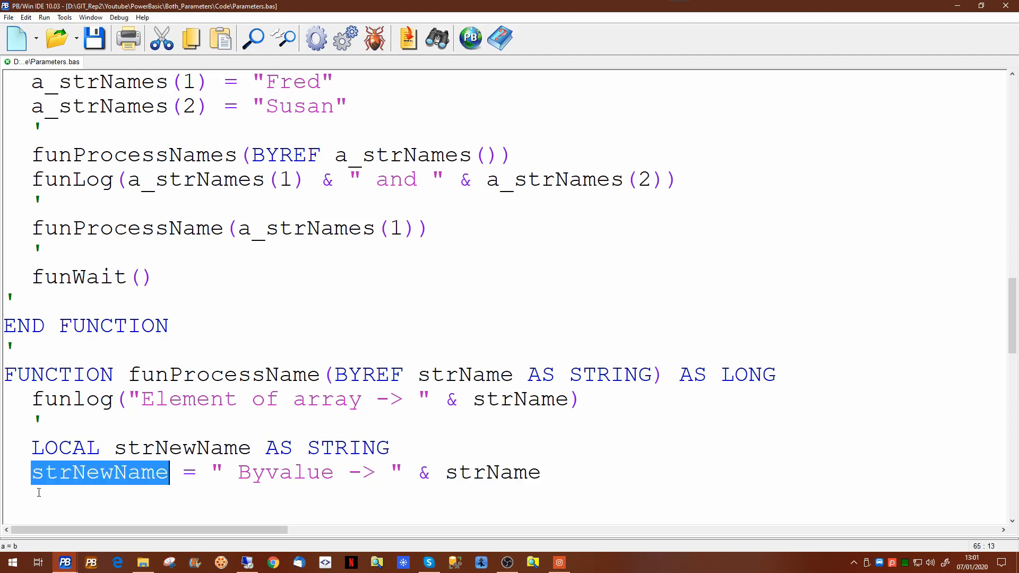
# - Call funProcessNameByValue(BYVAL strNewName) and log "Original -> " & strNewName
pyautogui.write('funProcessNameByValue(BYVAL str')
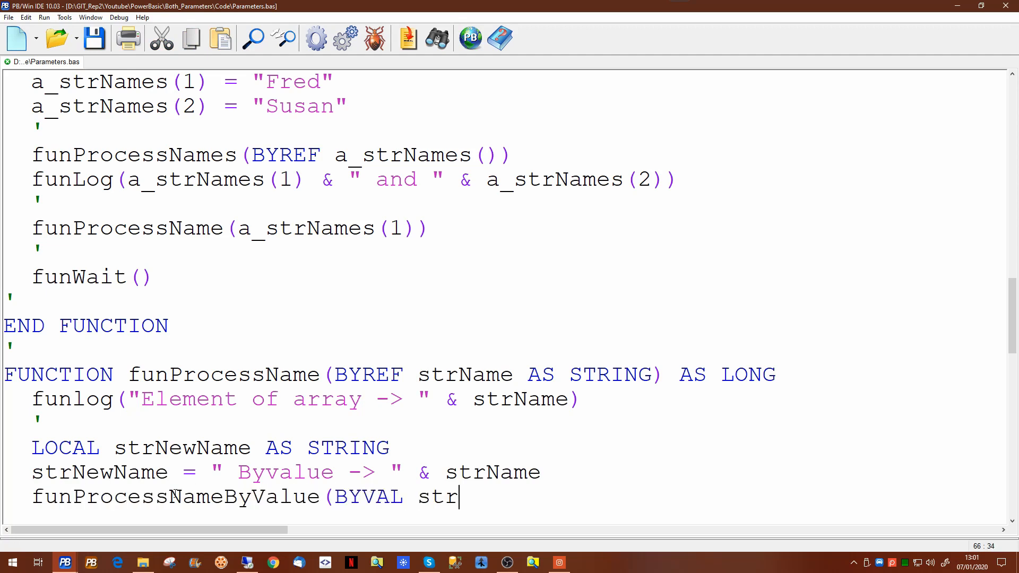
pyautogui.write('NewName)')
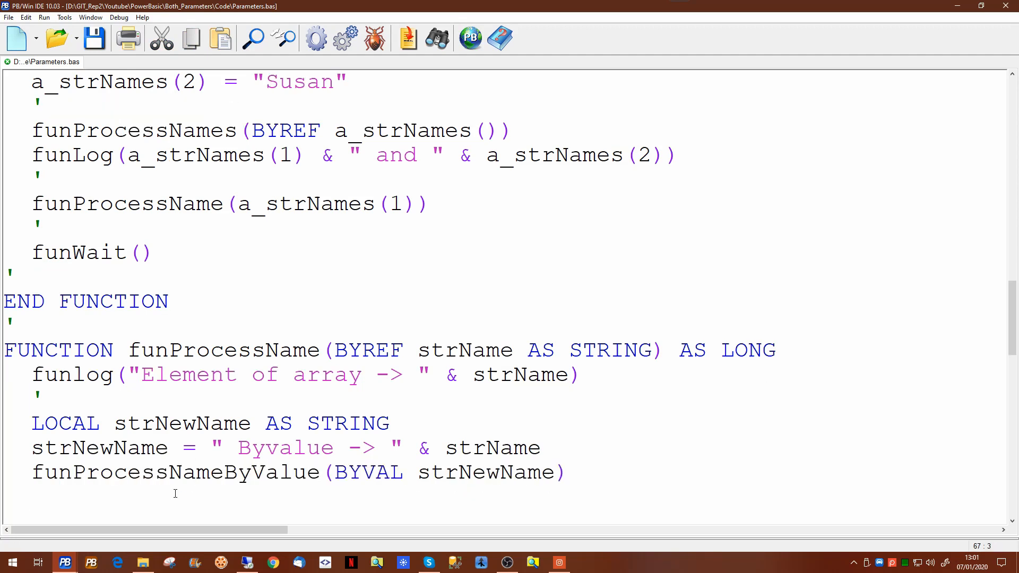
pyautogui.write('funlog')
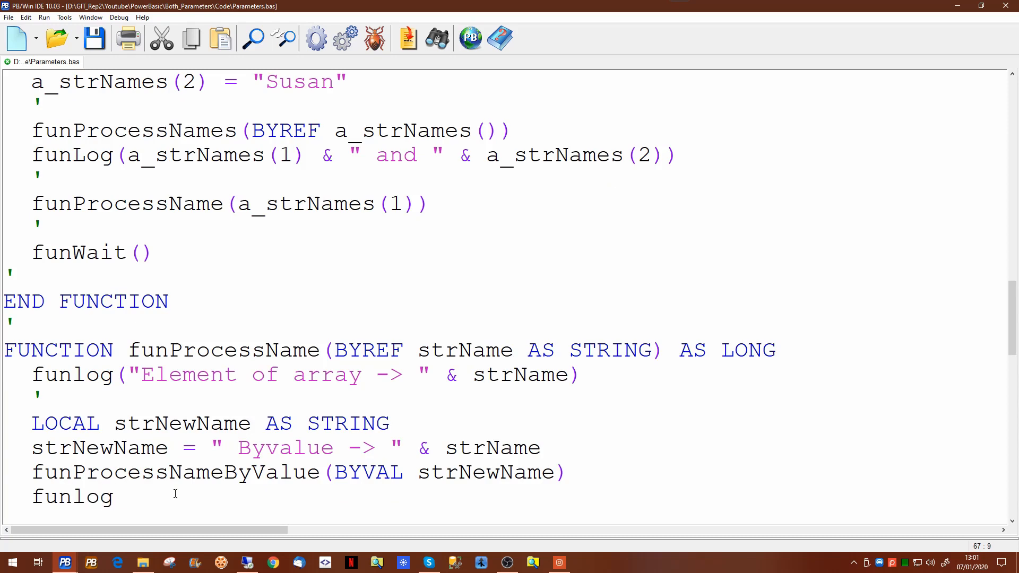
pyautogui.write('("Original -> " & strNewName)')
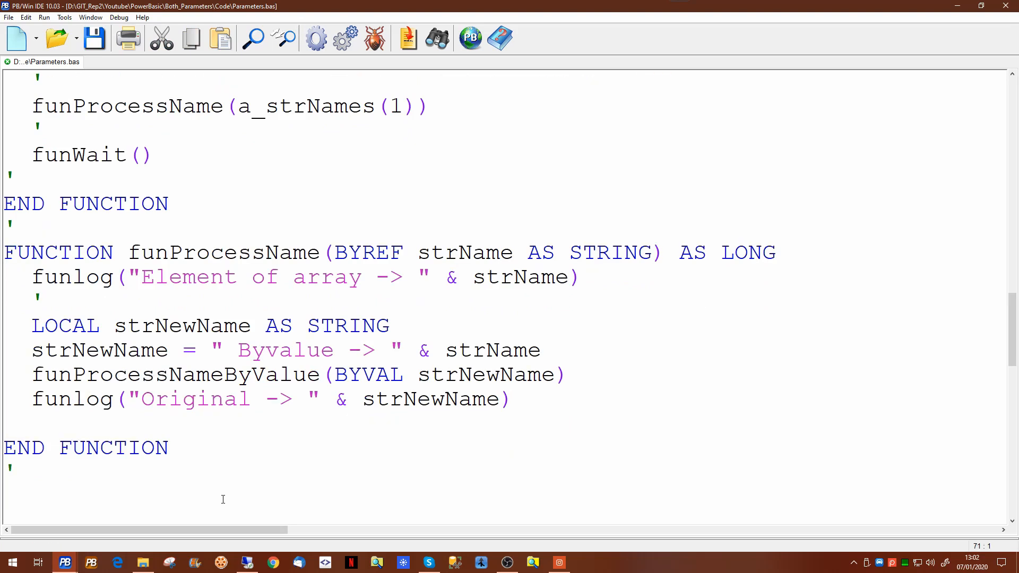
# - Define FUNCTION funProcessNameByValue(BYVAL strNewName AS STRING) AS LONG
pyautogui.write('FUNCTION')
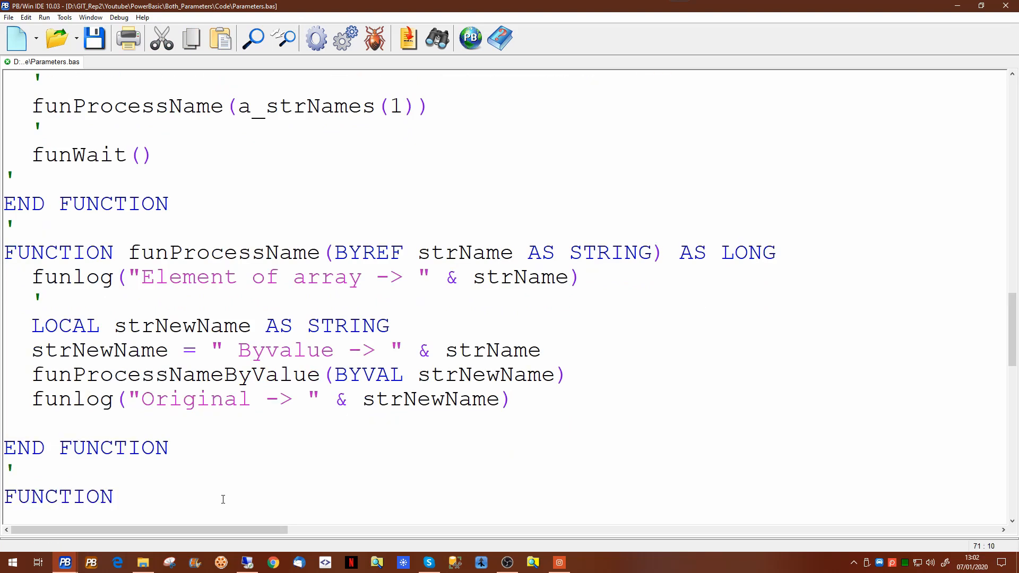
pyautogui.write('funProcessNameByValue(BYVAL')
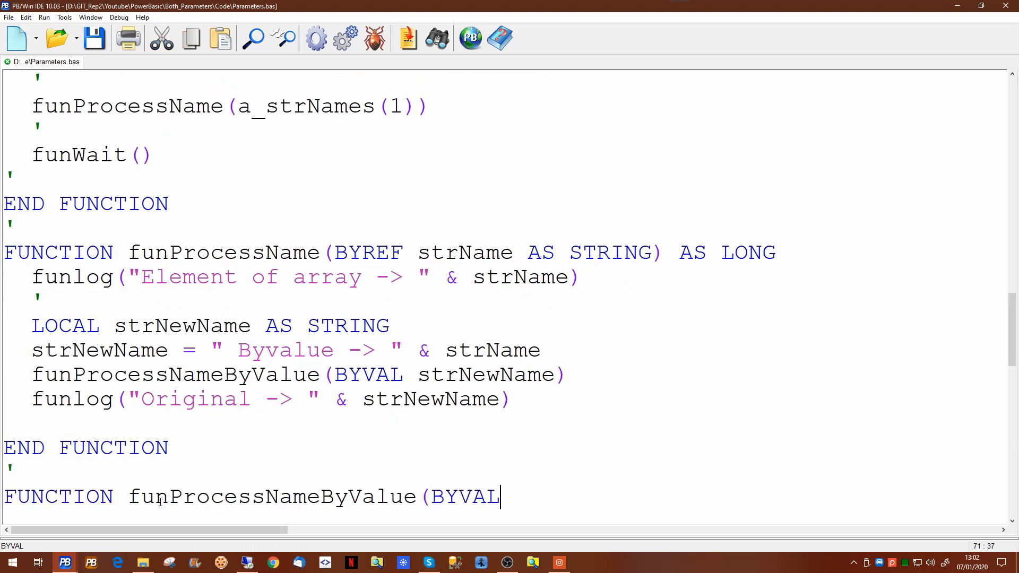
pyautogui.write('strNewName AS STRING) AS LONG')
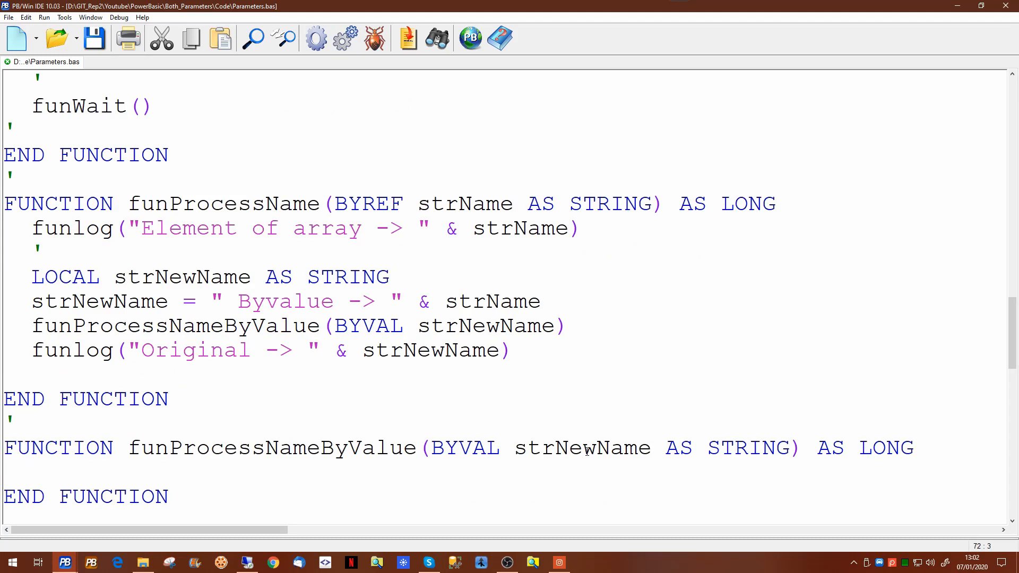
pyautogui.doubleClick(582, 448)
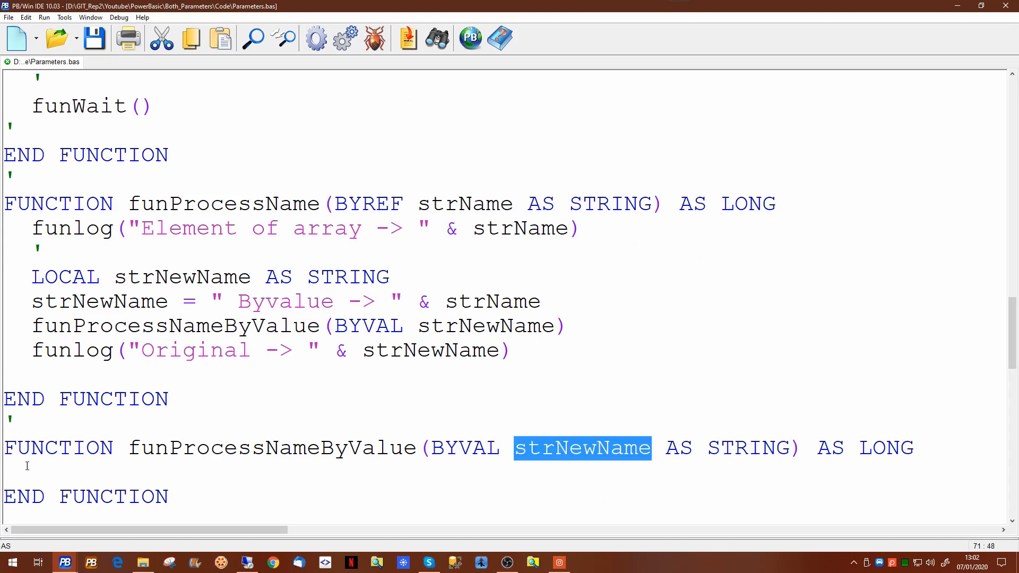
# - Append "**" with strNewName = strNewName & "**"
pyautogui.write('strNewName')
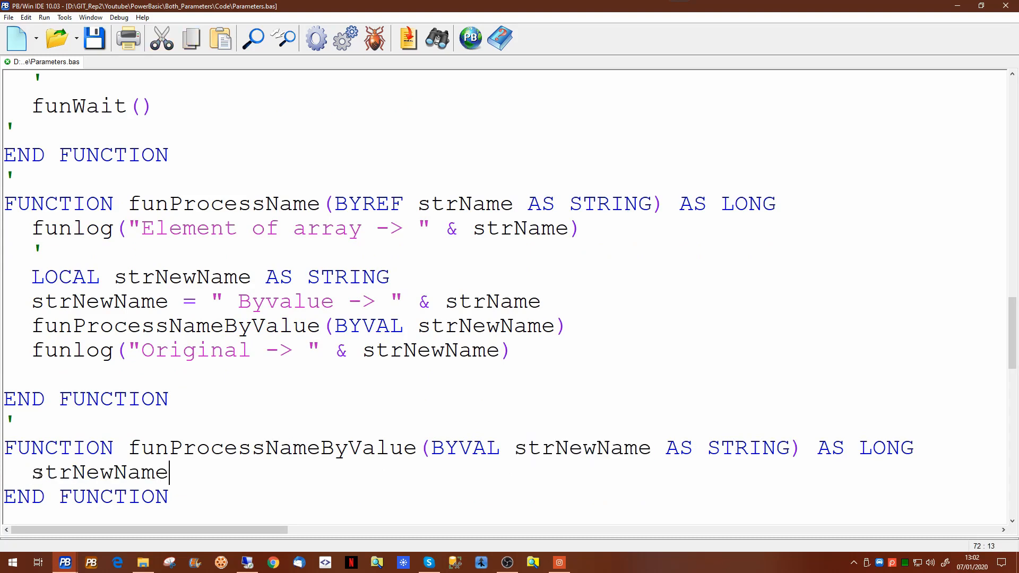
pyautogui.write('= strNewName')
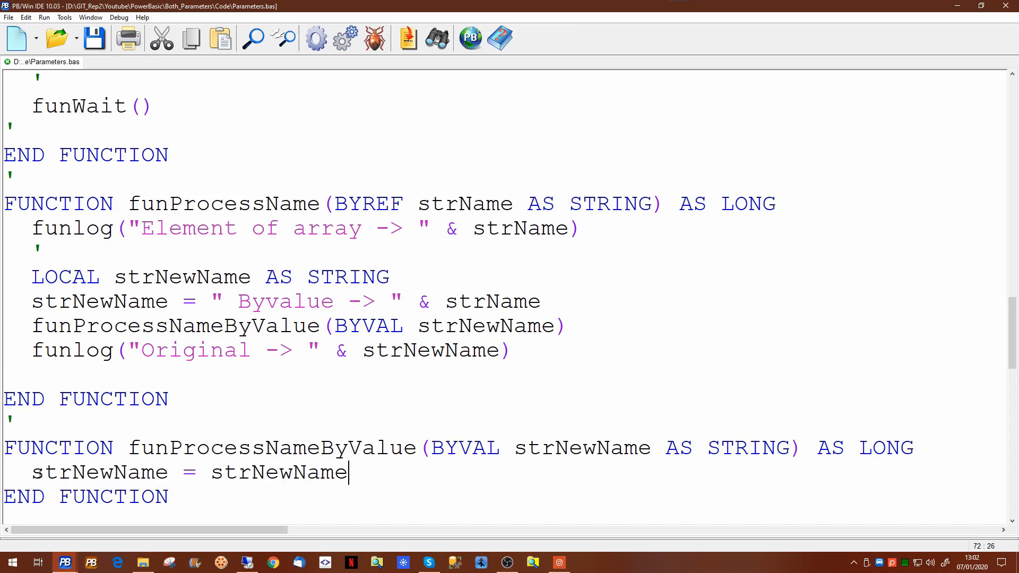
pyautogui.write('&')
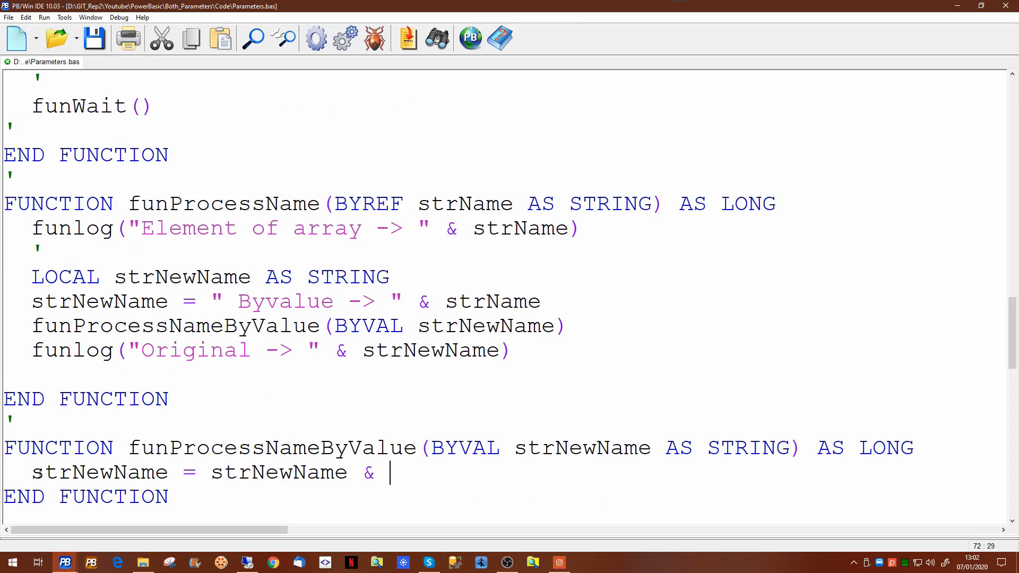
pyautogui.write('"')
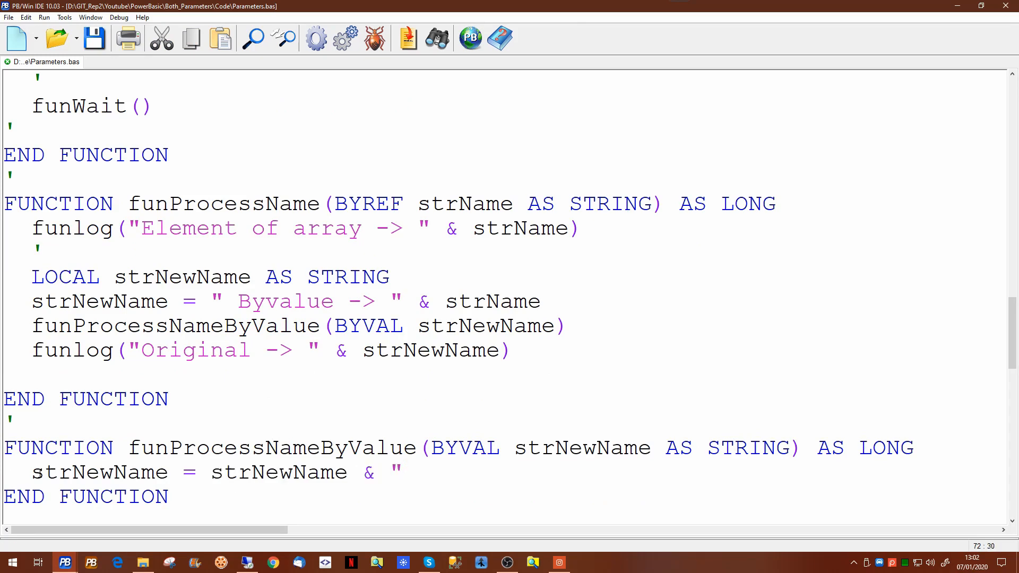
pyautogui.write('**')
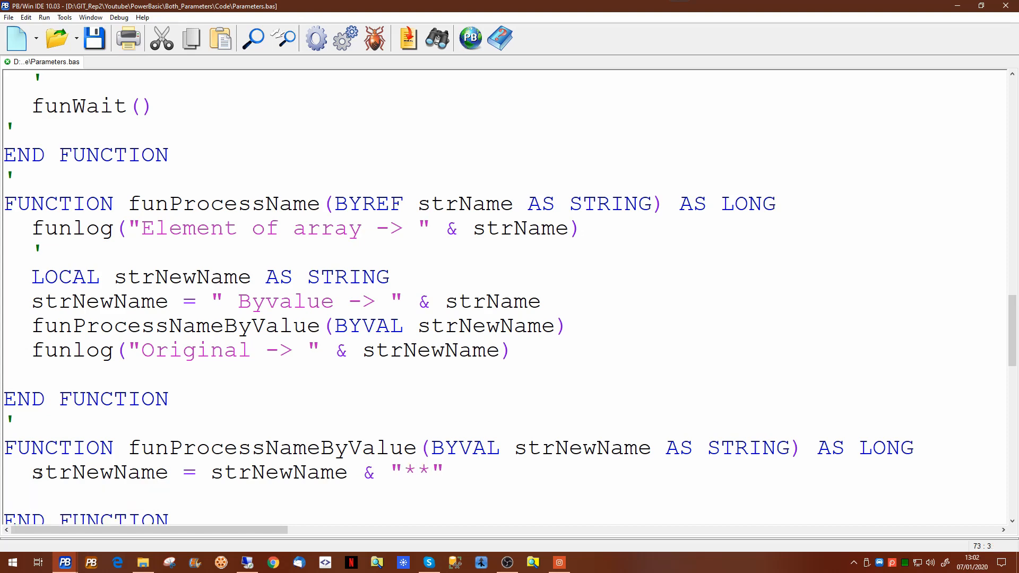
# - Log funlog("Amended -> " & strNewname) and compile and run the program
pyautogui.write('fun')
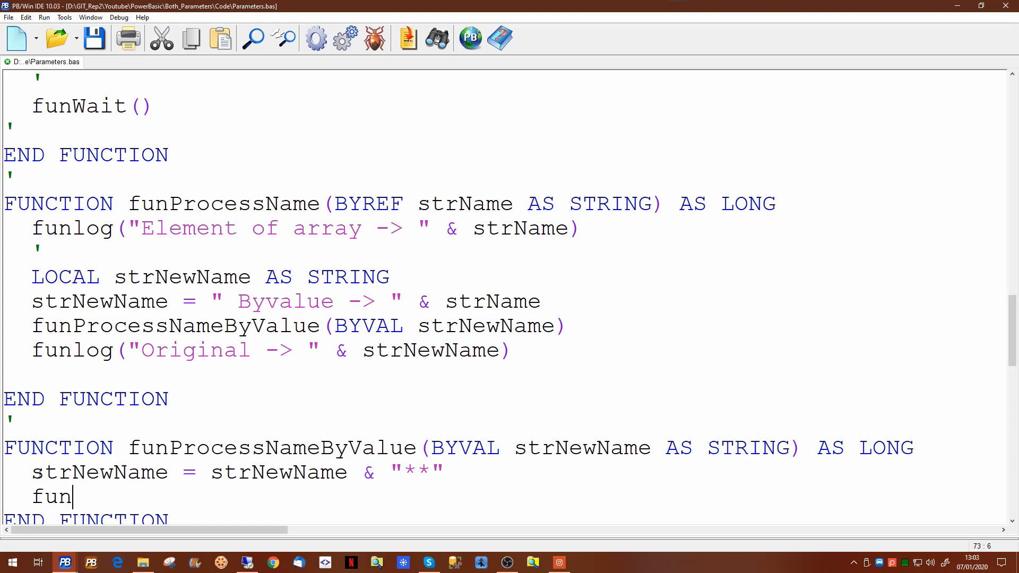
pyautogui.write('log(')
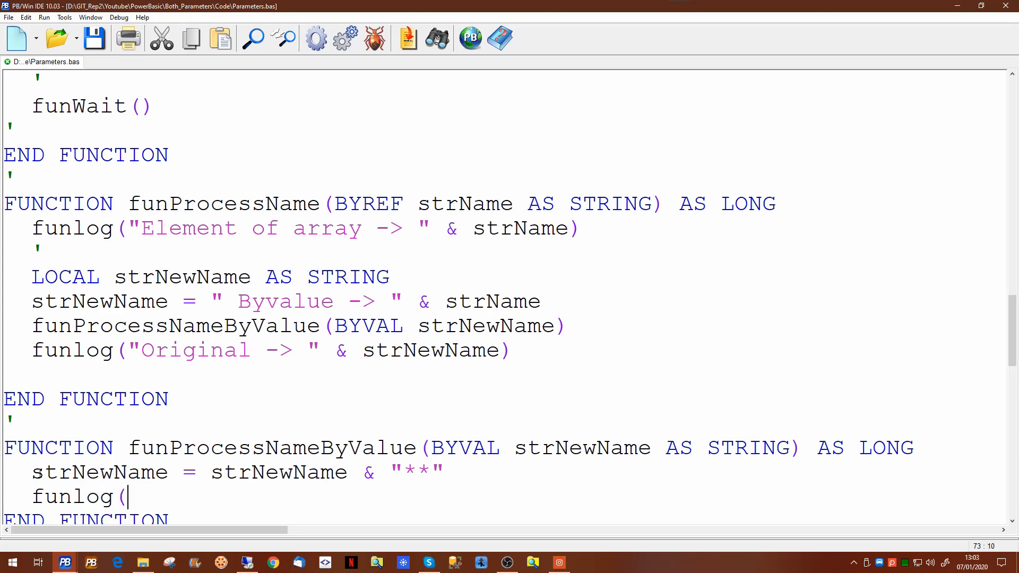
pyautogui.write('"Amended -> "')
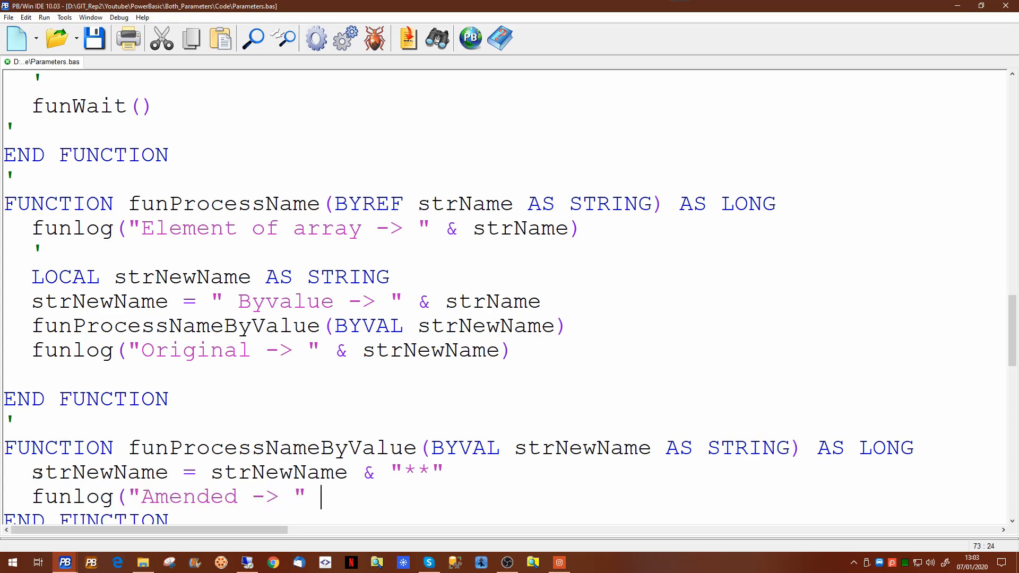
pyautogui.write('& strNewname)')
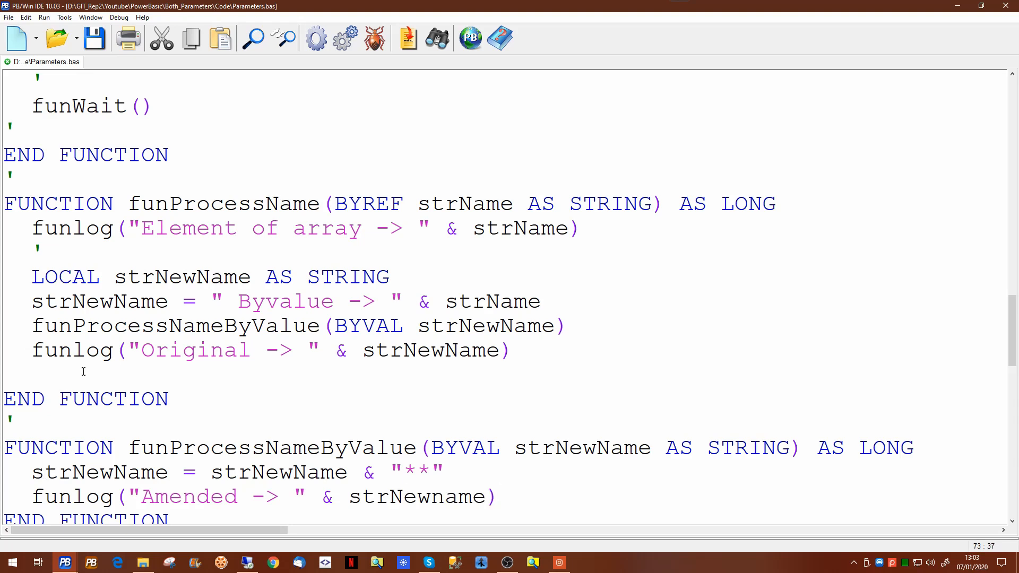
pyautogui.moveTo(450, 198)
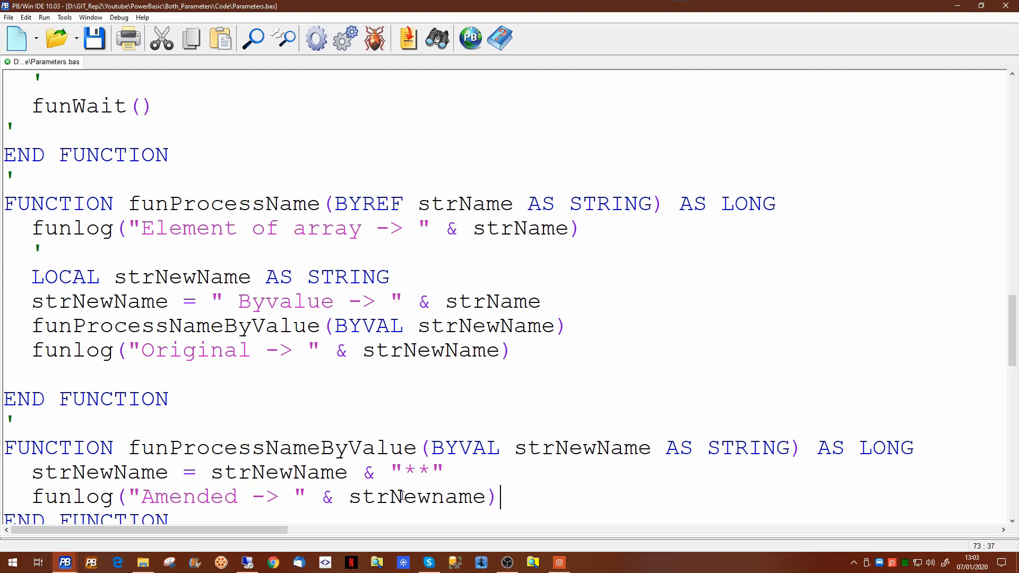
pyautogui.click(44, 17)
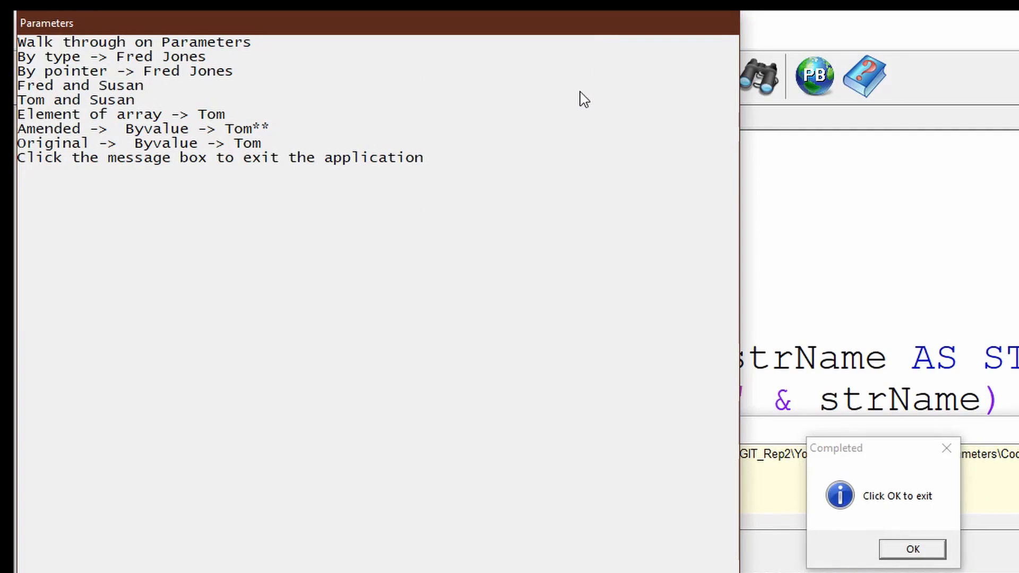
pyautogui.moveTo(215, 121)
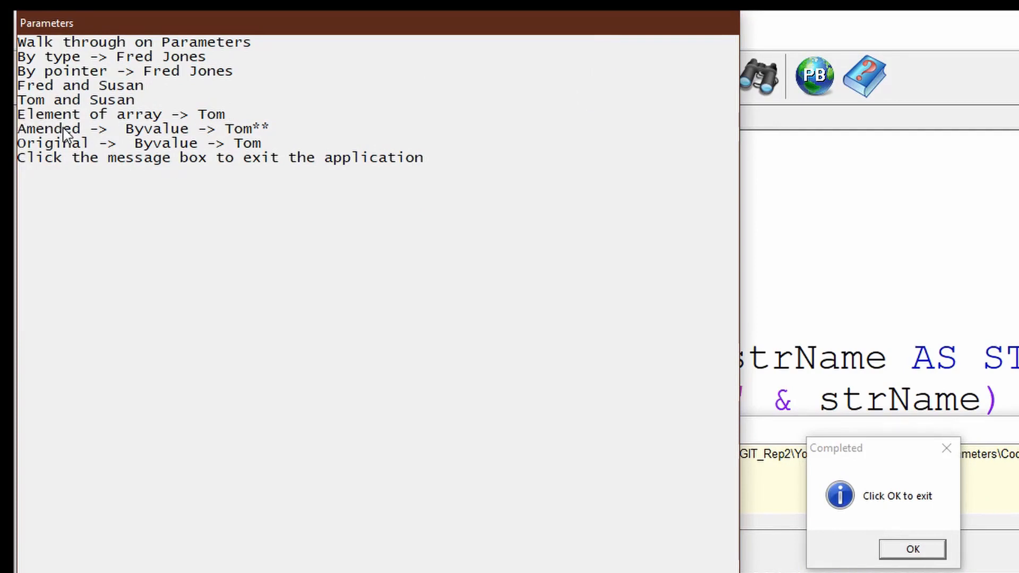
pyautogui.moveTo(268, 135)
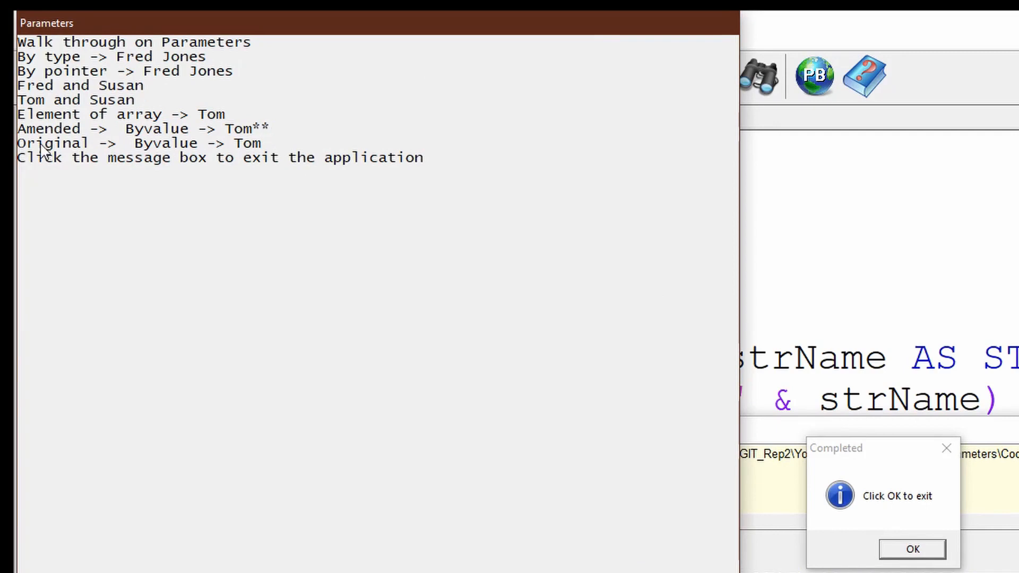
pyautogui.moveTo(261, 151)
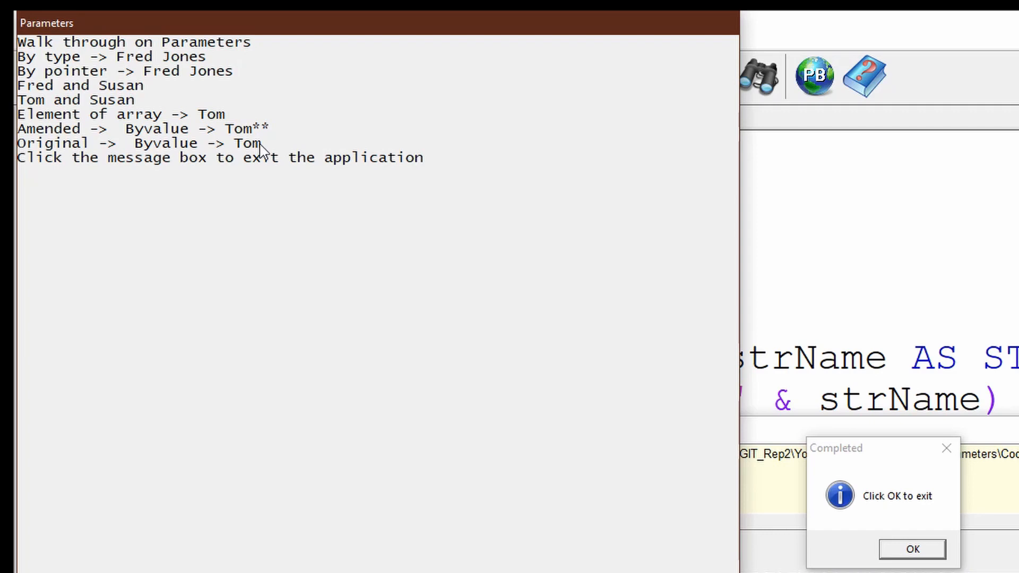
pyautogui.moveTo(436, 400)
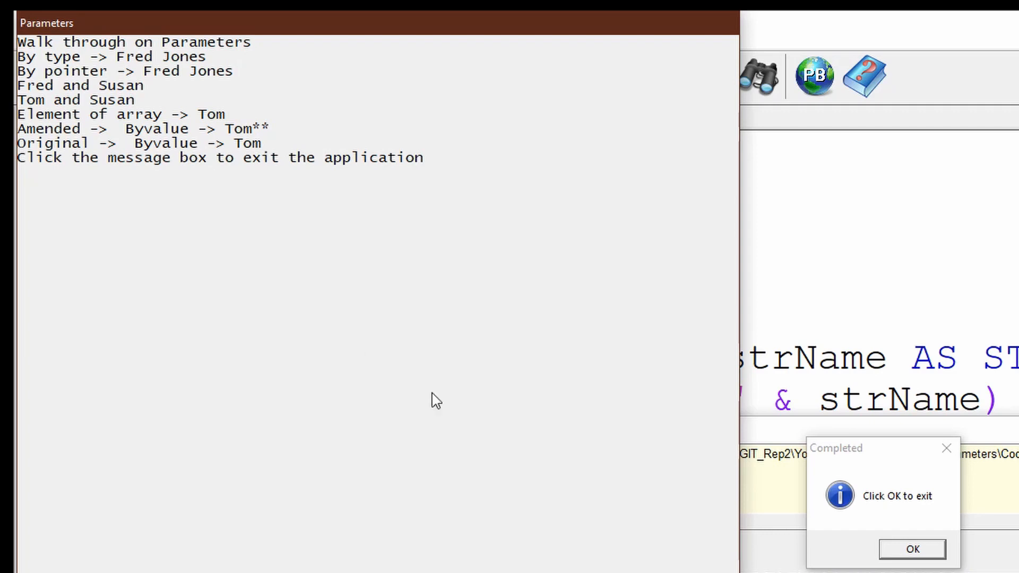
# - Confirm Amended shows Tom** while Original stays Tom, then end the program
pyautogui.click(911, 549)
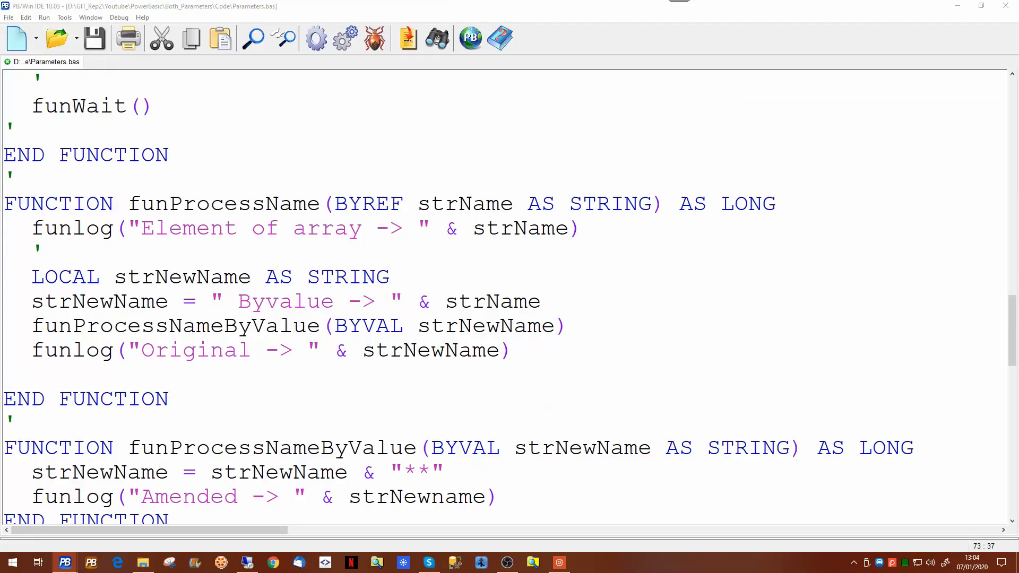